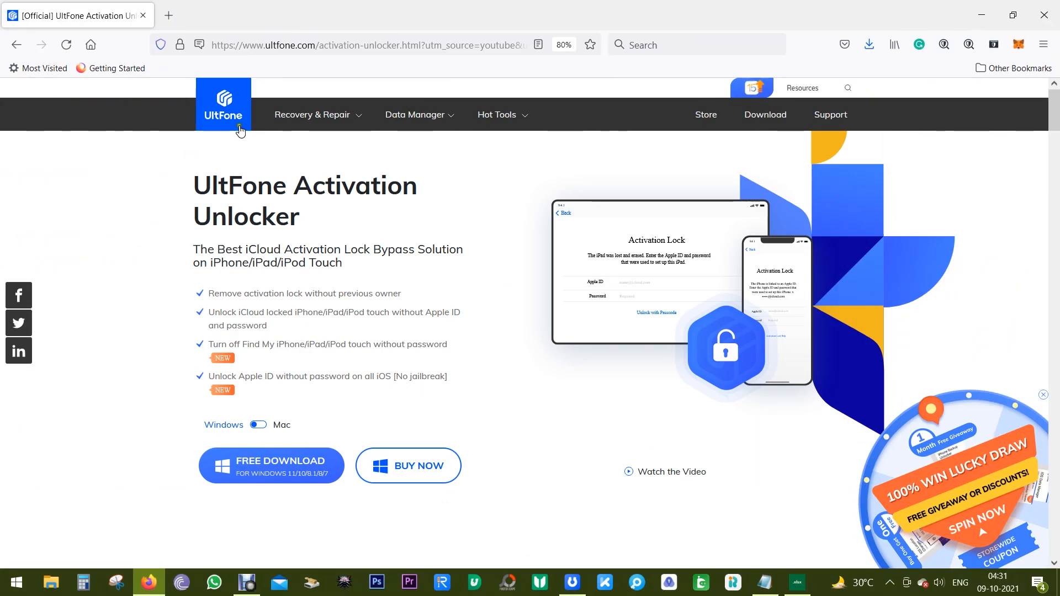
mouse_move(225, 186)
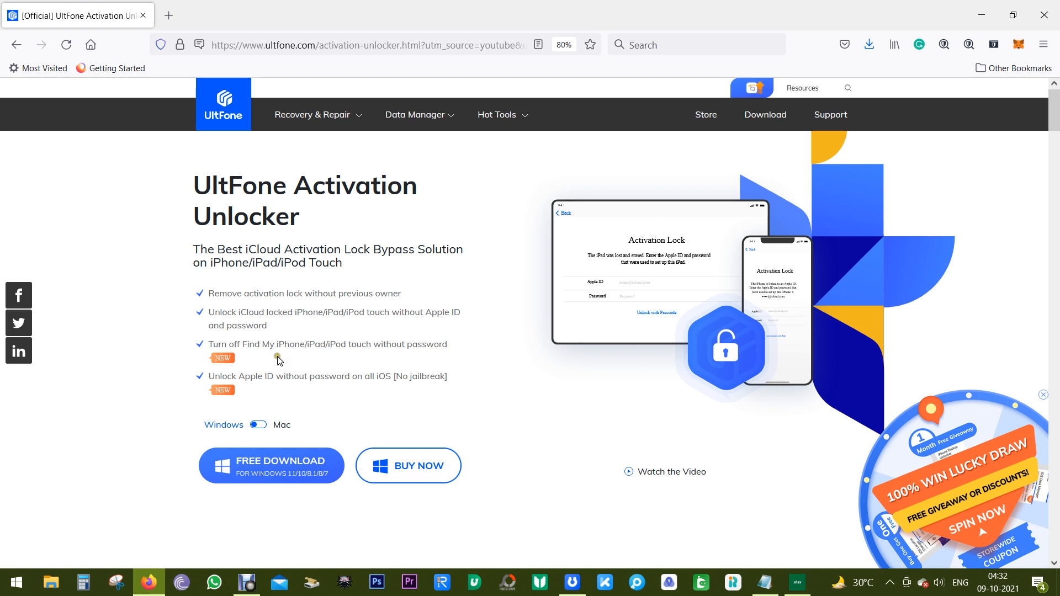
mouse_move(355, 358)
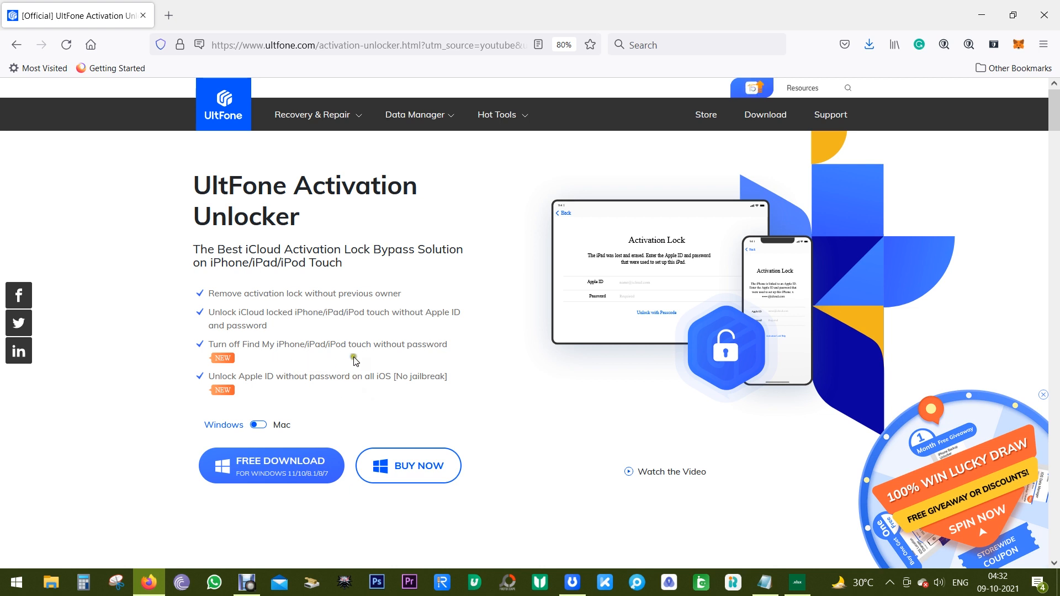
mouse_move(347, 363)
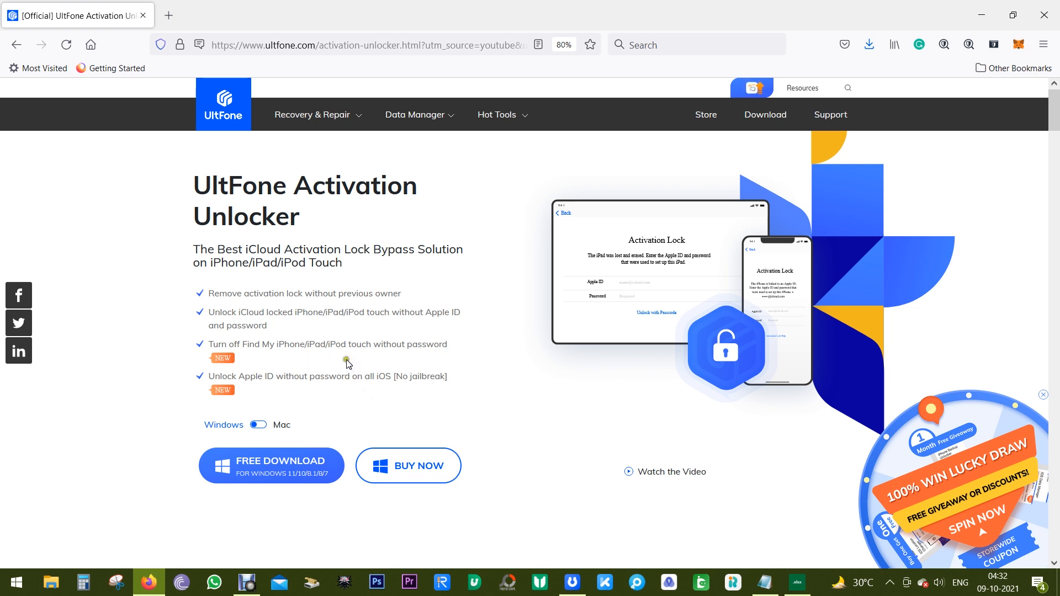
Scroll through the product header and toggle between the Mac and Windows versions.
double_click(264, 293)
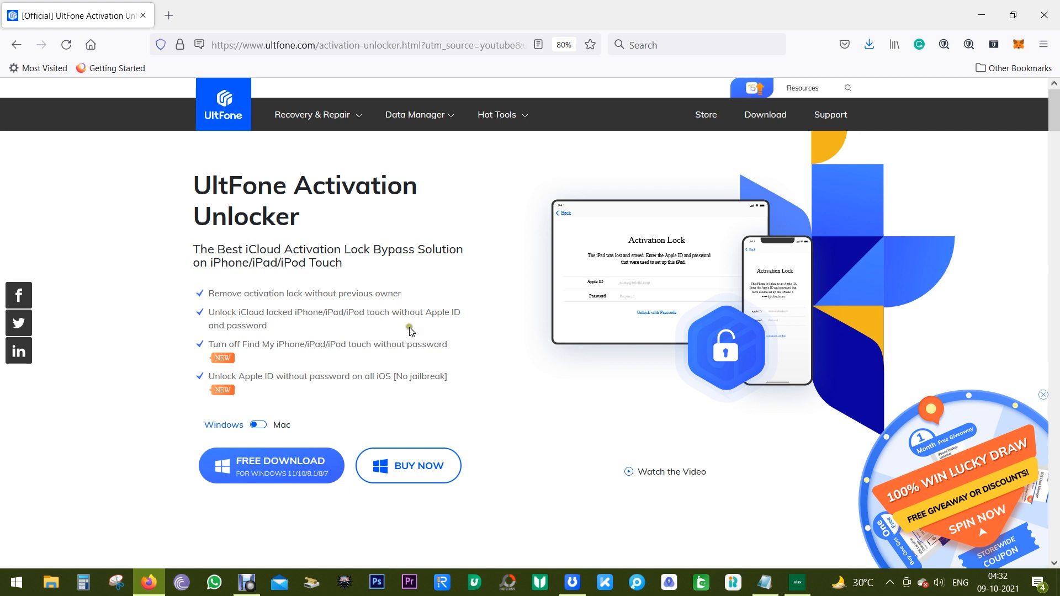
mouse_move(419, 332)
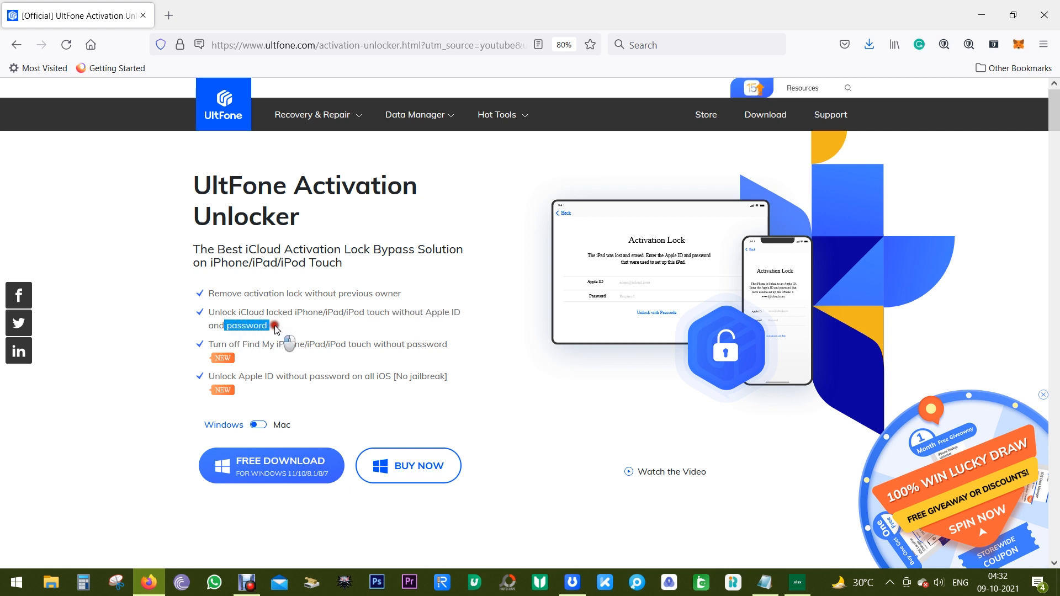
mouse_move(312, 338)
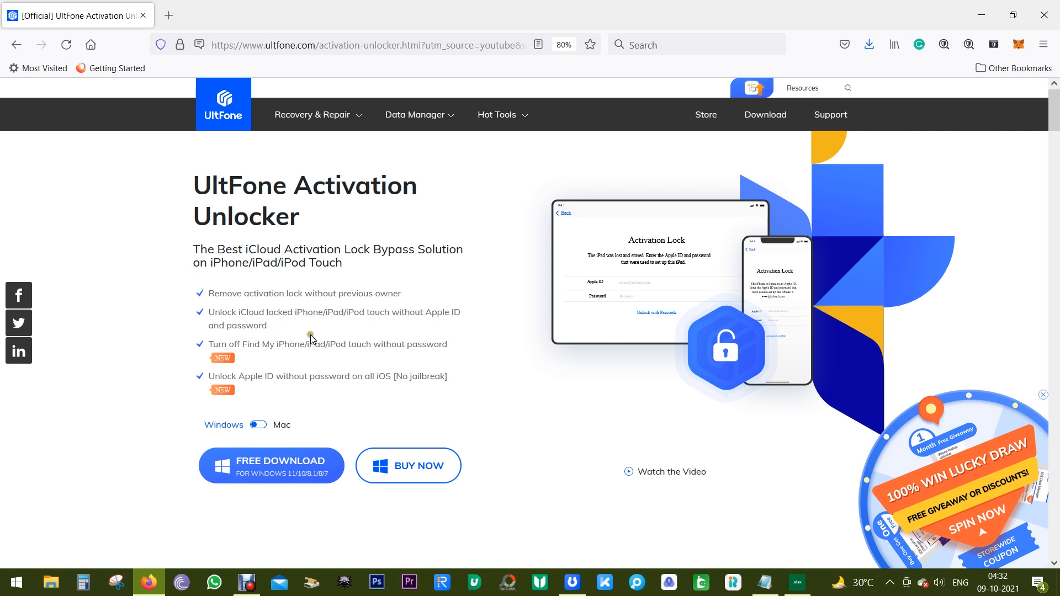
scroll(down, 3)
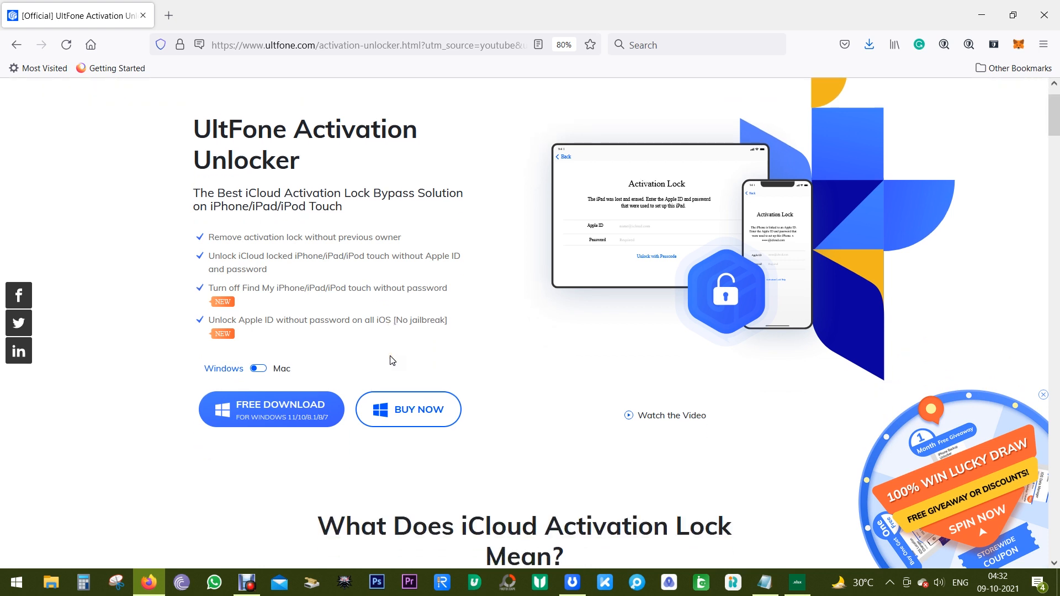
scroll(down, 3)
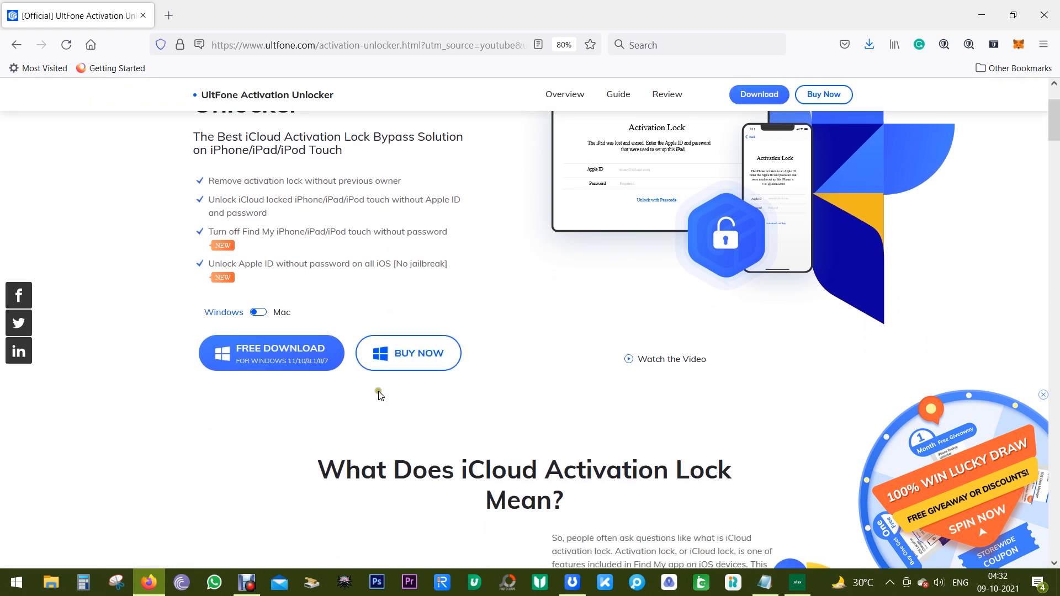
mouse_move(370, 400)
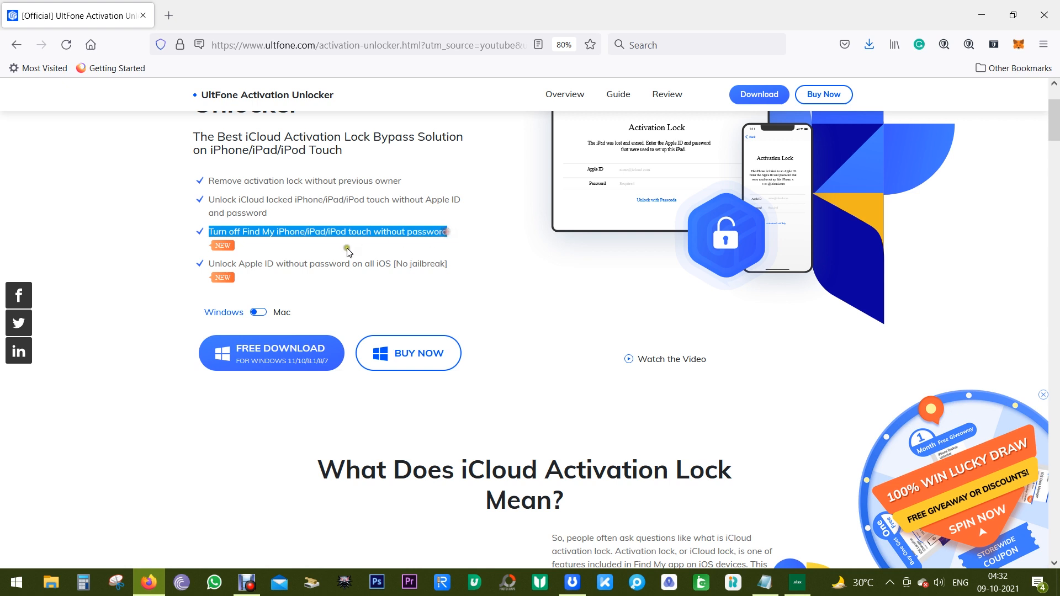
mouse_move(411, 253)
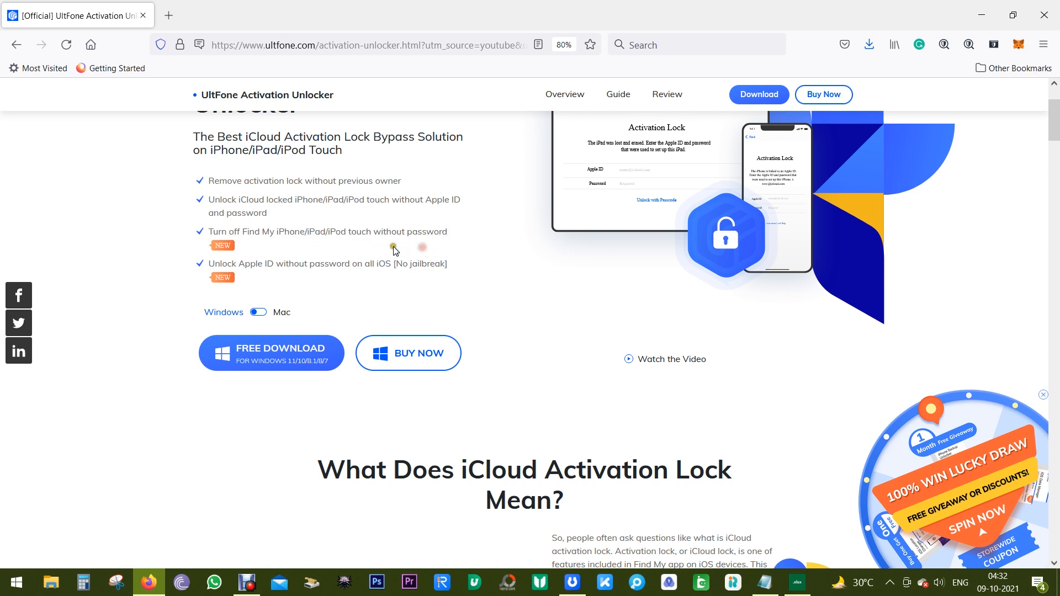
mouse_move(215, 266)
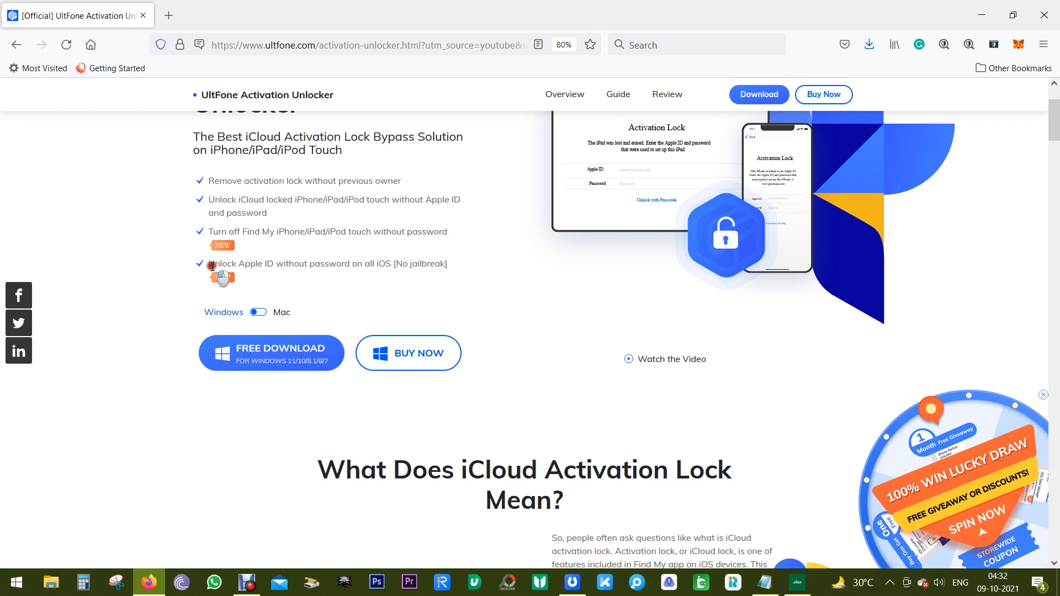
click(257, 313)
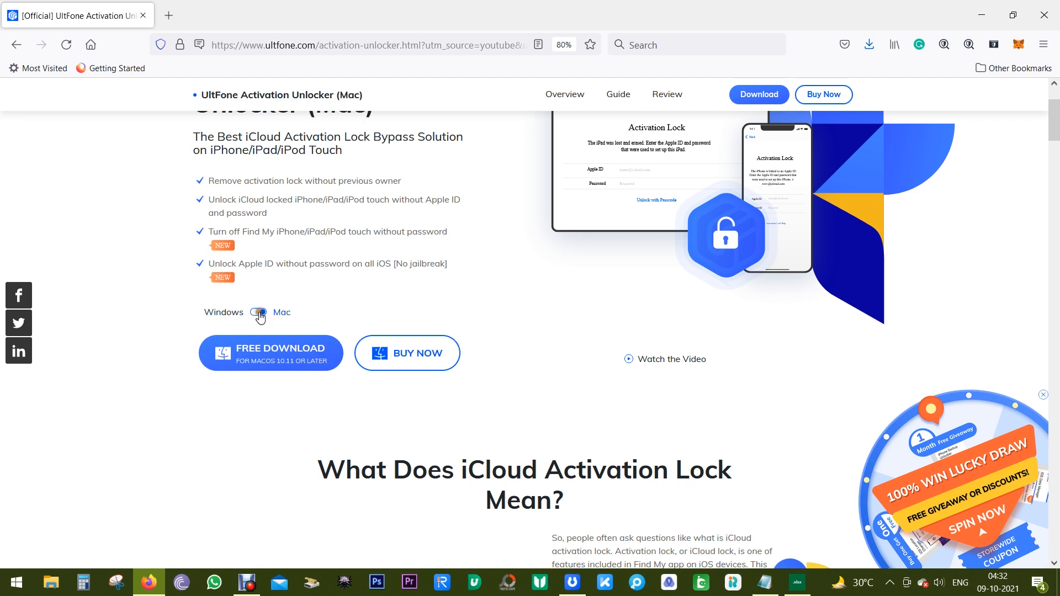
click(258, 312)
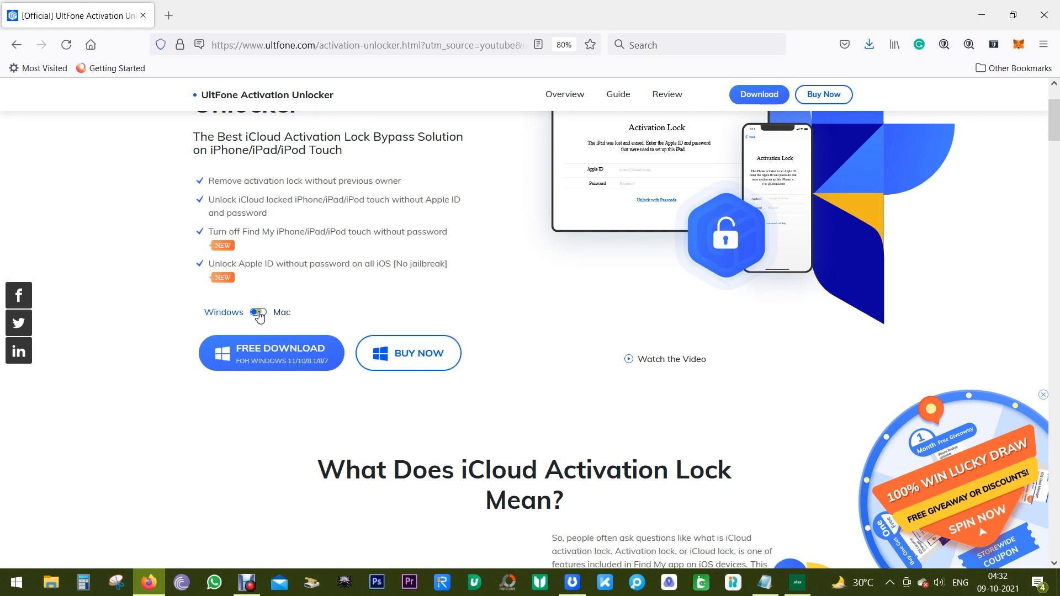
click(258, 311)
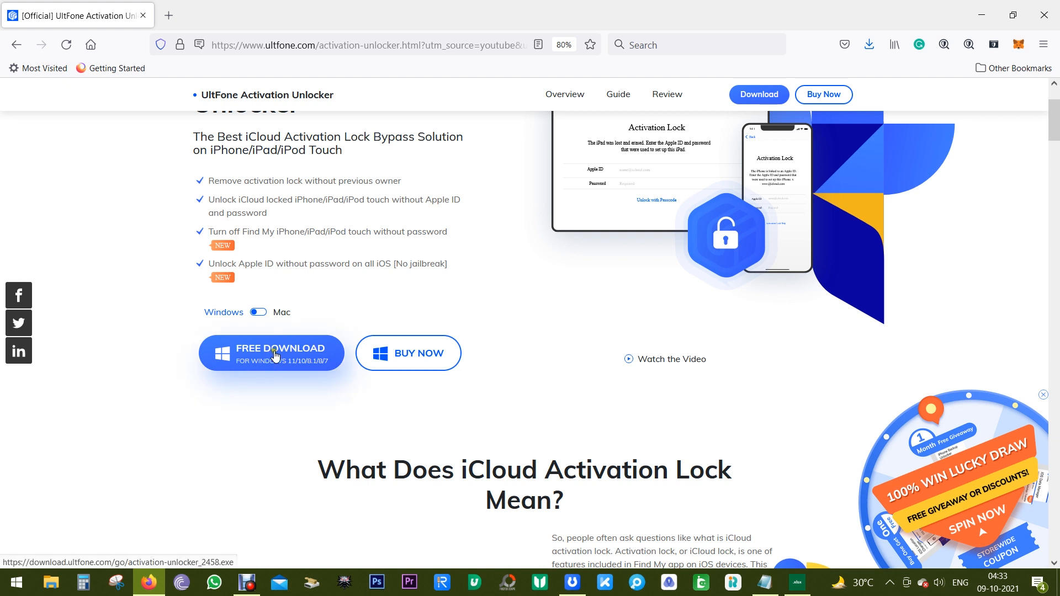
mouse_move(299, 355)
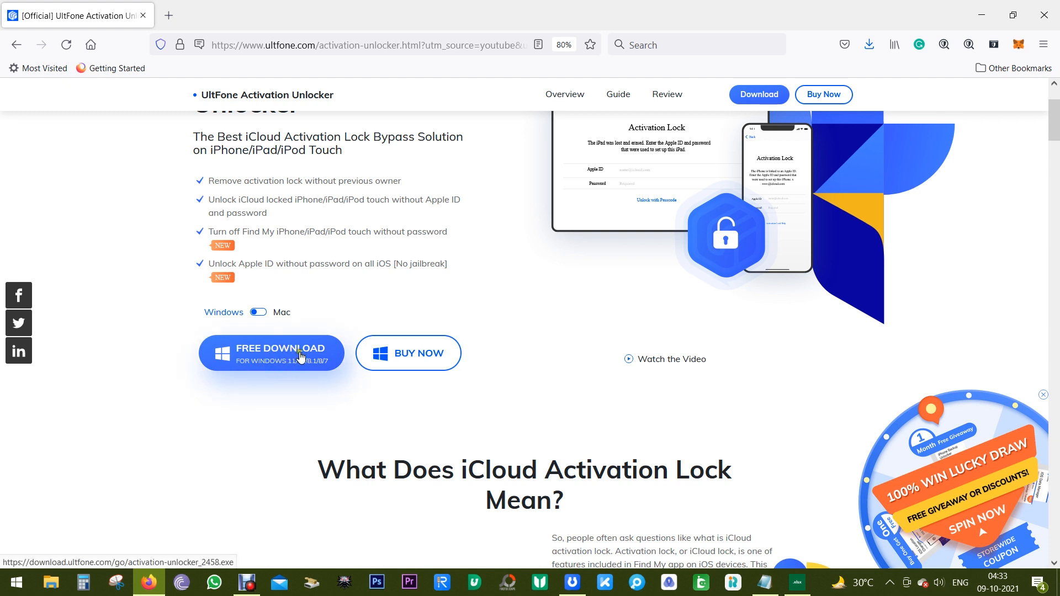
Scroll to the 'What Does iCloud Activation Lock Mean?' section and highlight a word in it.
scroll(down, 3)
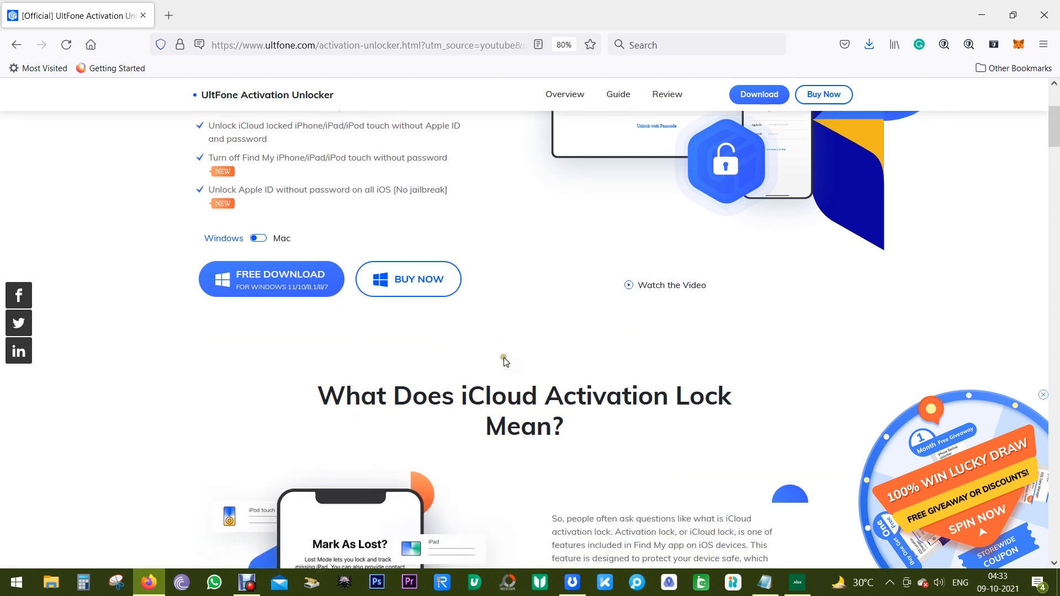
scroll(down, 3)
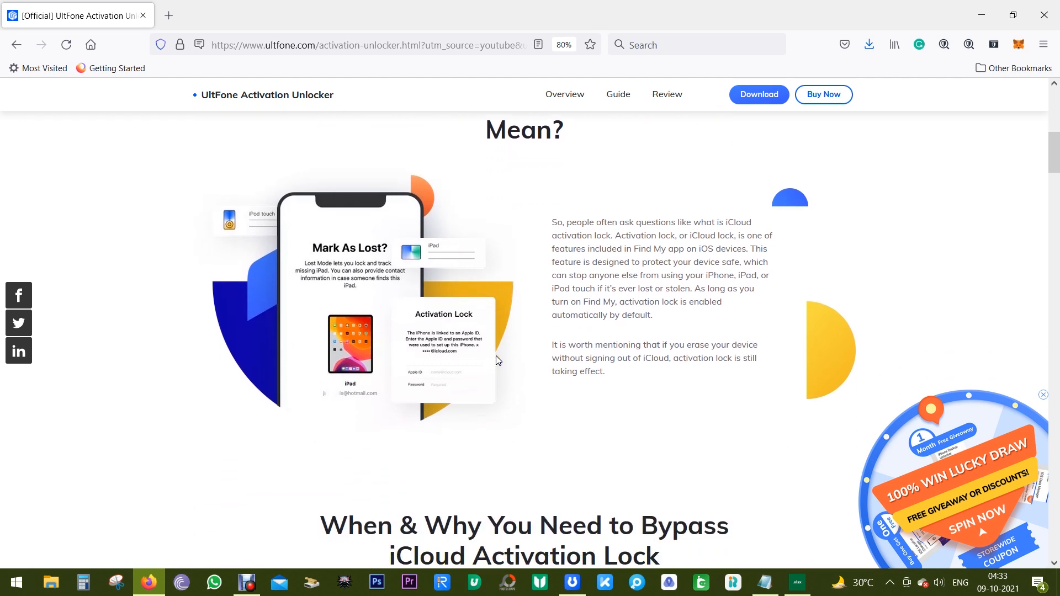
scroll(down, 3)
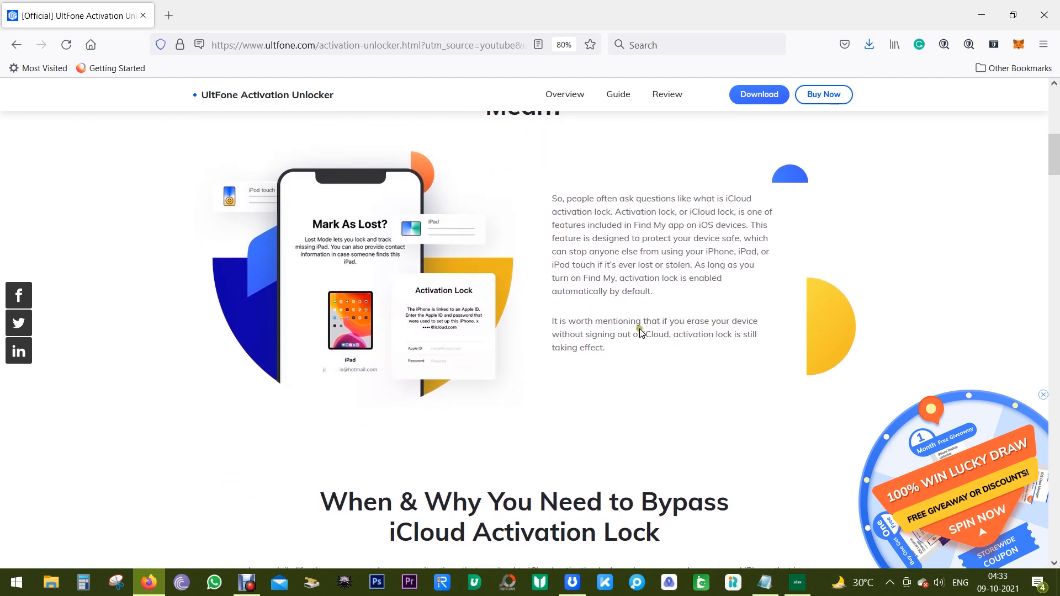
mouse_move(659, 300)
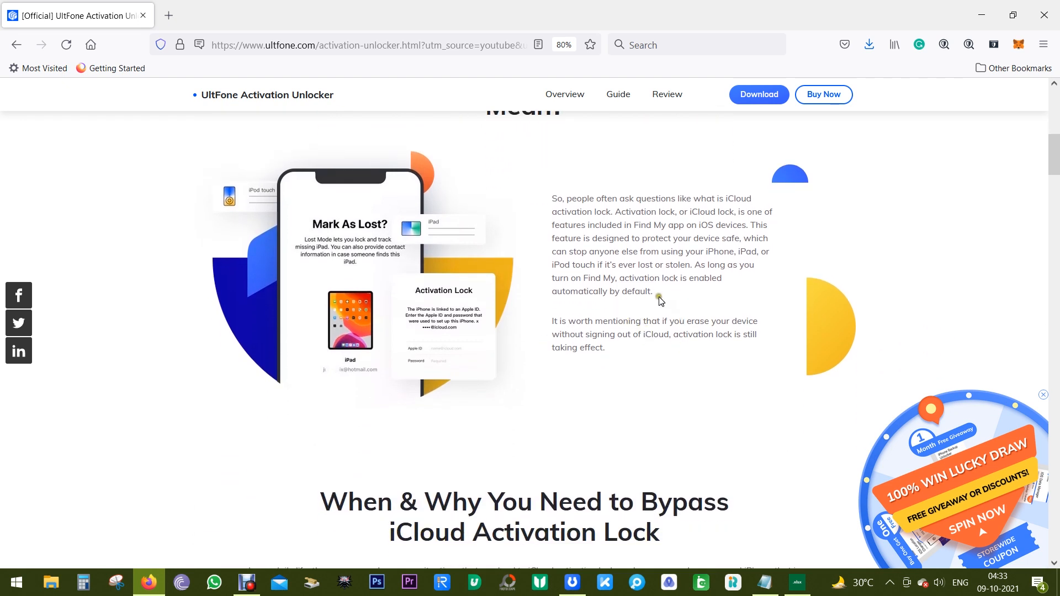
mouse_move(598, 266)
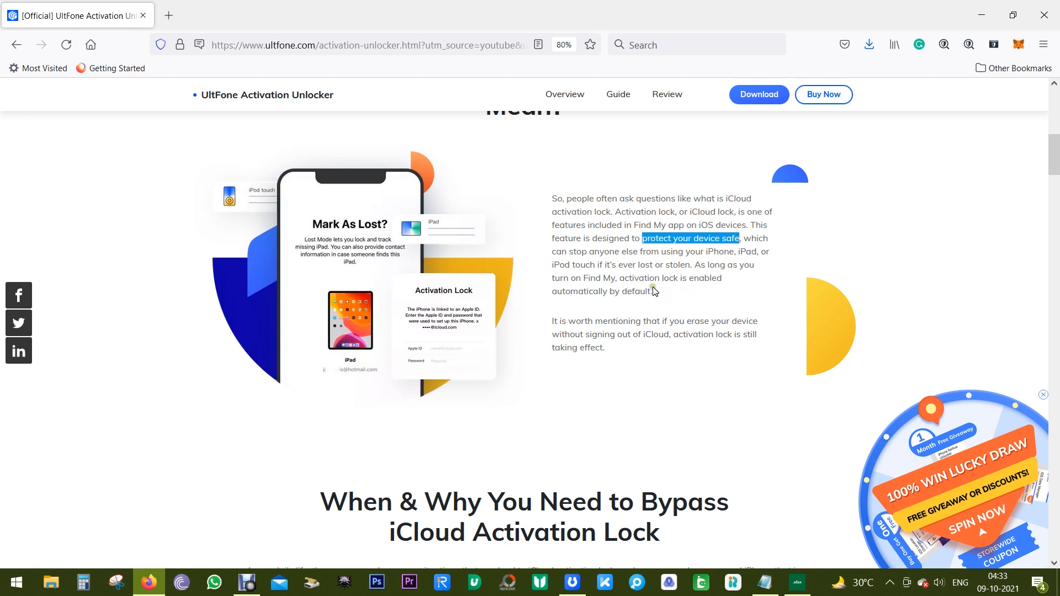
mouse_move(656, 304)
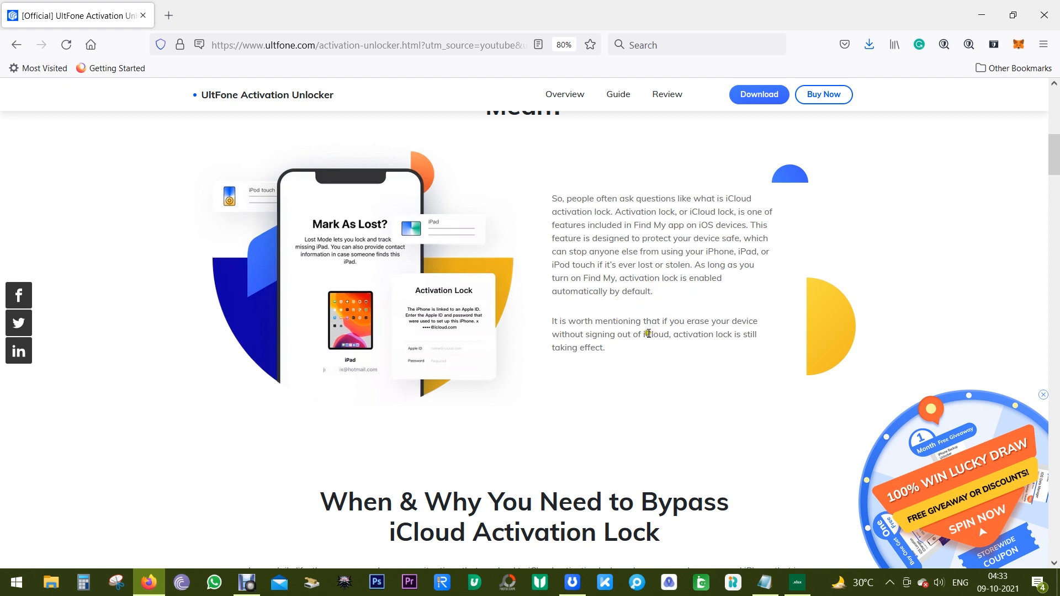
mouse_move(554, 336)
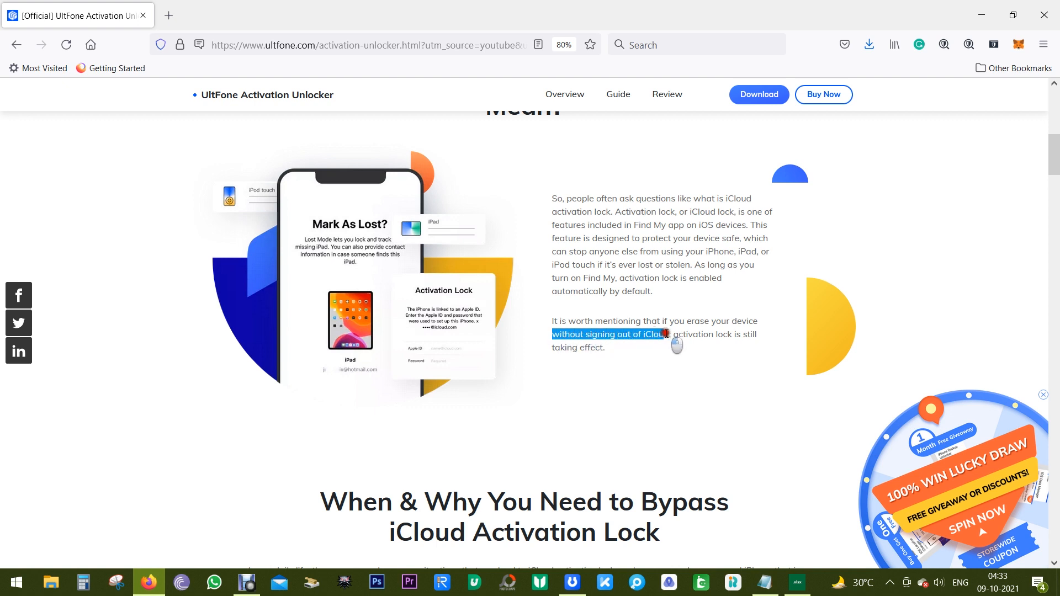
double_click(590, 348)
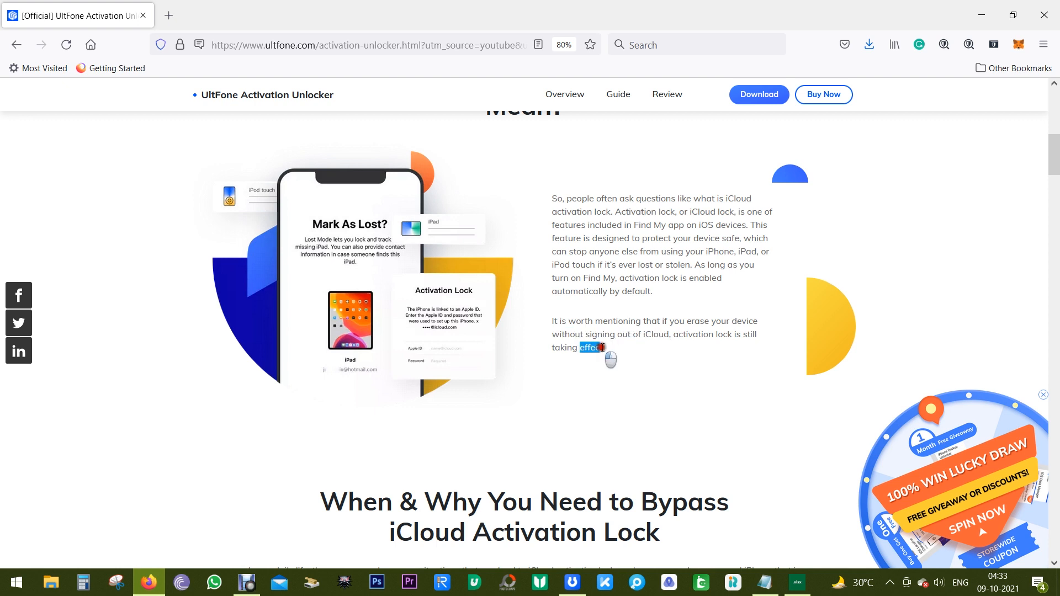
Scroll to the Apple ID hacked summary and highlight the word 'password'.
scroll(down, 3)
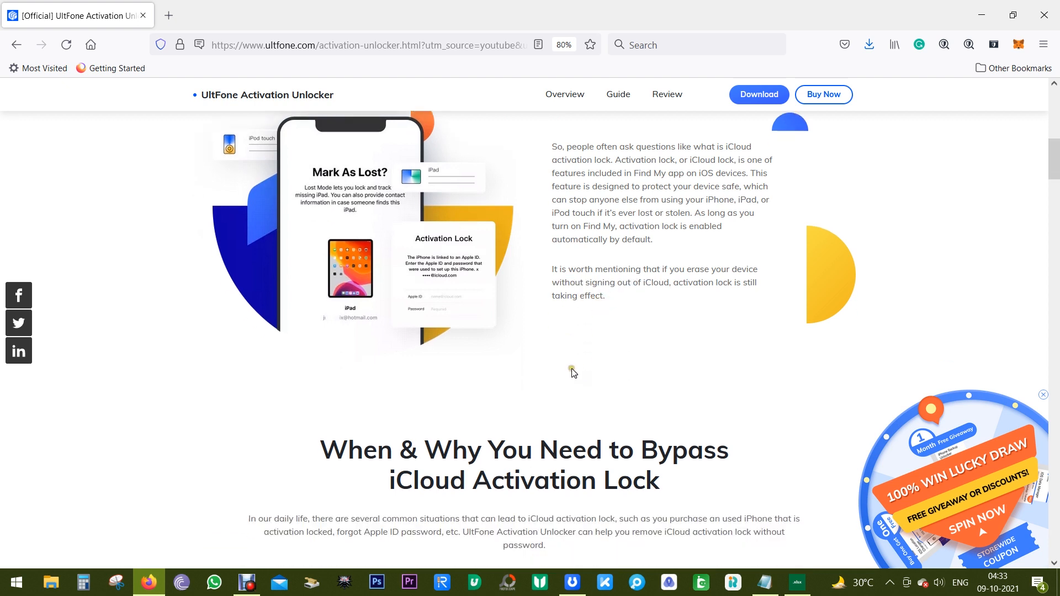
scroll(down, 3)
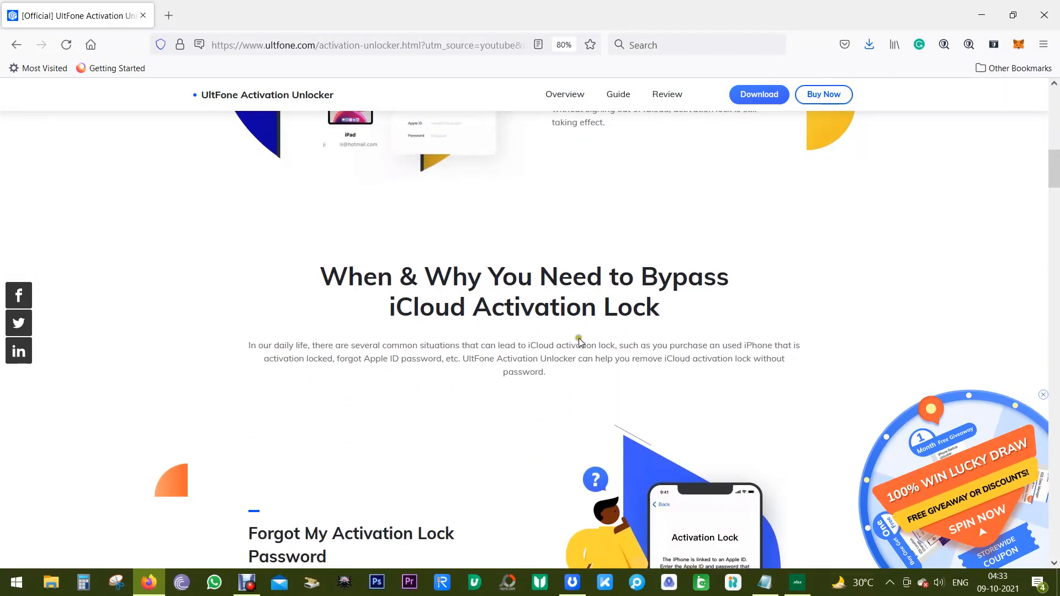
scroll(down, 3)
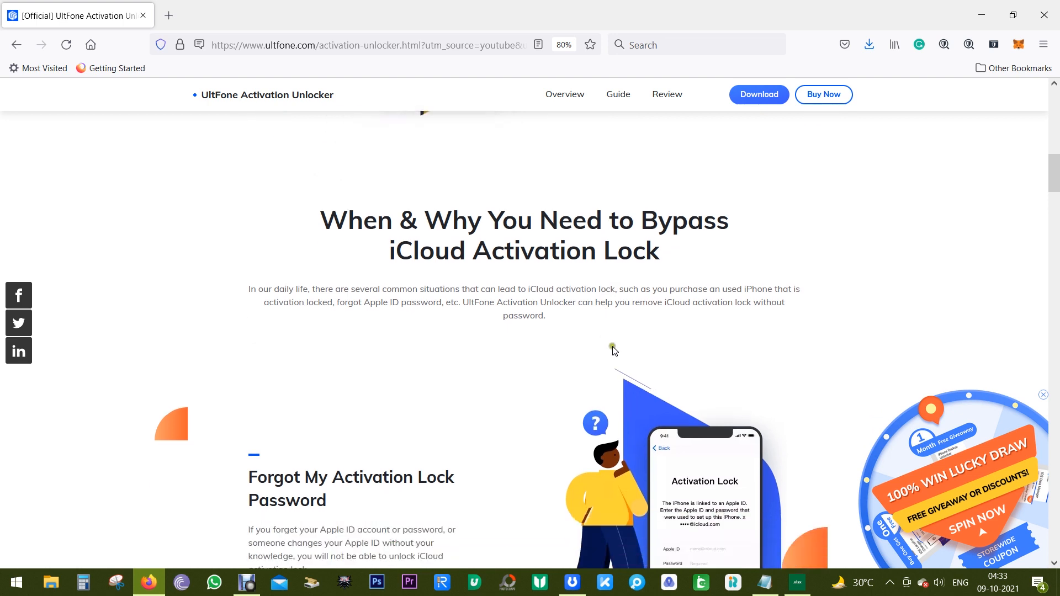
mouse_move(731, 302)
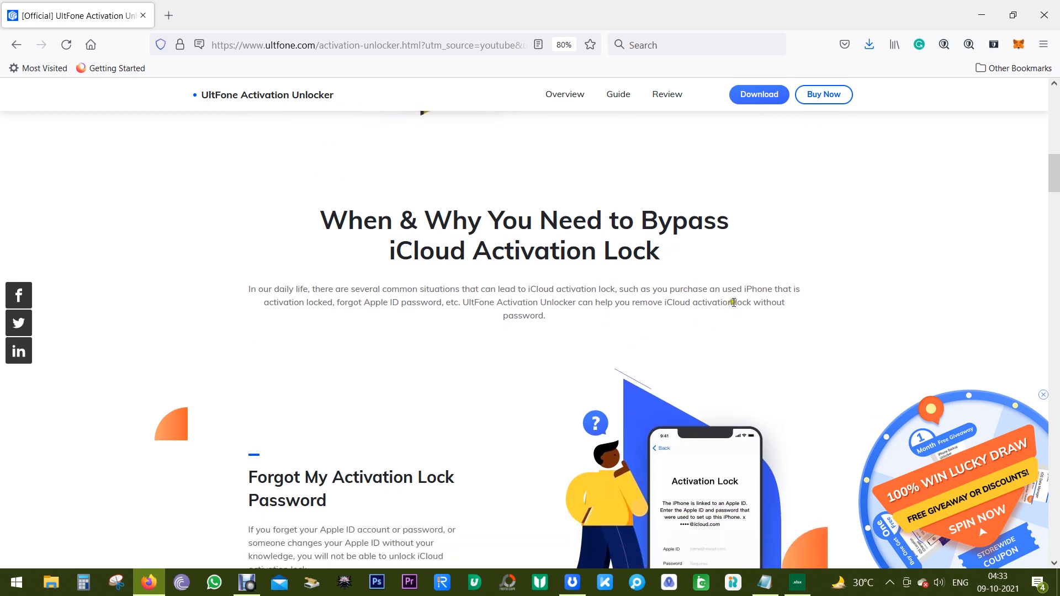
double_click(748, 303)
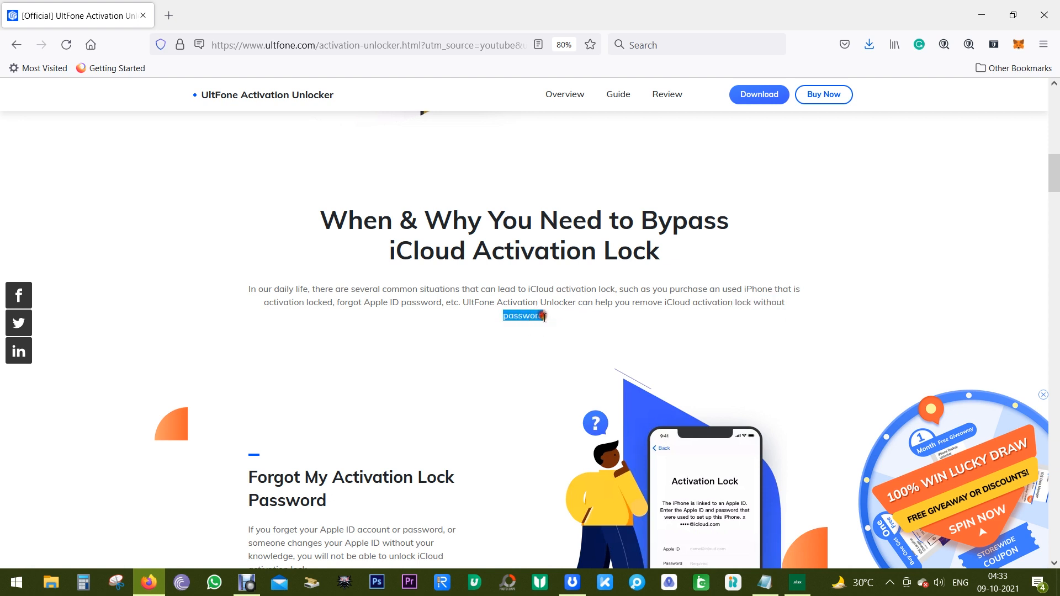
Scroll past the four unlock benefits down to the Attention notes and supported devices.
scroll(down, 3)
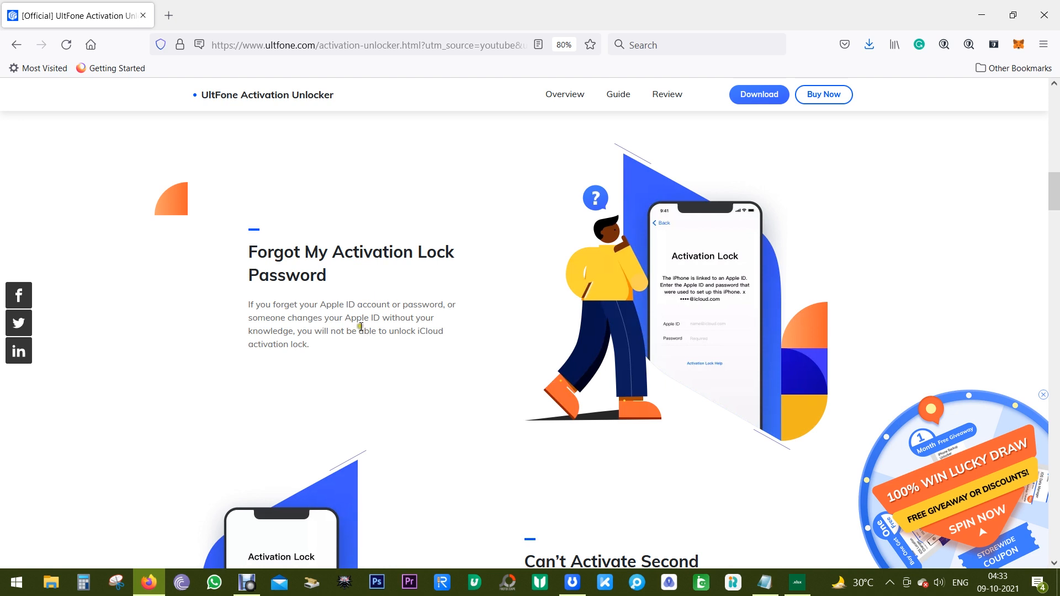
scroll(down, 3)
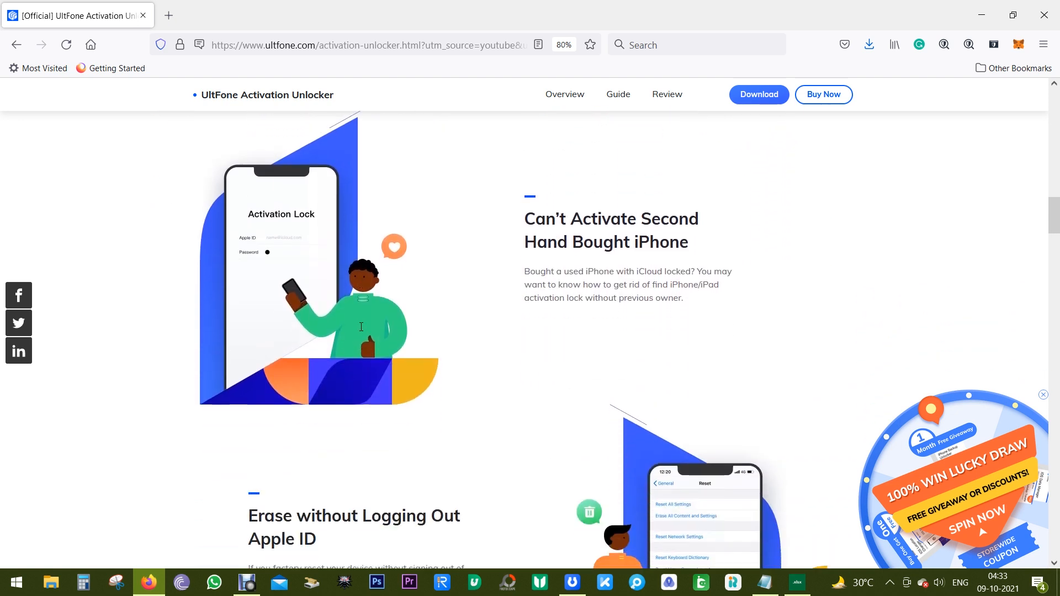
scroll(down, 3)
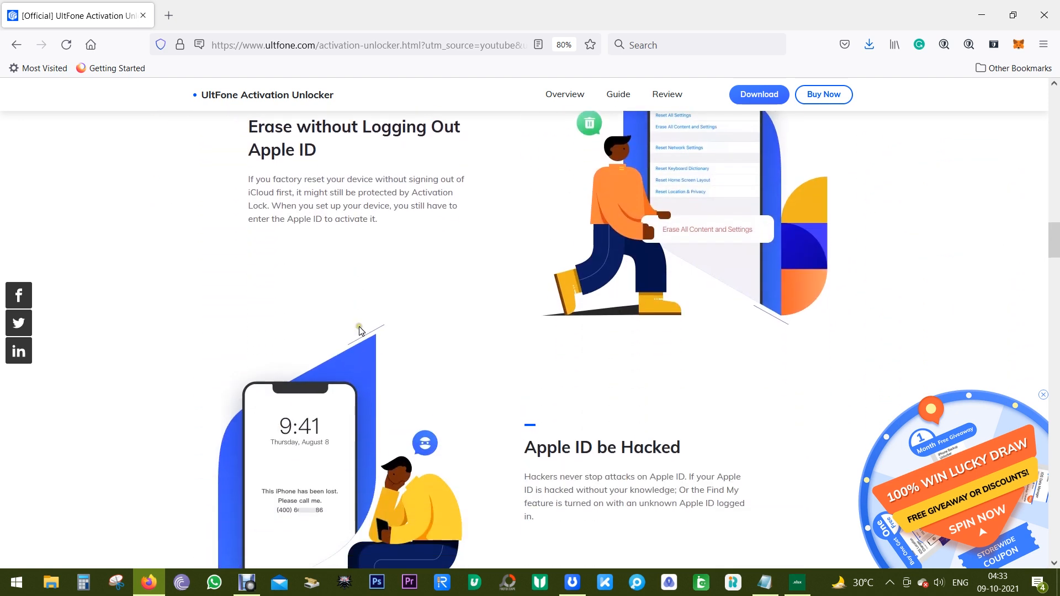
scroll(down, 3)
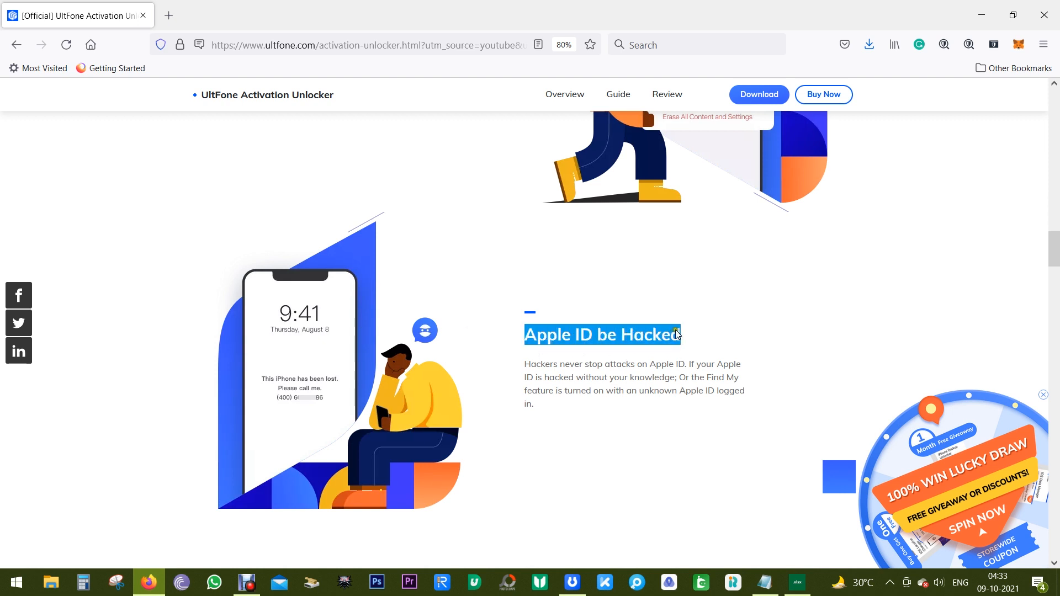
scroll(down, 3)
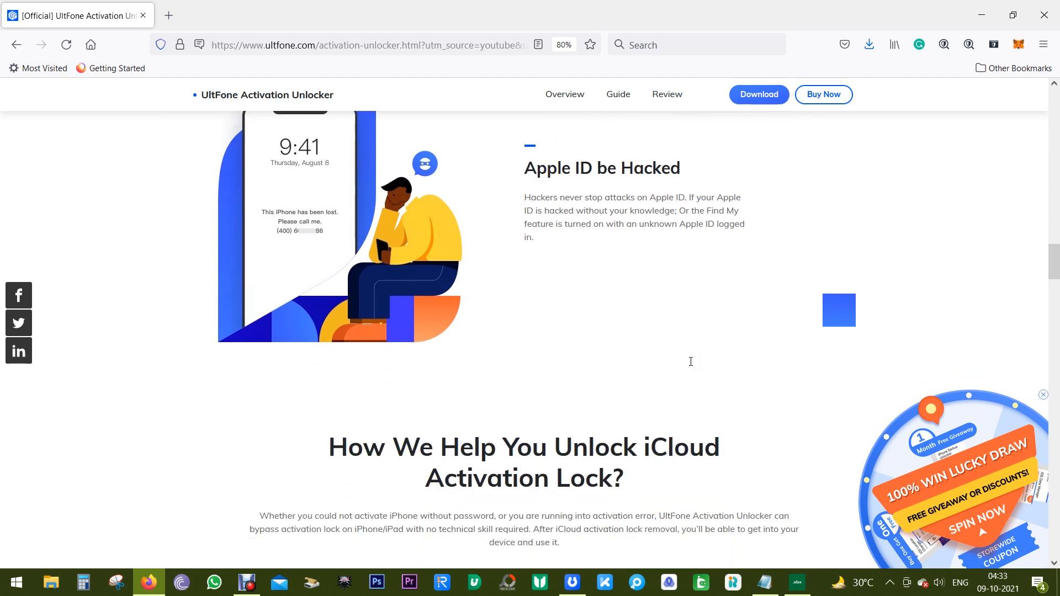
scroll(down, 3)
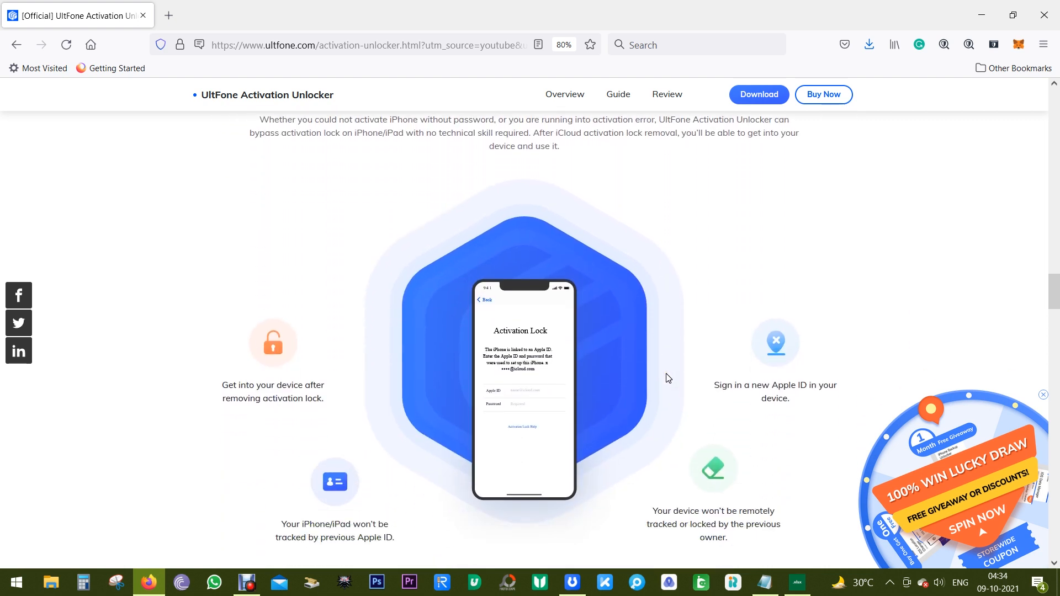
scroll(down, 3)
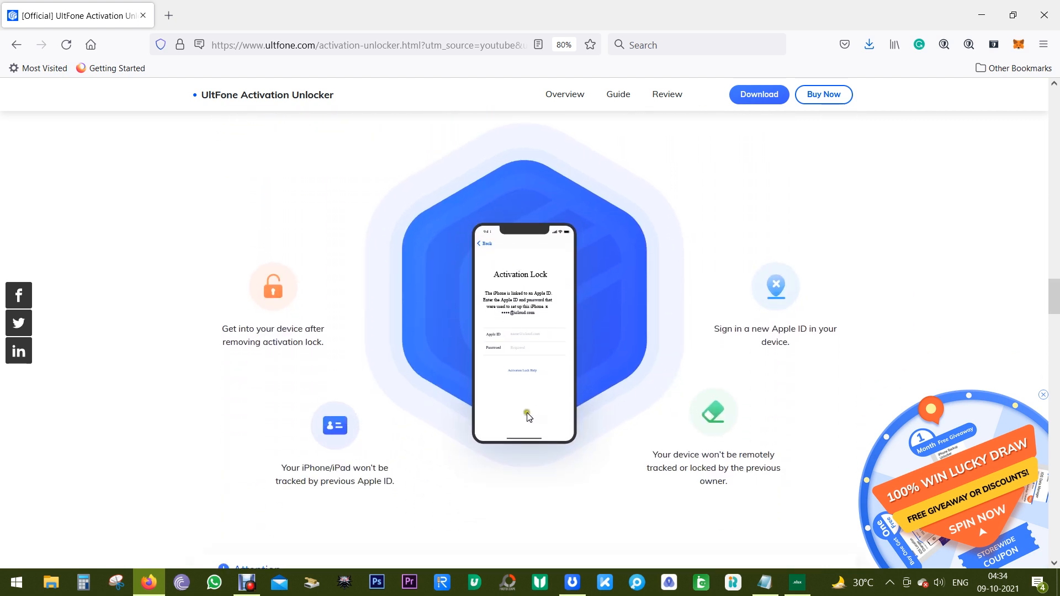
mouse_move(406, 423)
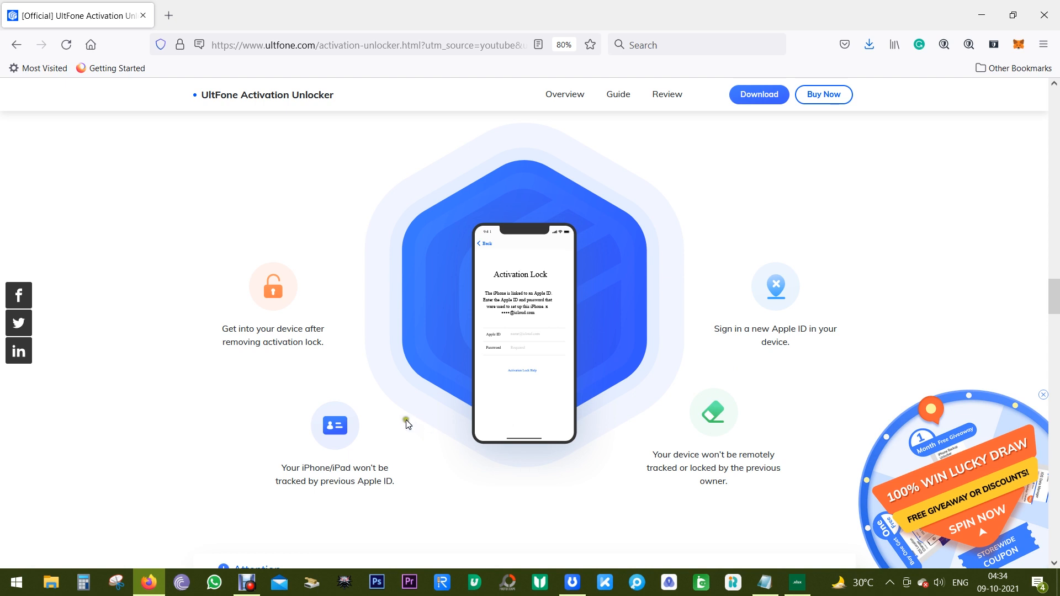
mouse_move(289, 459)
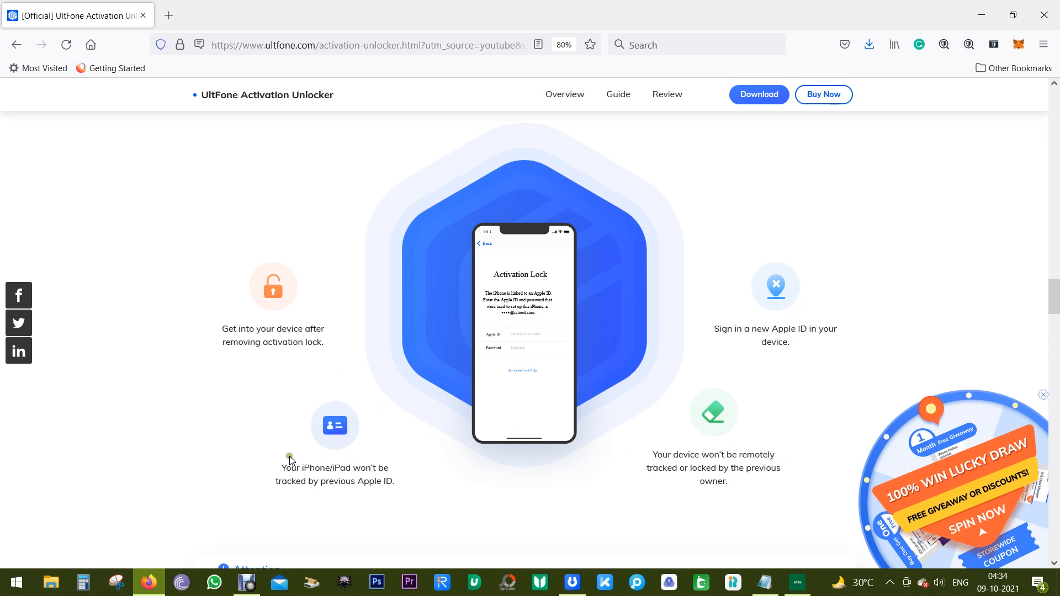
scroll(down, 3)
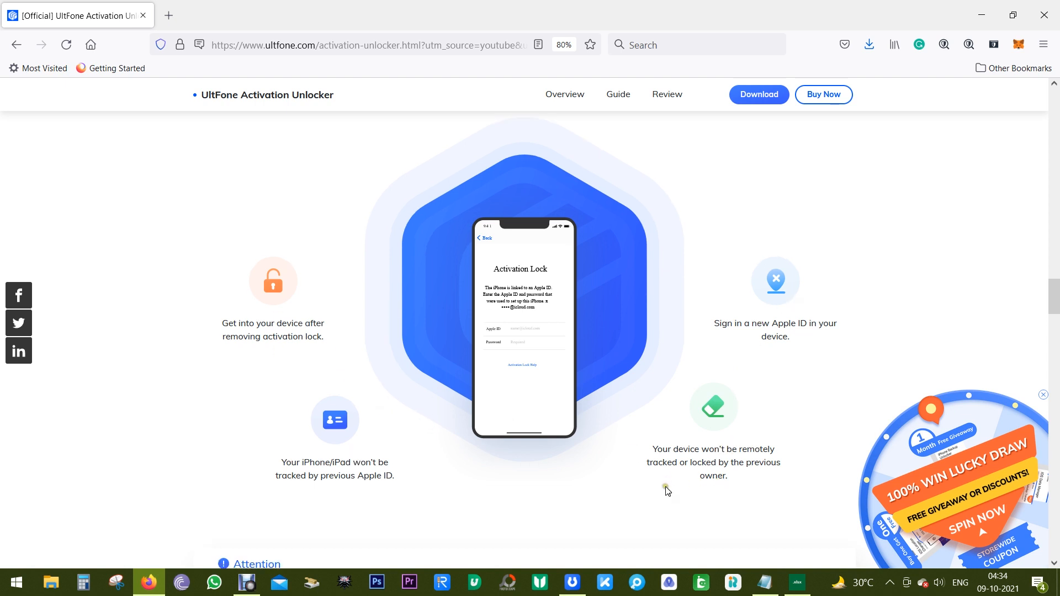
scroll(down, 3)
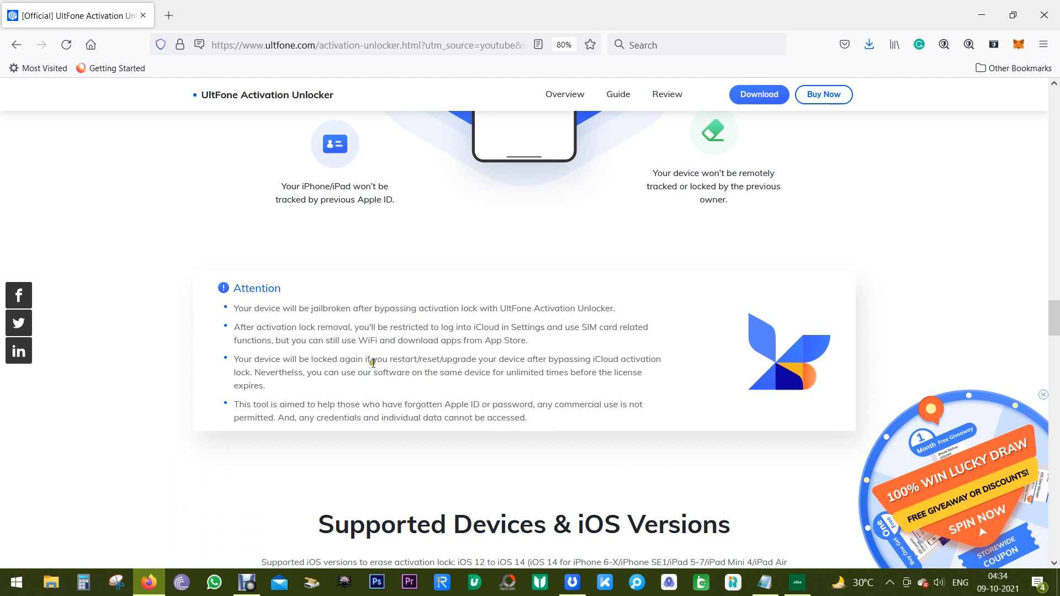
mouse_move(312, 308)
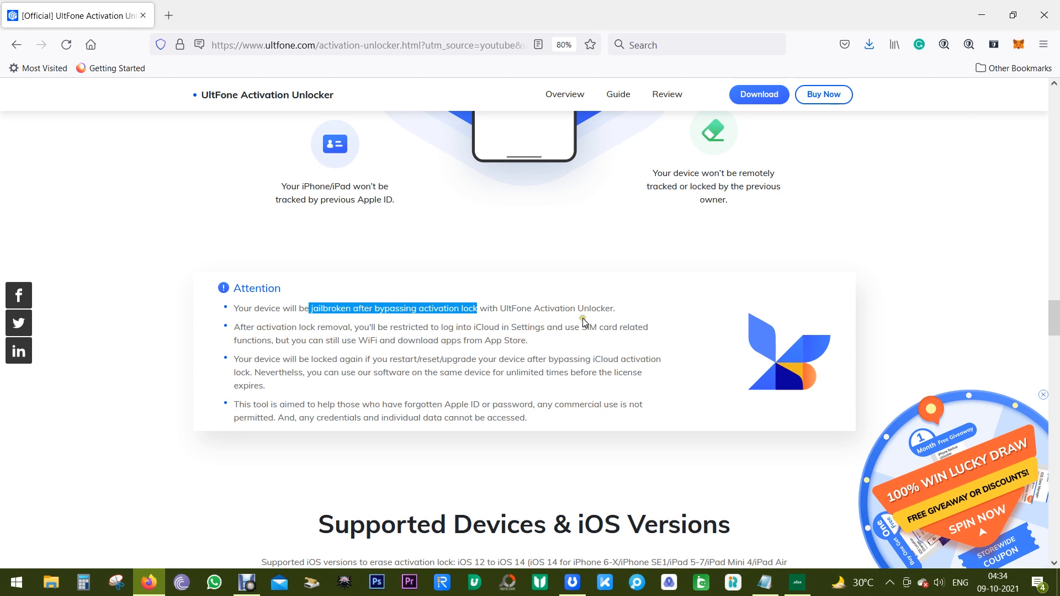
Highlight key phrases in the Attention box such as 'unlimited times', then scroll to Supported Devices.
click(390, 336)
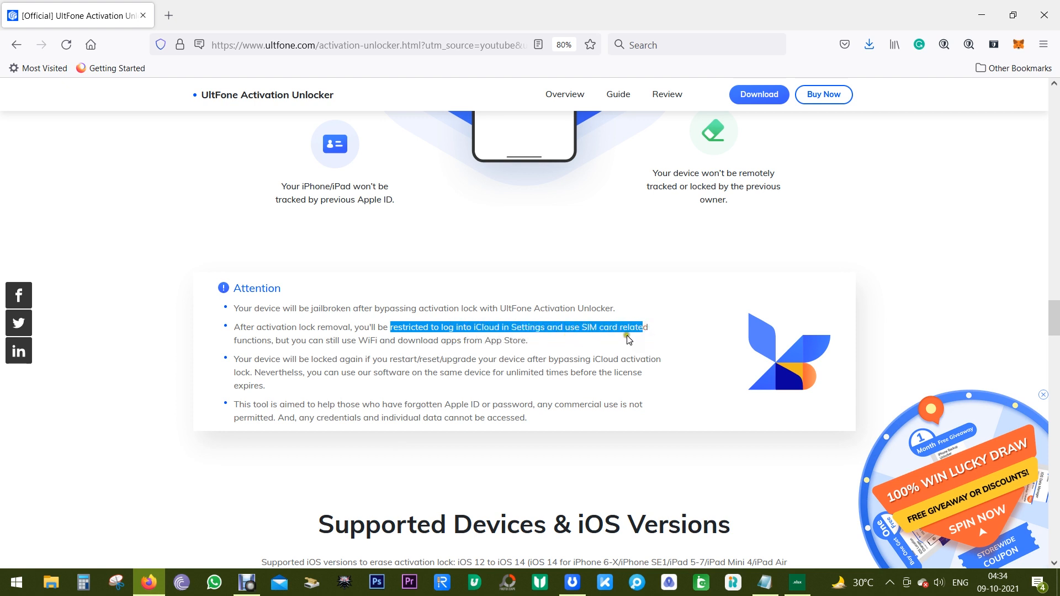
click(576, 346)
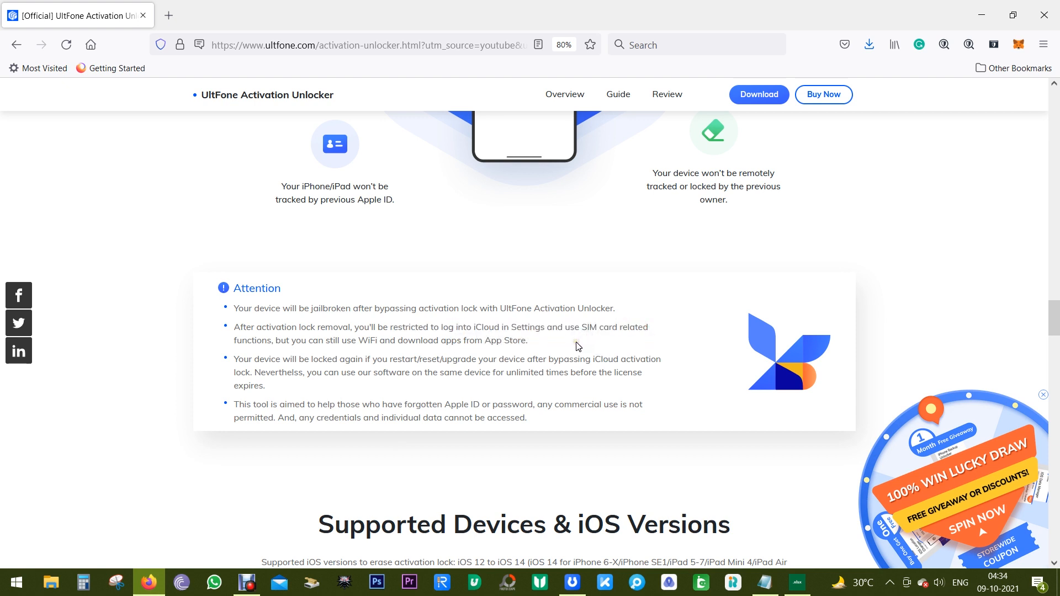
mouse_move(562, 343)
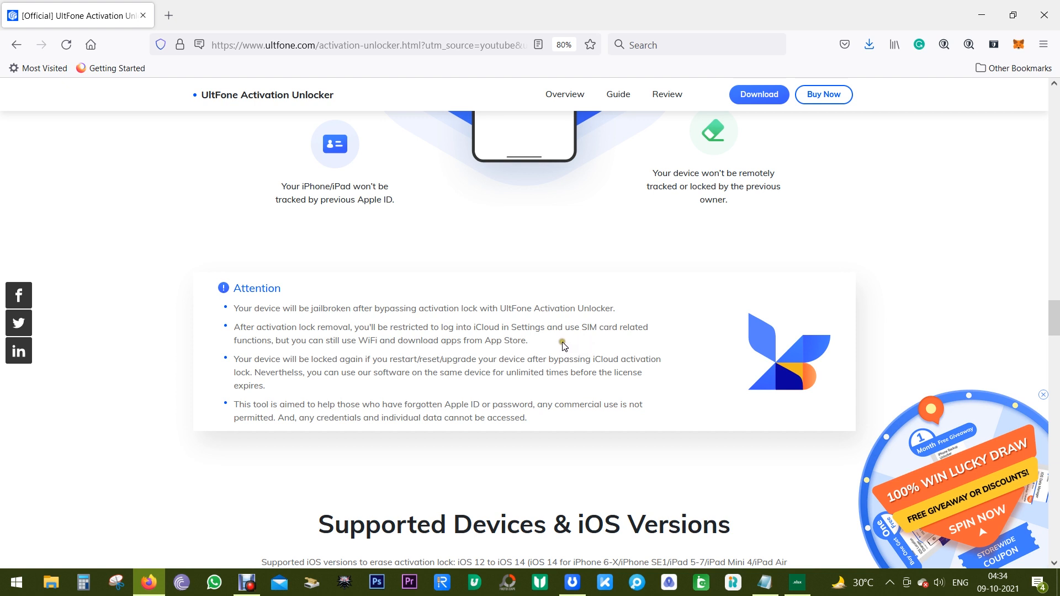
mouse_move(582, 344)
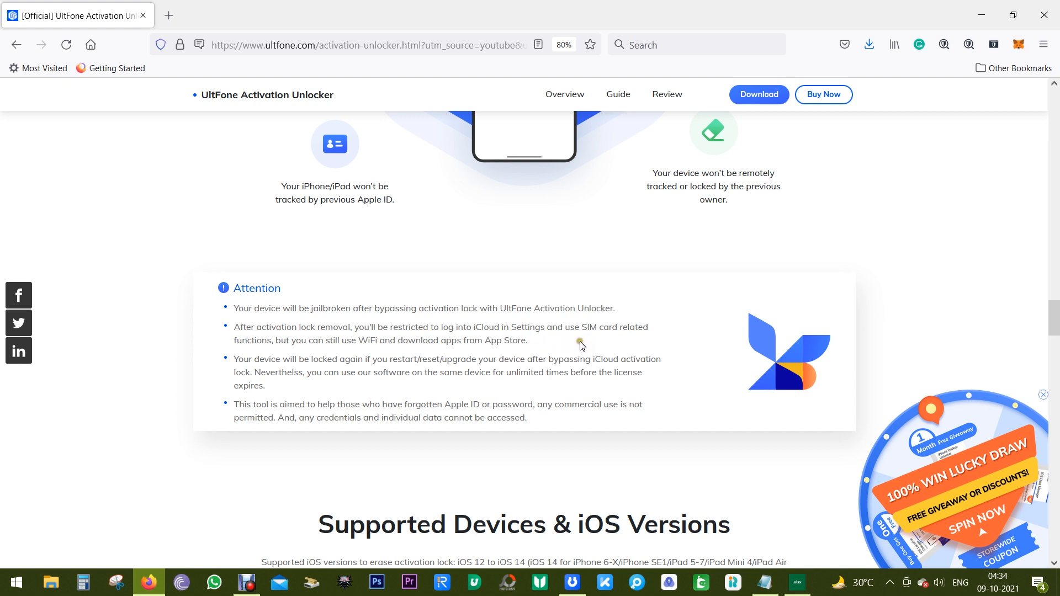
mouse_move(417, 367)
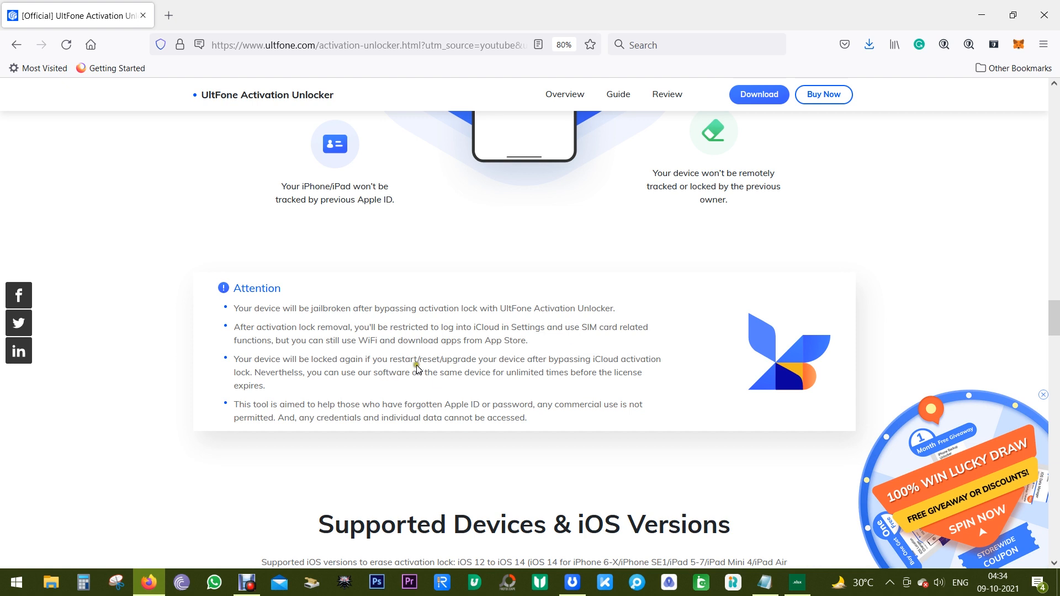
mouse_move(359, 374)
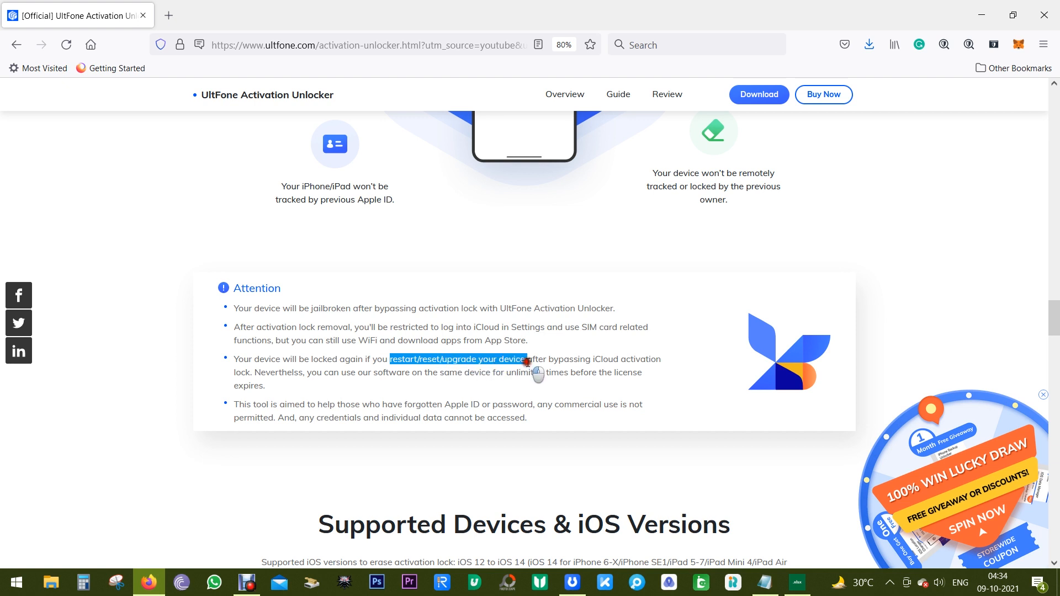
mouse_move(273, 389)
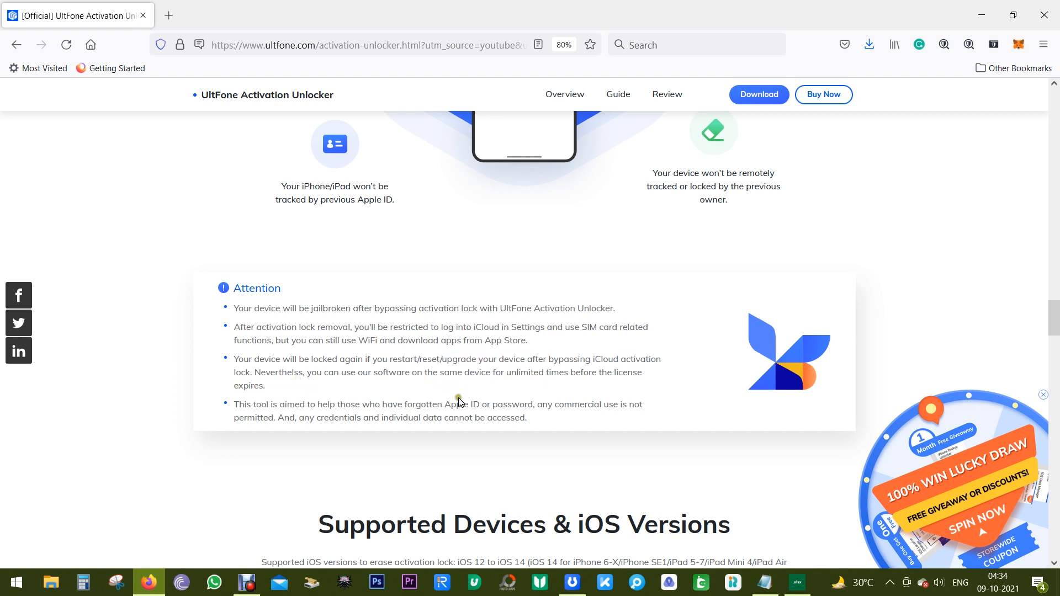
mouse_move(420, 376)
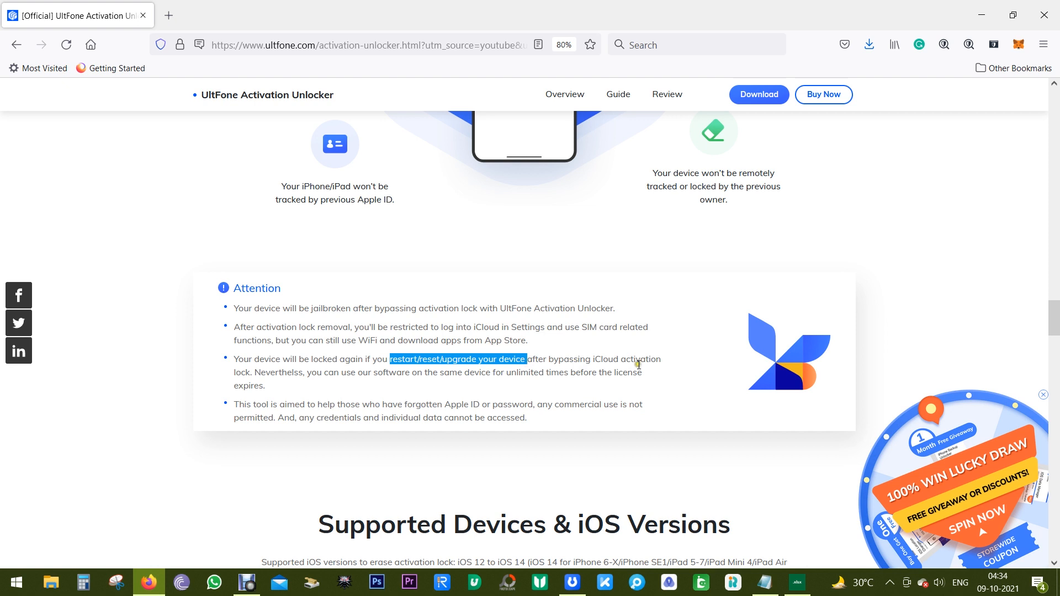
click(318, 390)
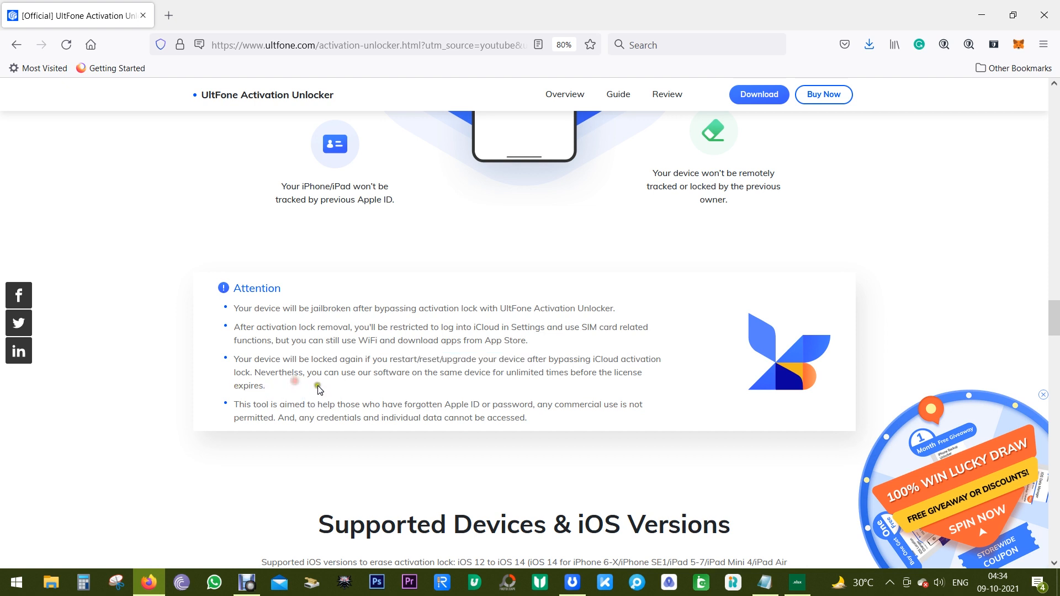
double_click(537, 373)
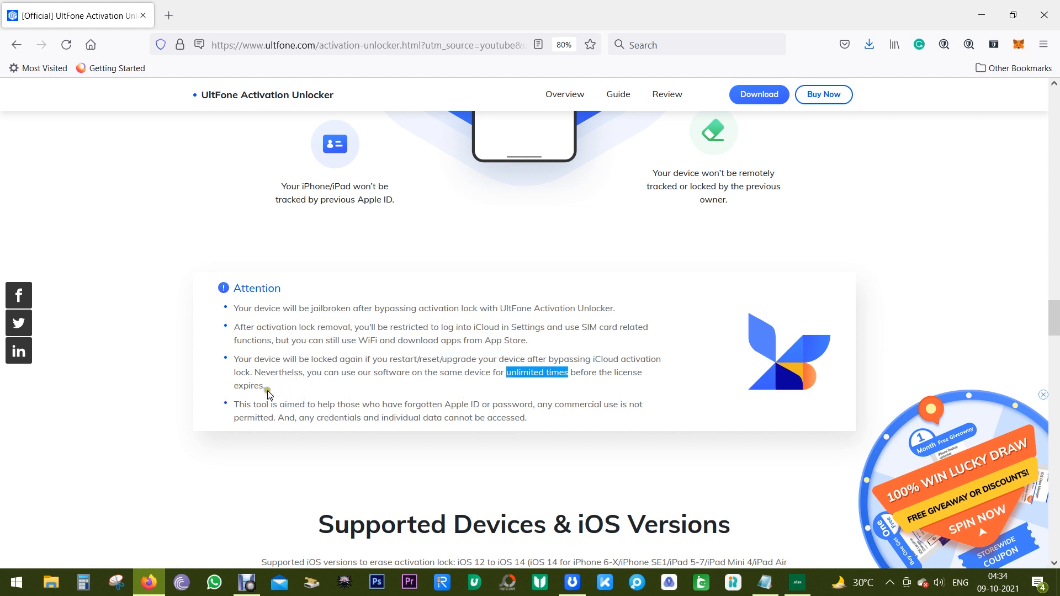
mouse_move(454, 403)
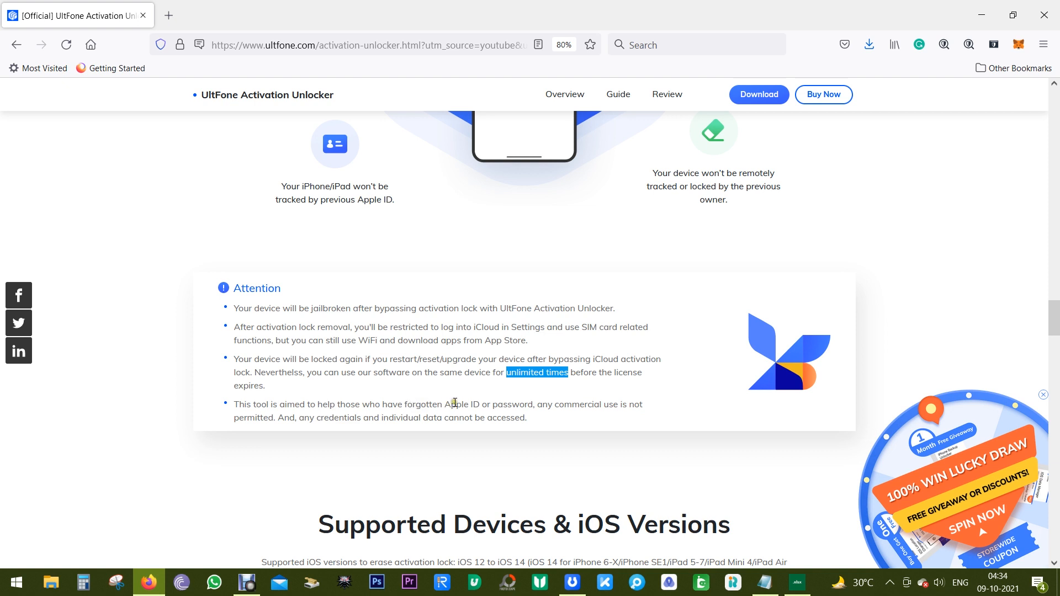
scroll(down, 3)
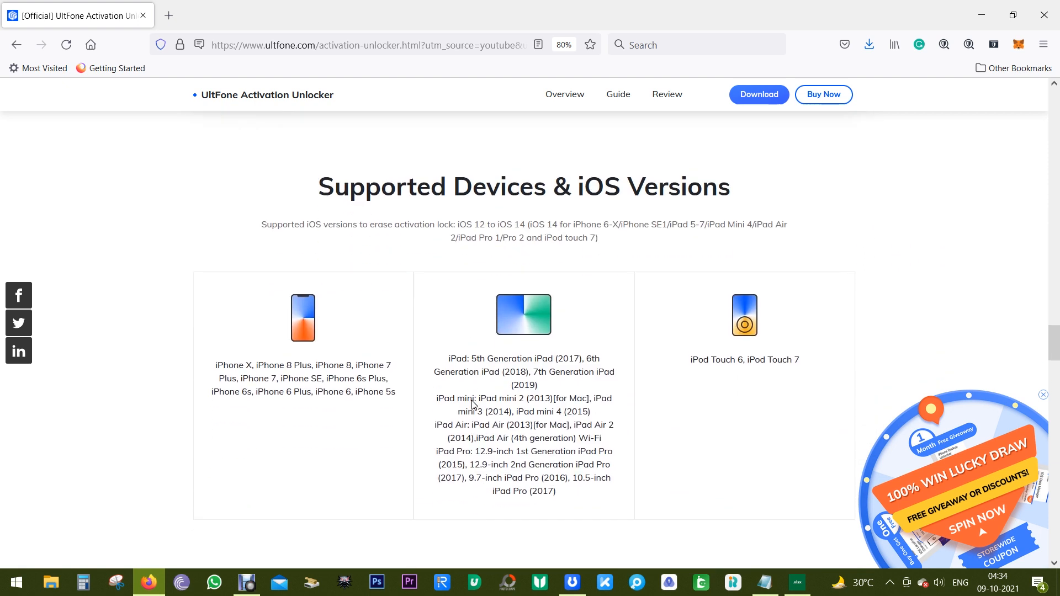
scroll(down, 3)
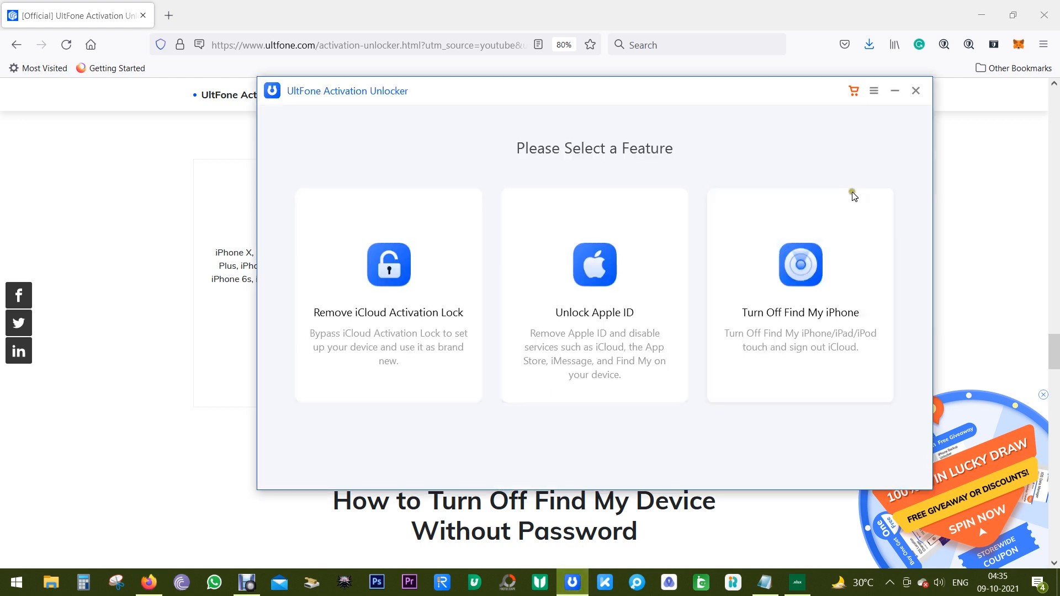
click(594, 296)
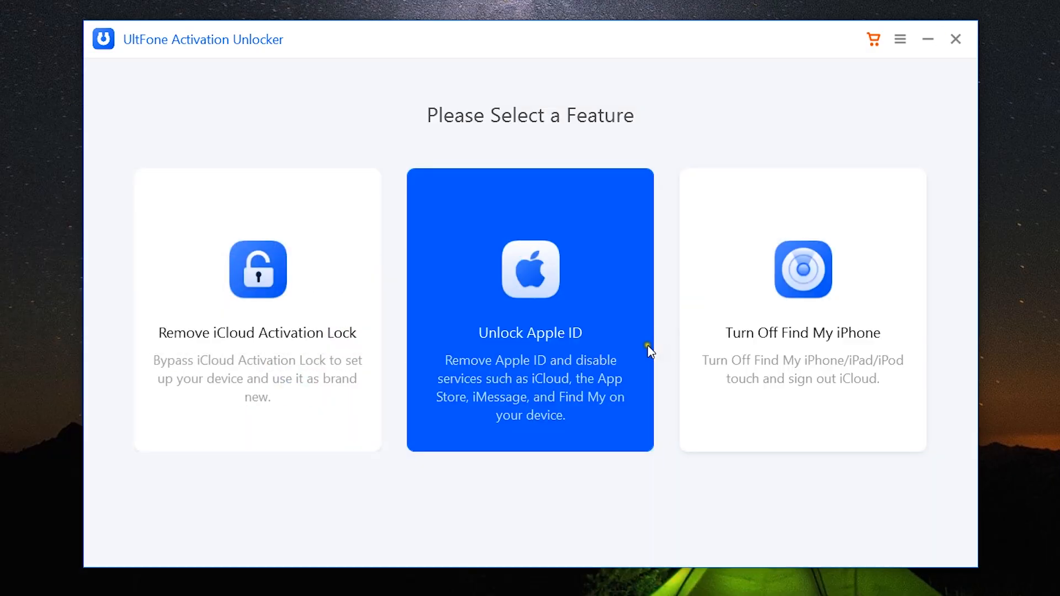
mouse_move(560, 330)
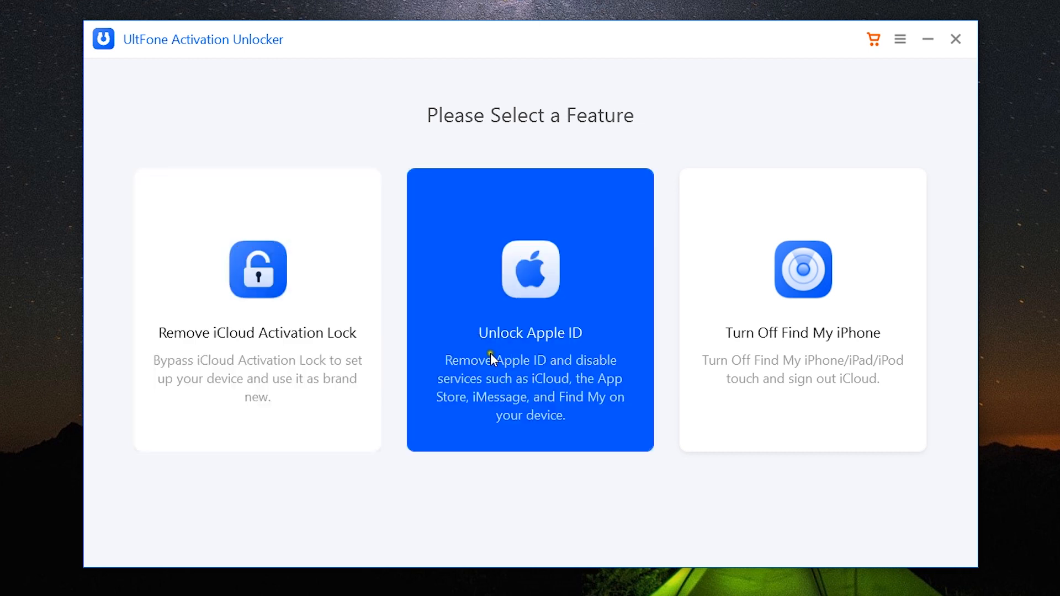
mouse_move(496, 347)
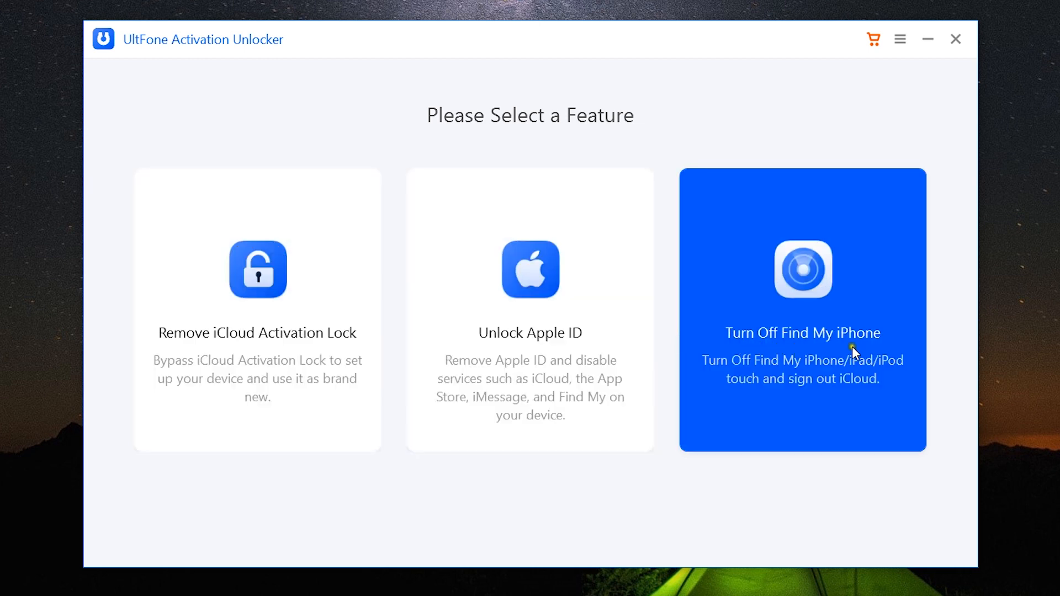
mouse_move(860, 347)
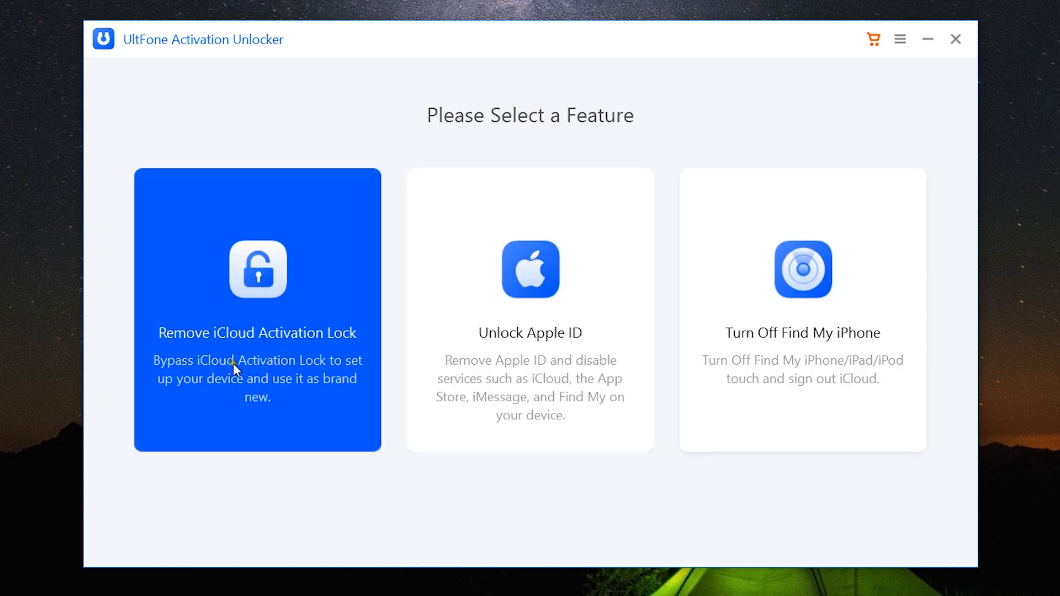
mouse_move(301, 357)
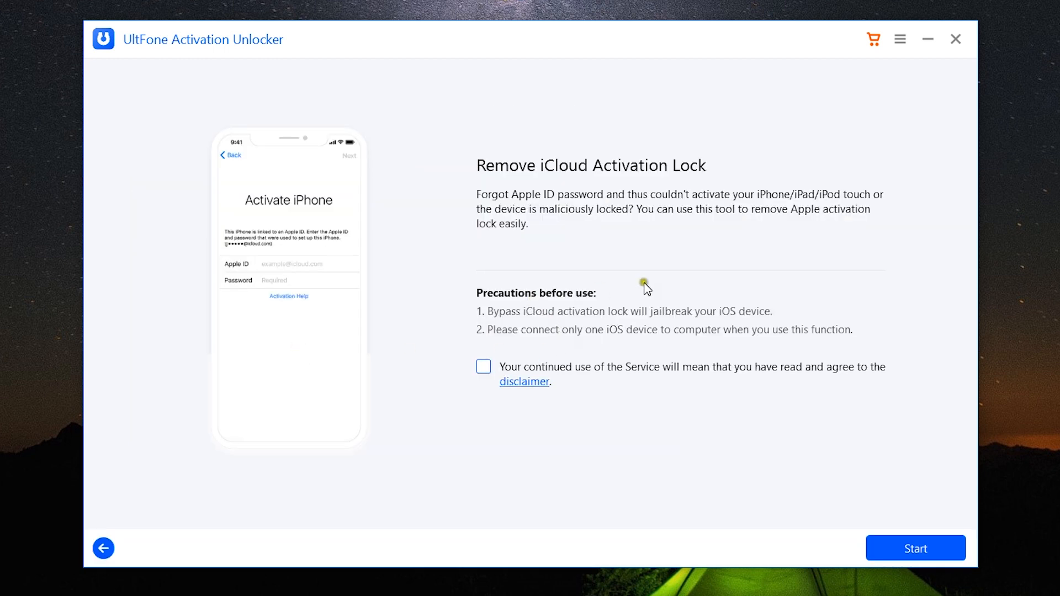
mouse_move(641, 282)
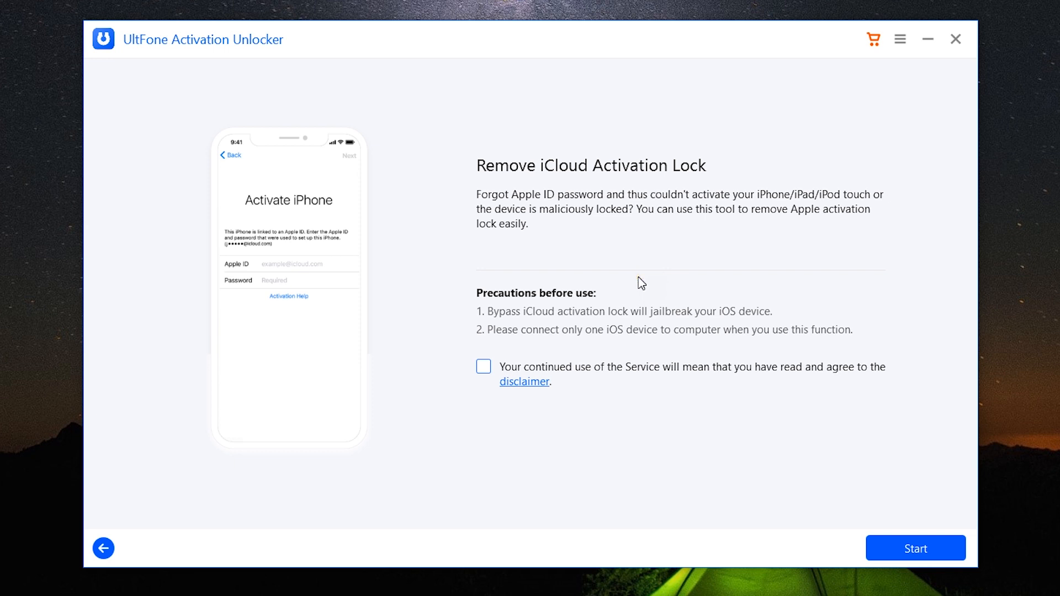
mouse_move(599, 369)
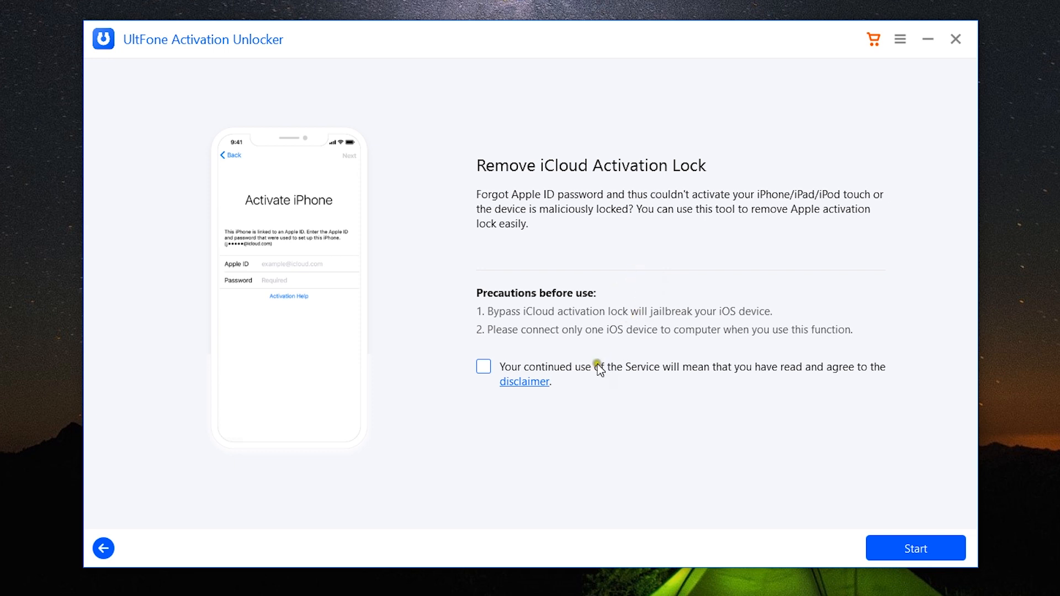
mouse_move(589, 321)
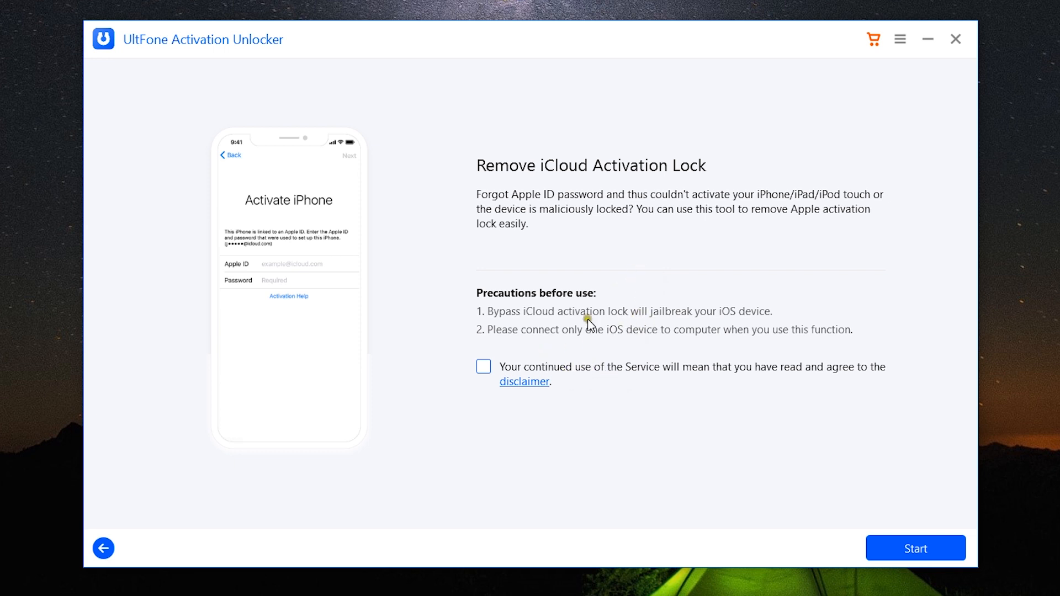
mouse_move(616, 340)
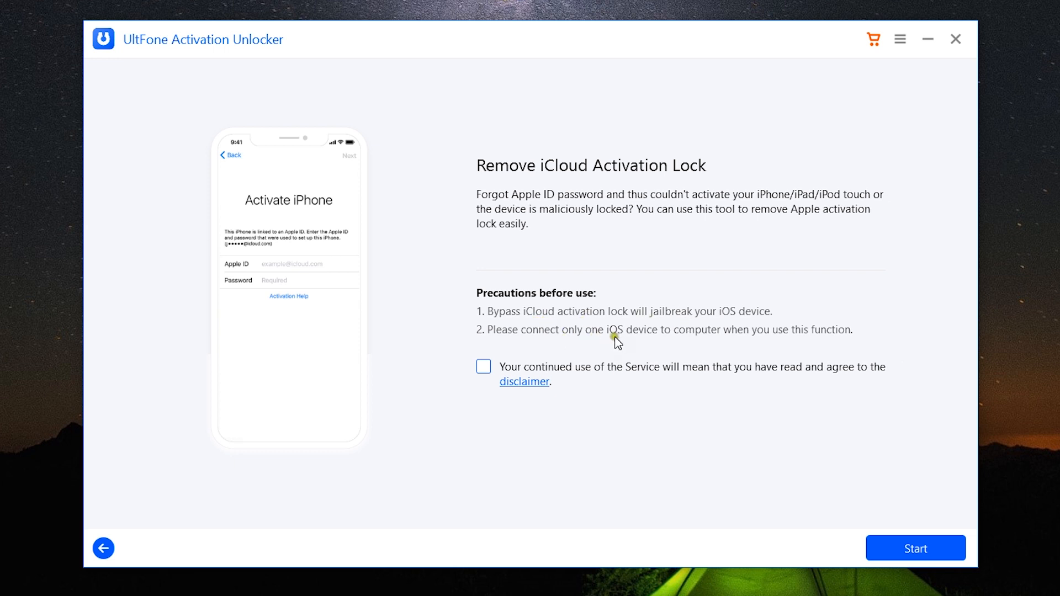
mouse_move(605, 340)
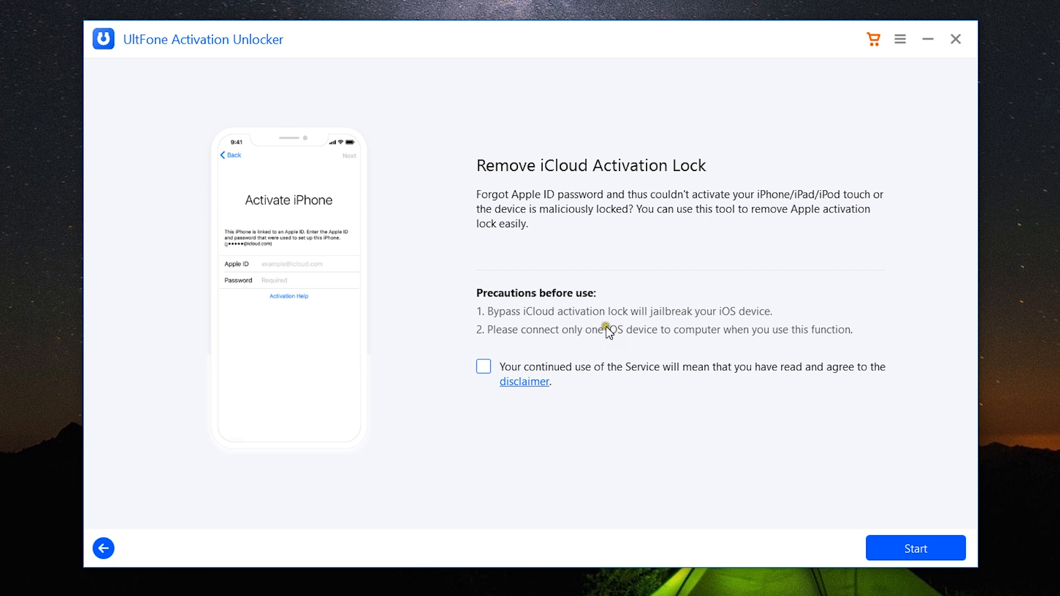
mouse_move(651, 320)
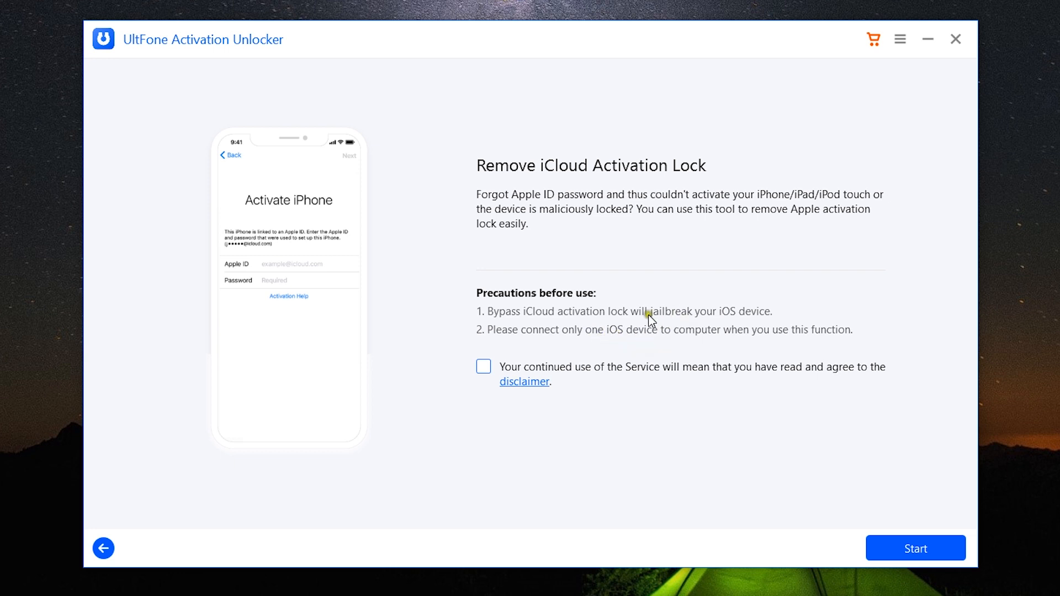
mouse_move(663, 320)
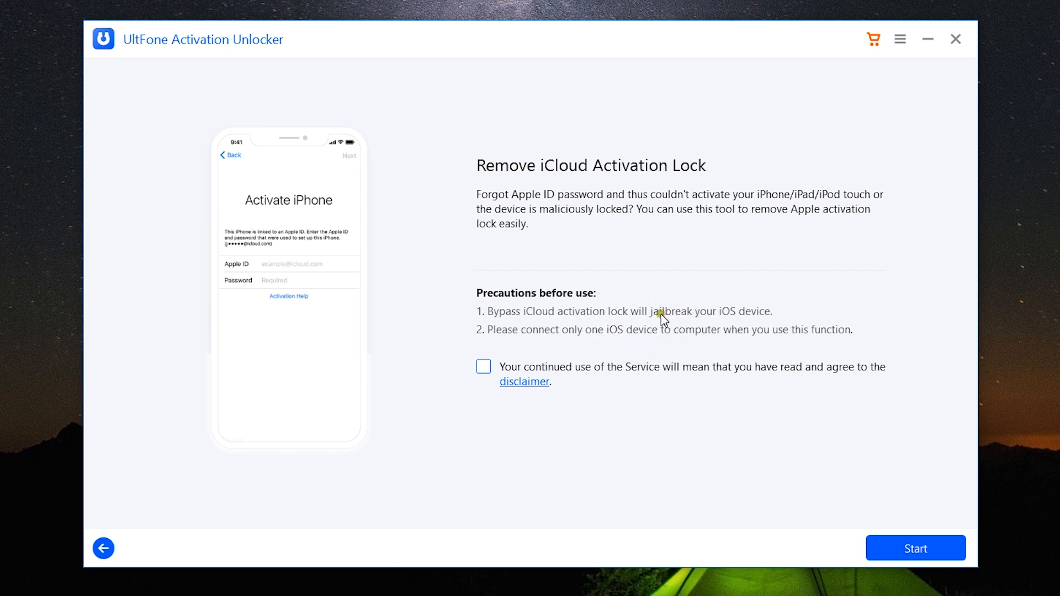
Tick the disclaimer agreement on the Remove iCloud Activation Lock screen.
click(483, 366)
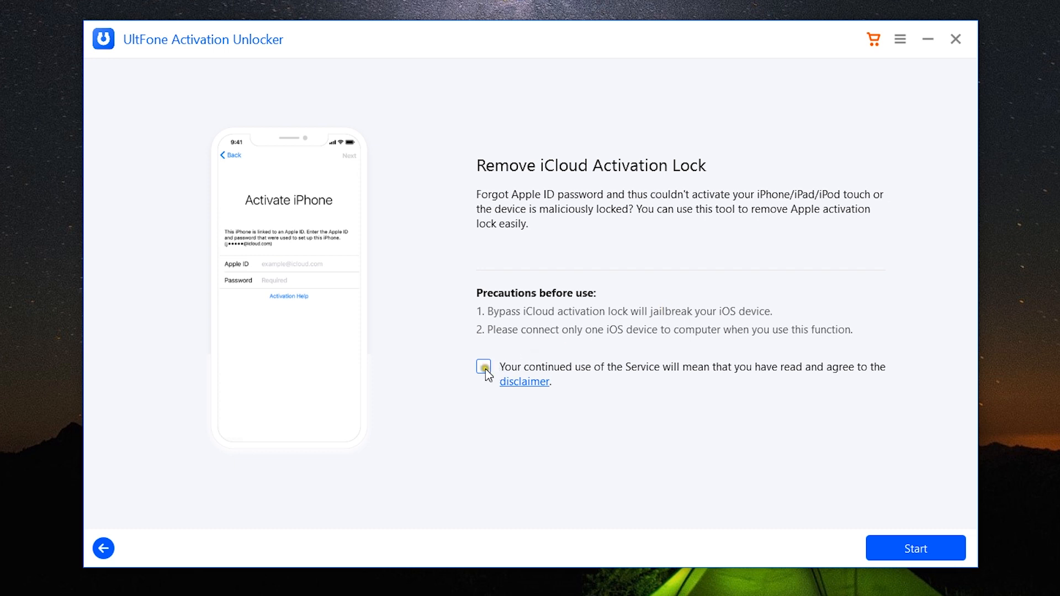
click(483, 367)
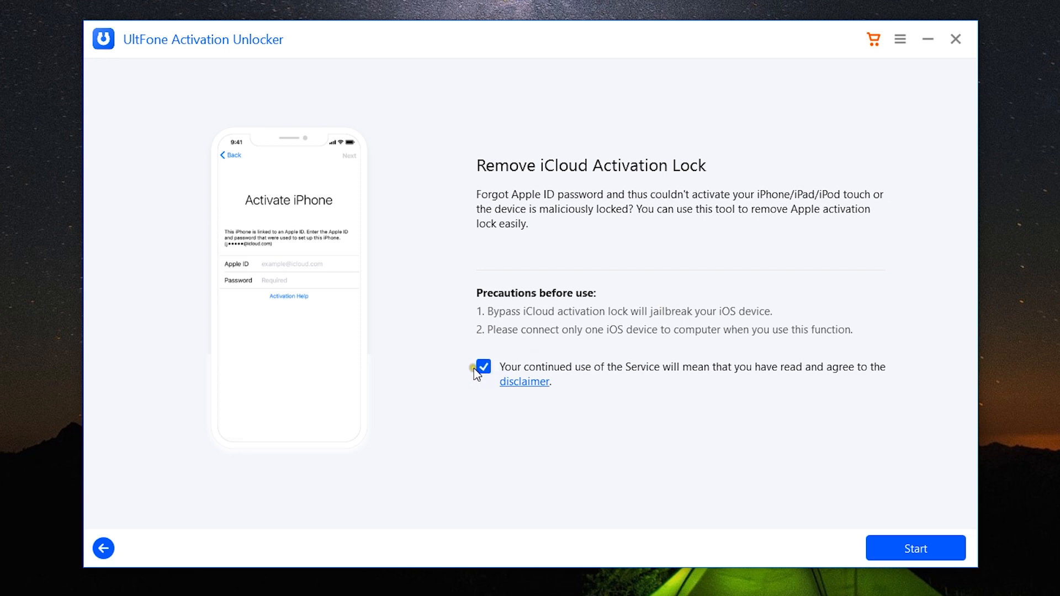
mouse_move(530, 390)
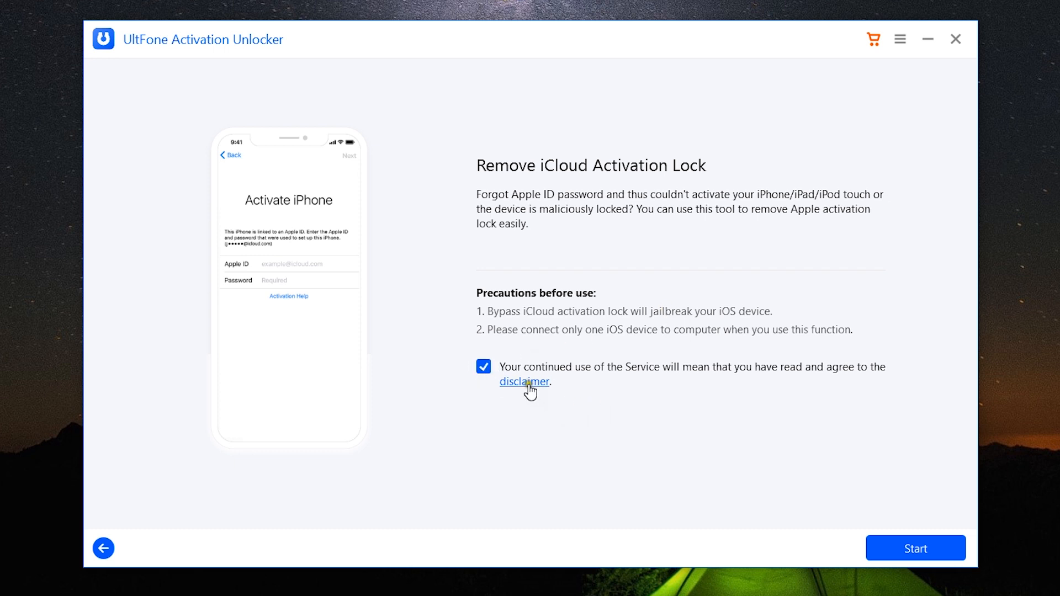
Read the full disclaimer dialog and accept it with Next to start connecting the device.
click(524, 381)
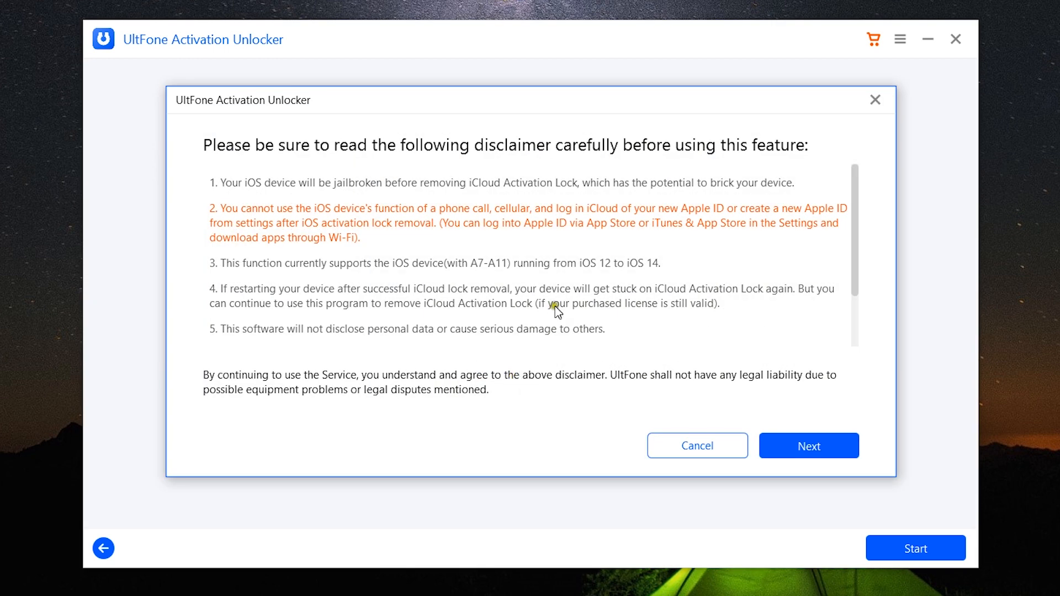
mouse_move(737, 410)
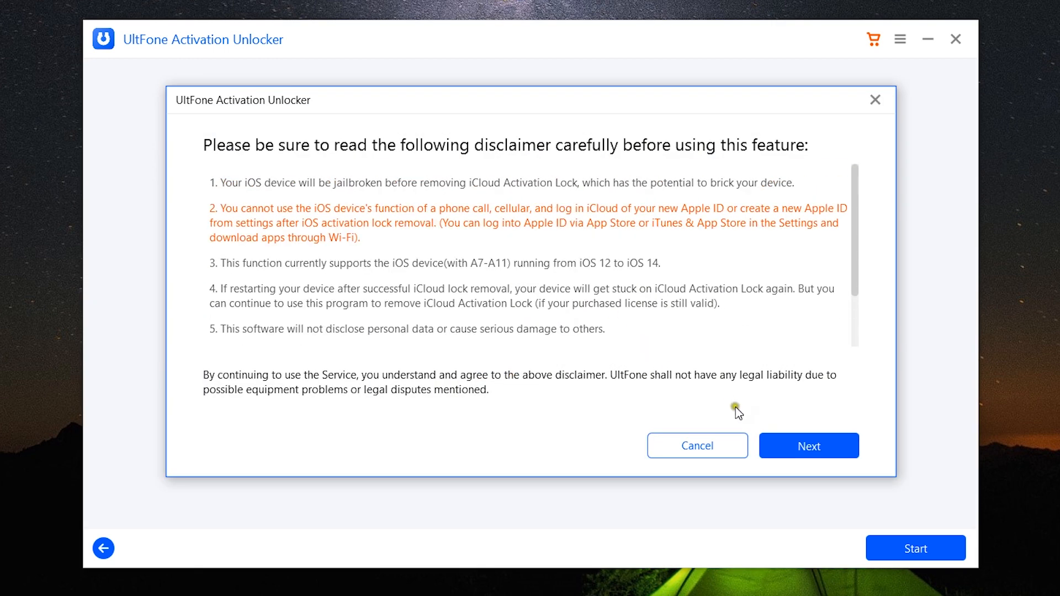
click(809, 445)
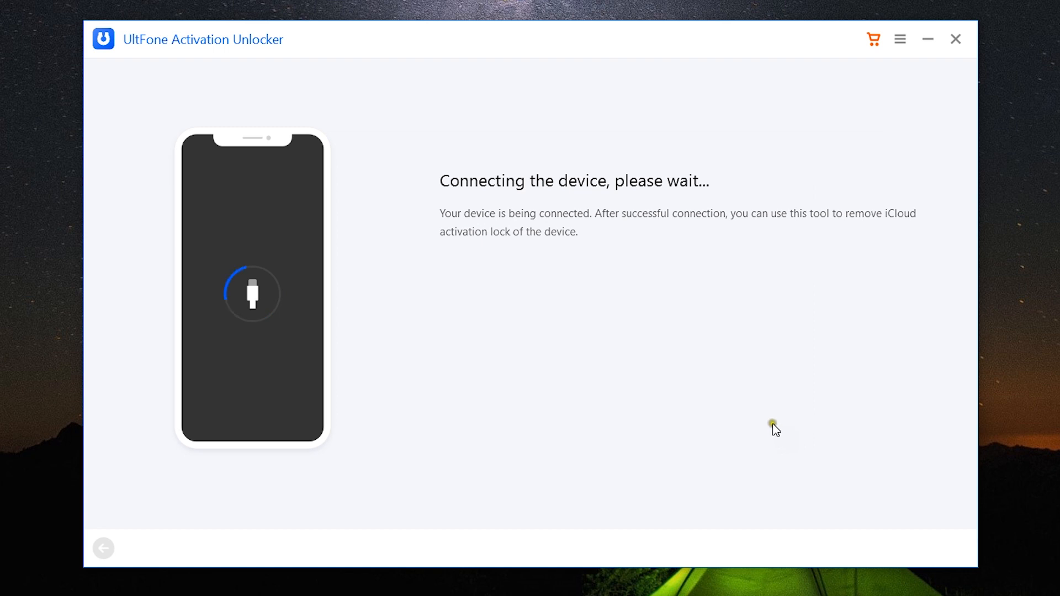
mouse_move(607, 336)
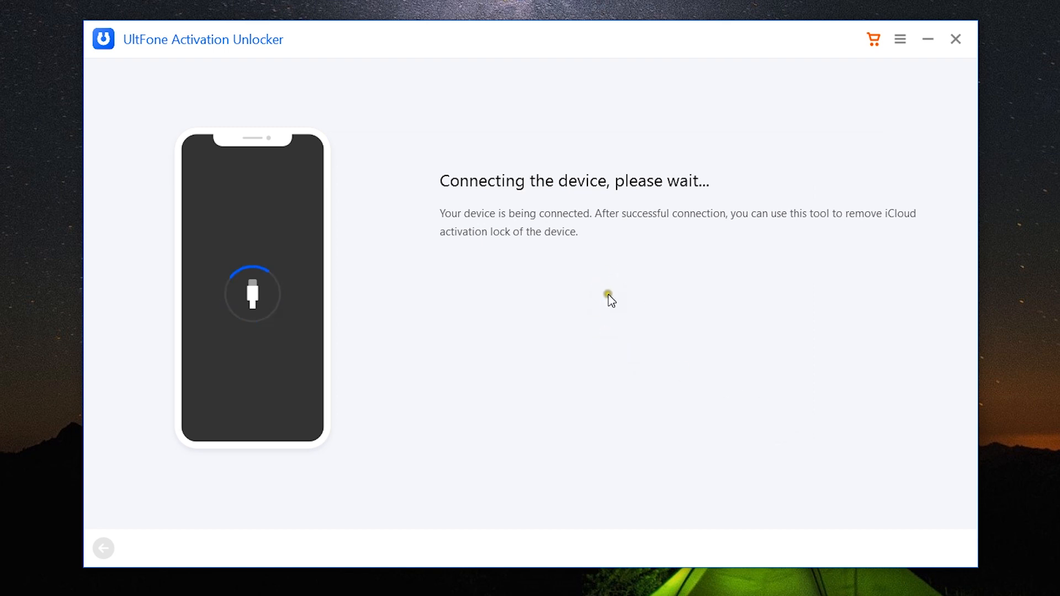
mouse_move(633, 324)
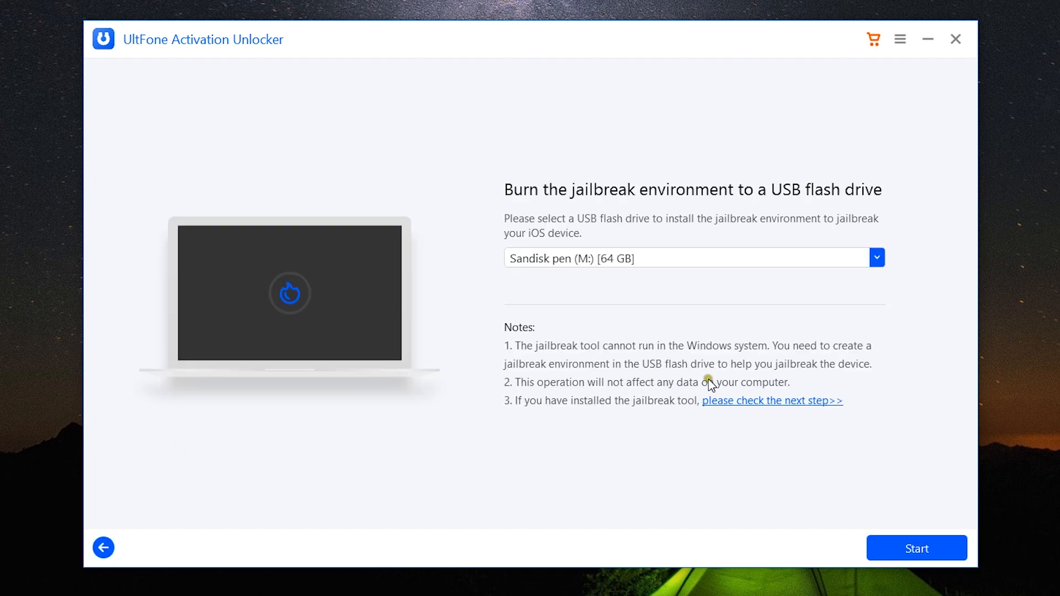
mouse_move(662, 366)
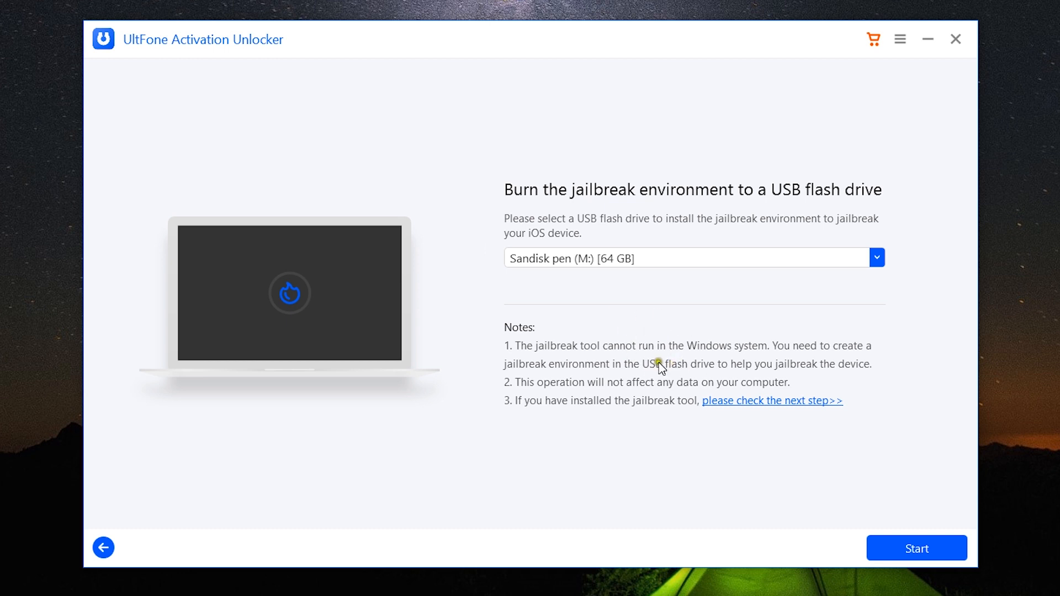
mouse_move(664, 361)
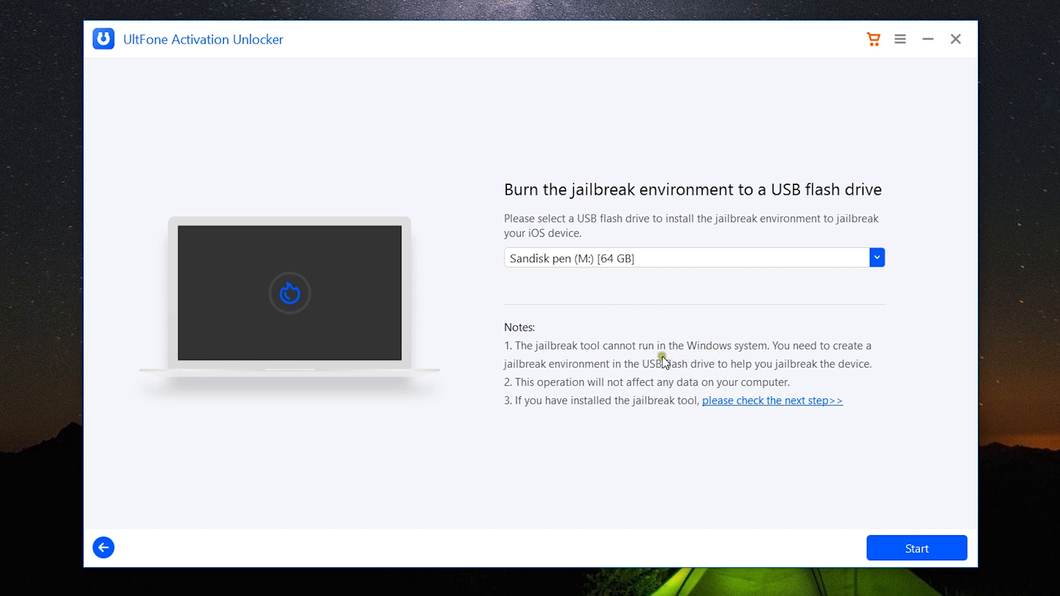
Select Sandisk pen (M:) [64 GB] as the USB flash drive for the jailbreak environment.
click(876, 257)
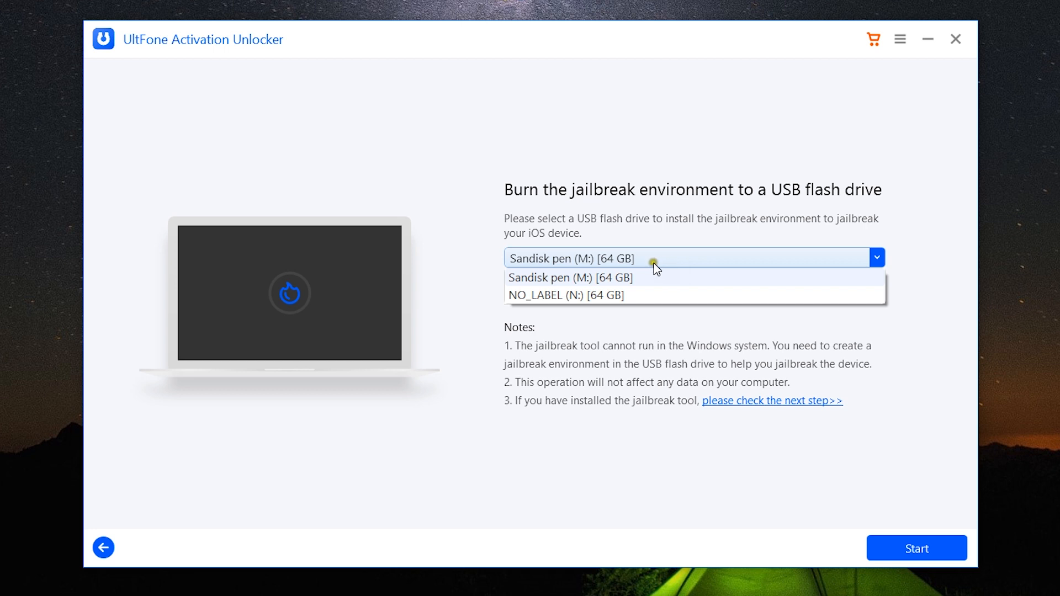
click(570, 277)
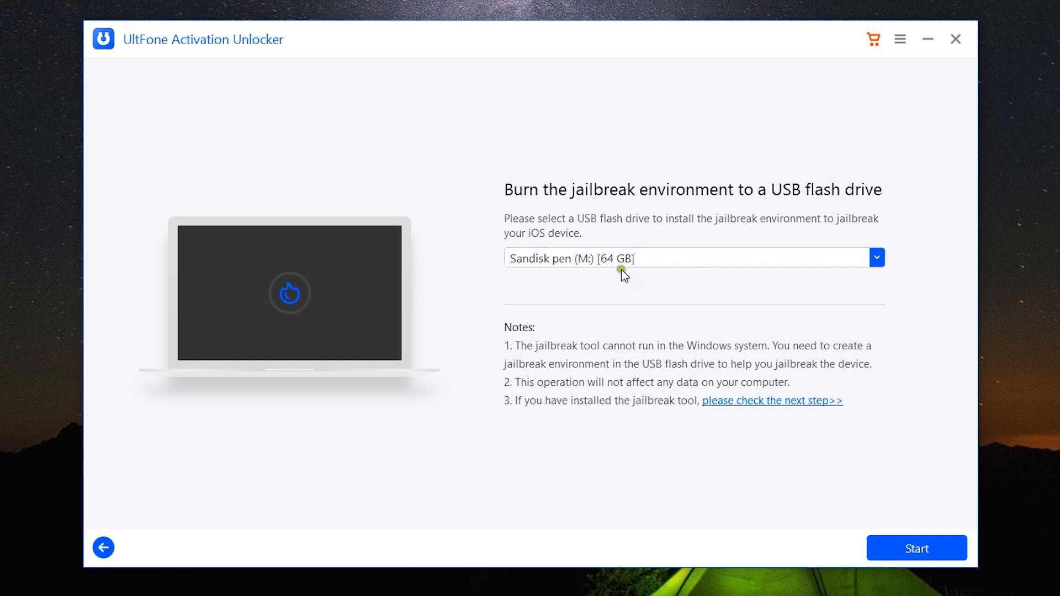
mouse_move(761, 232)
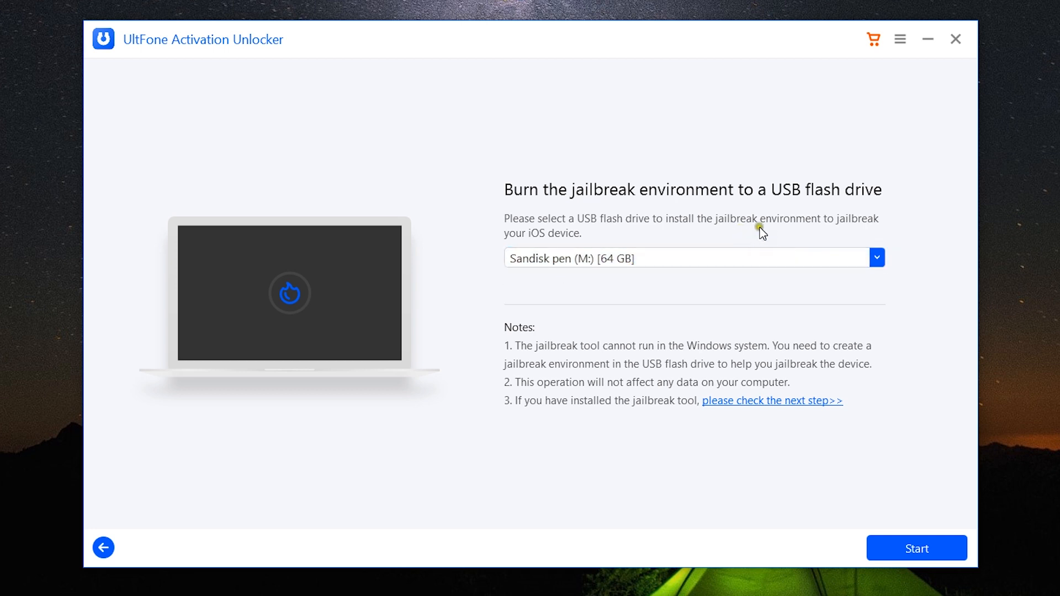
mouse_move(797, 228)
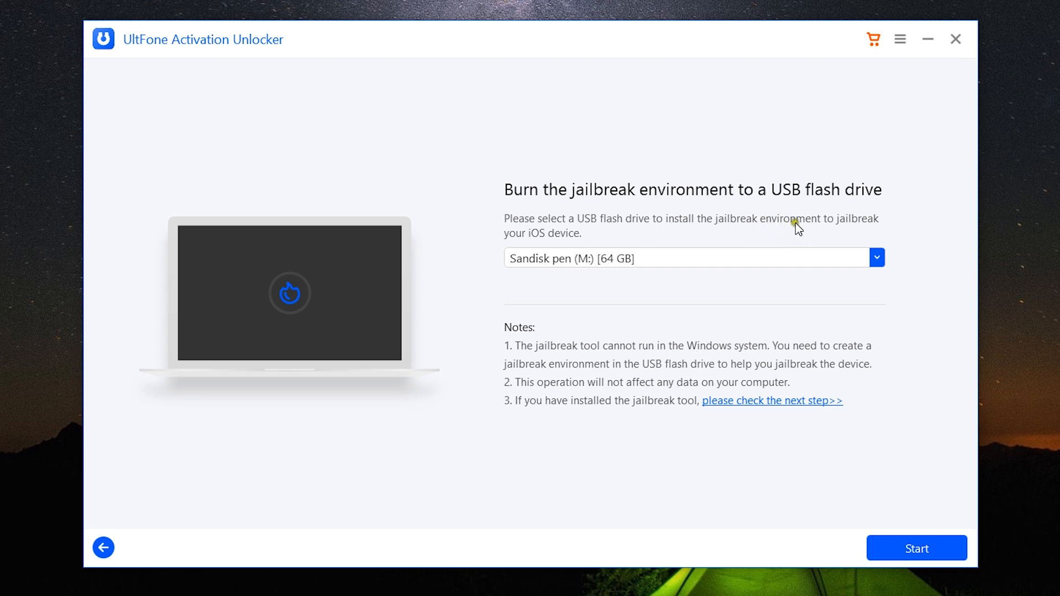
mouse_move(651, 359)
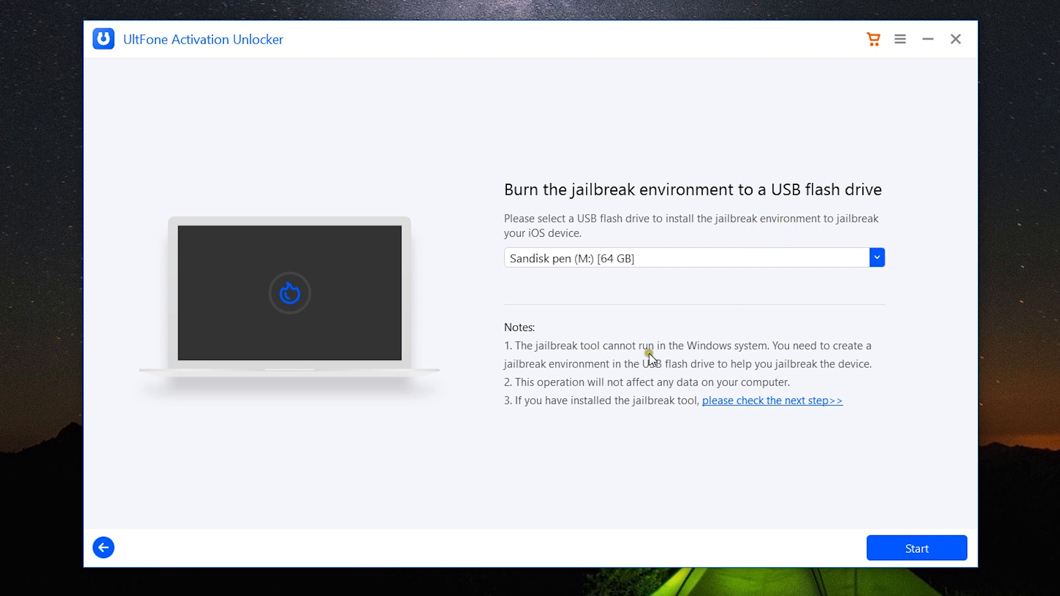
mouse_move(856, 357)
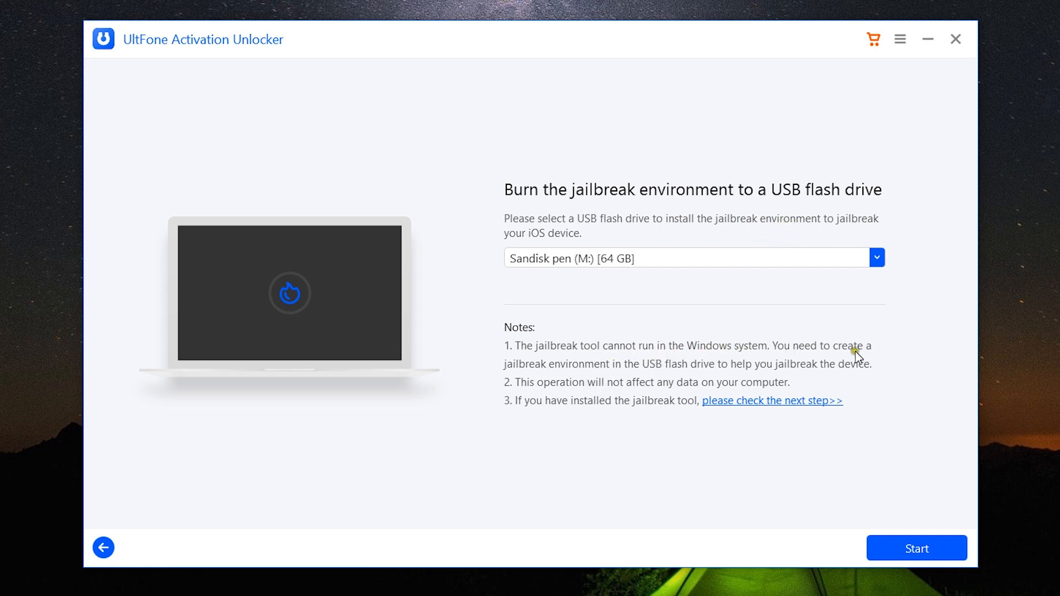
mouse_move(681, 373)
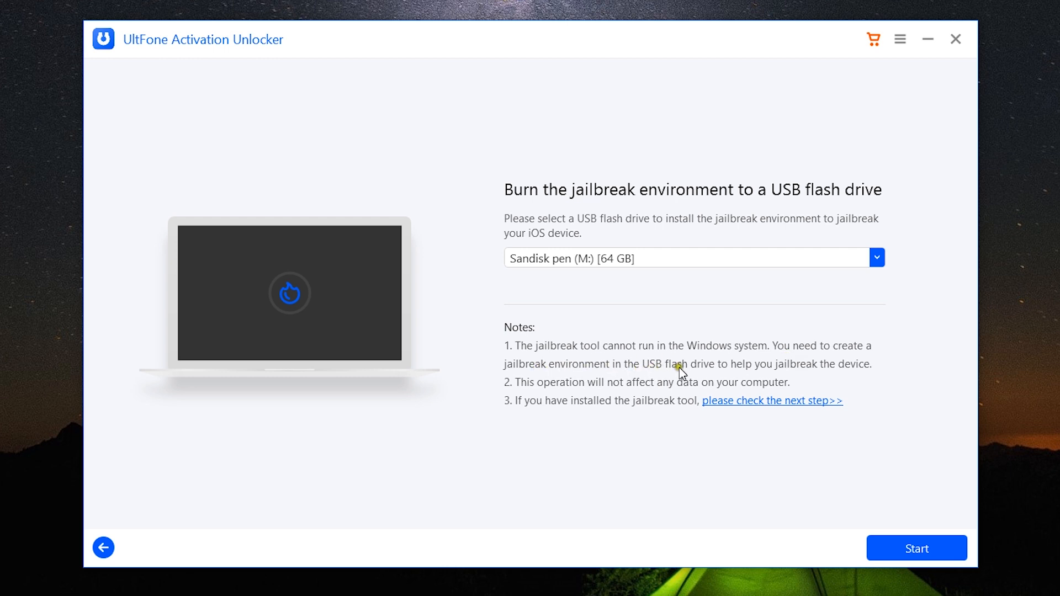
mouse_move(759, 378)
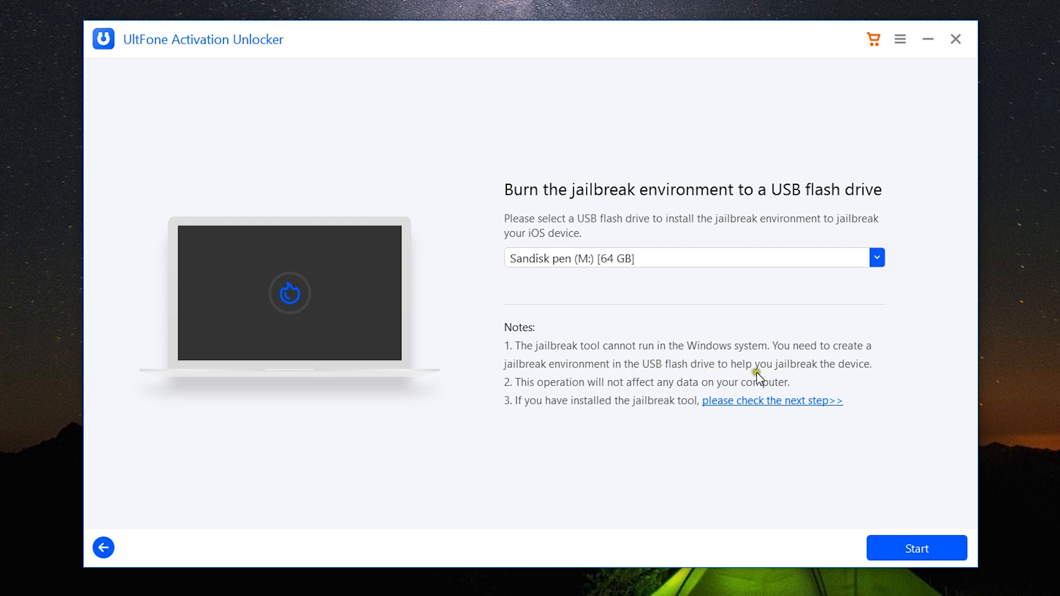
mouse_move(639, 395)
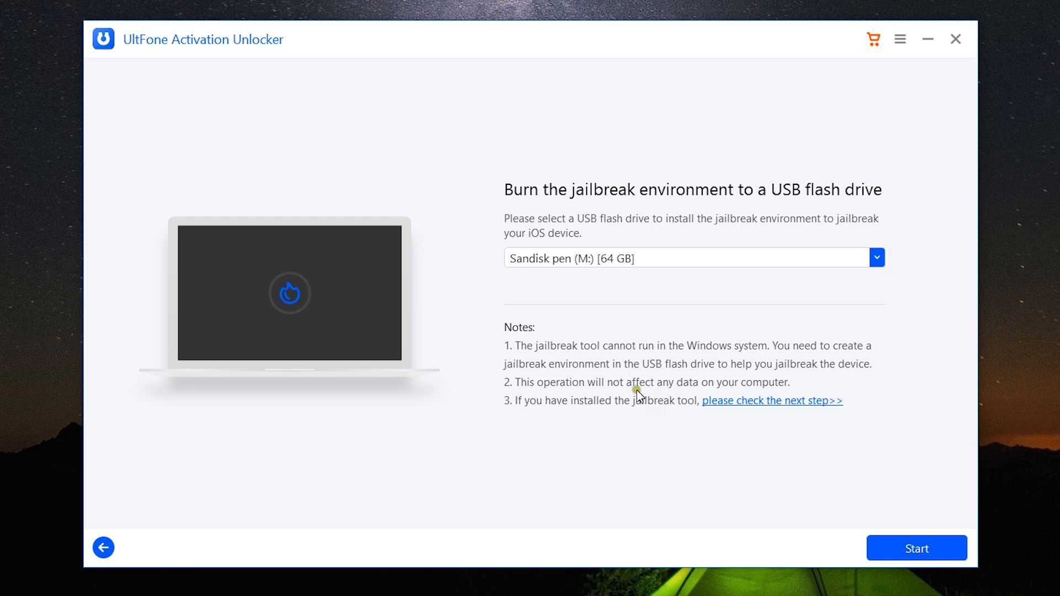
mouse_move(767, 397)
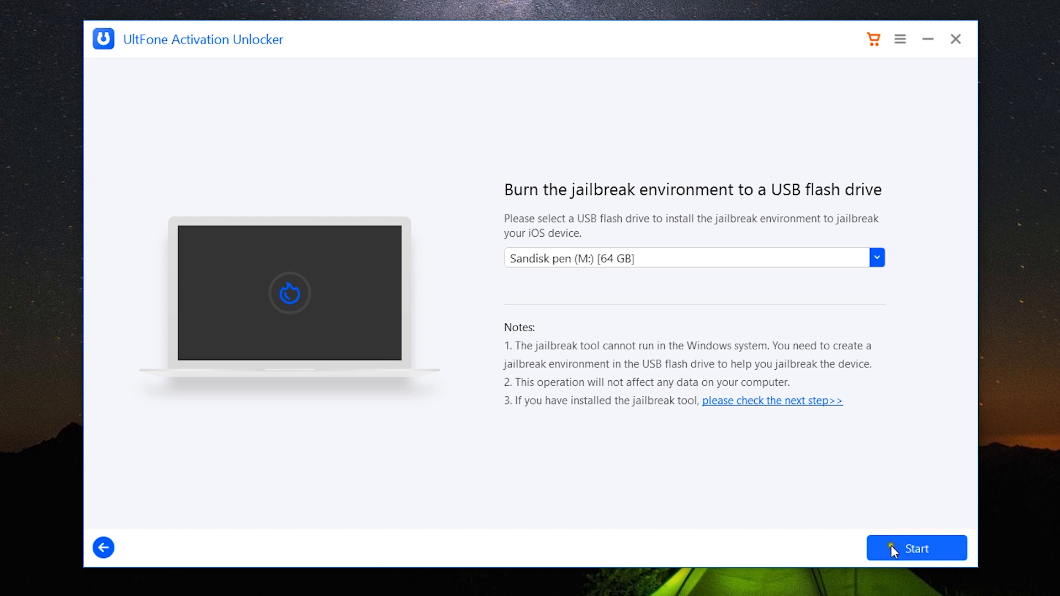
mouse_move(902, 516)
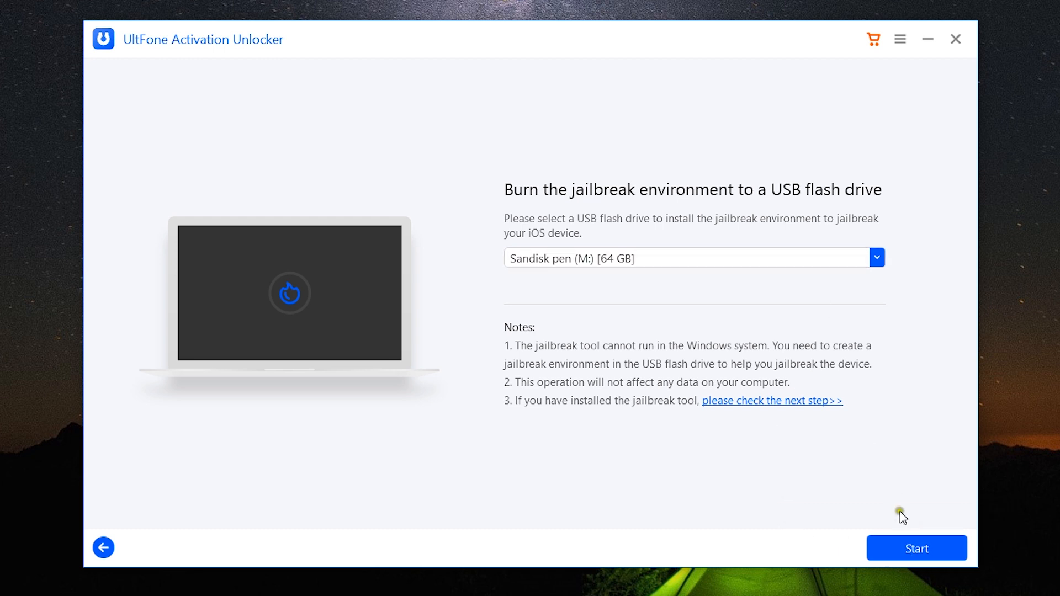
mouse_move(917, 548)
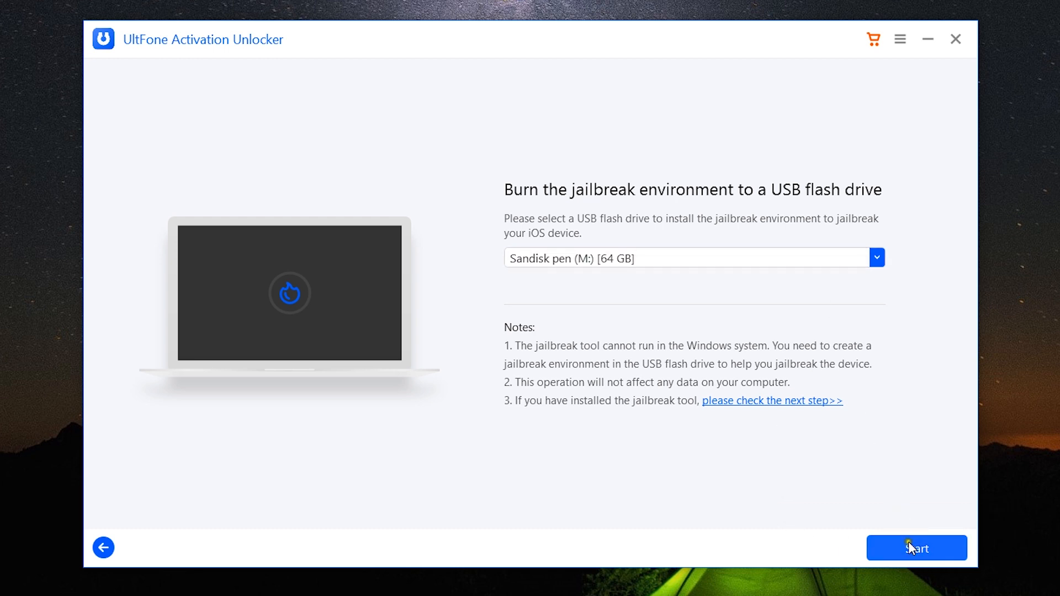
Burn the jailbreak environment, then view the Step 2 boot-menu and BIOS screenshots enlarged and close them.
click(917, 548)
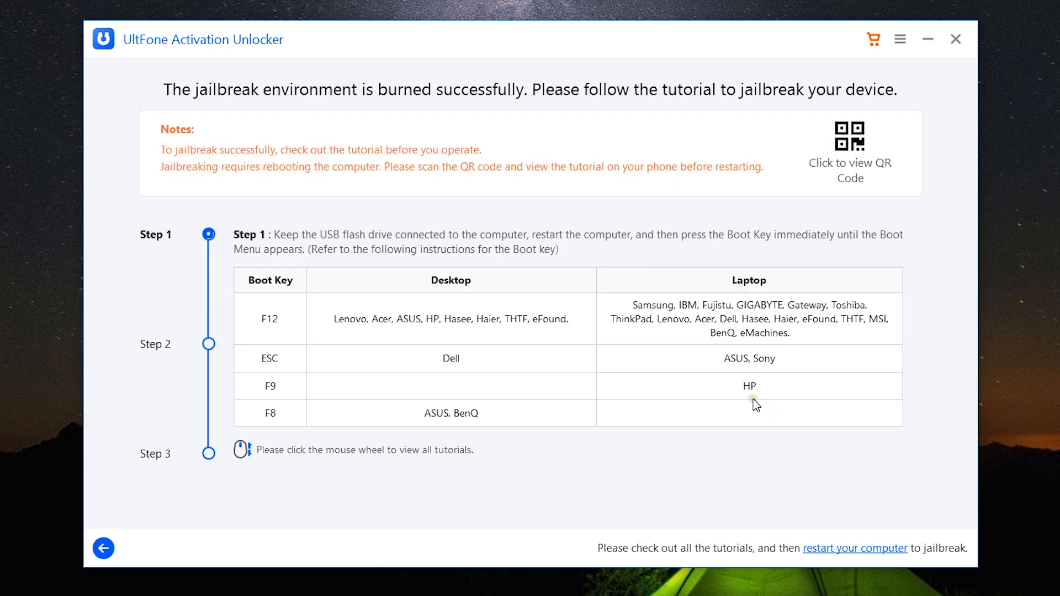
mouse_move(609, 245)
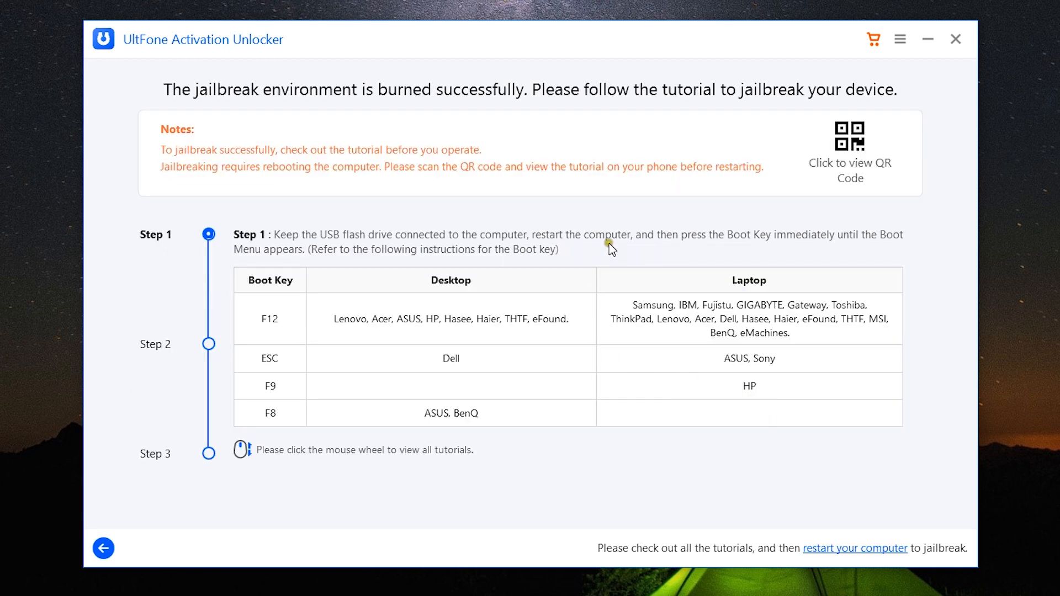
mouse_move(632, 252)
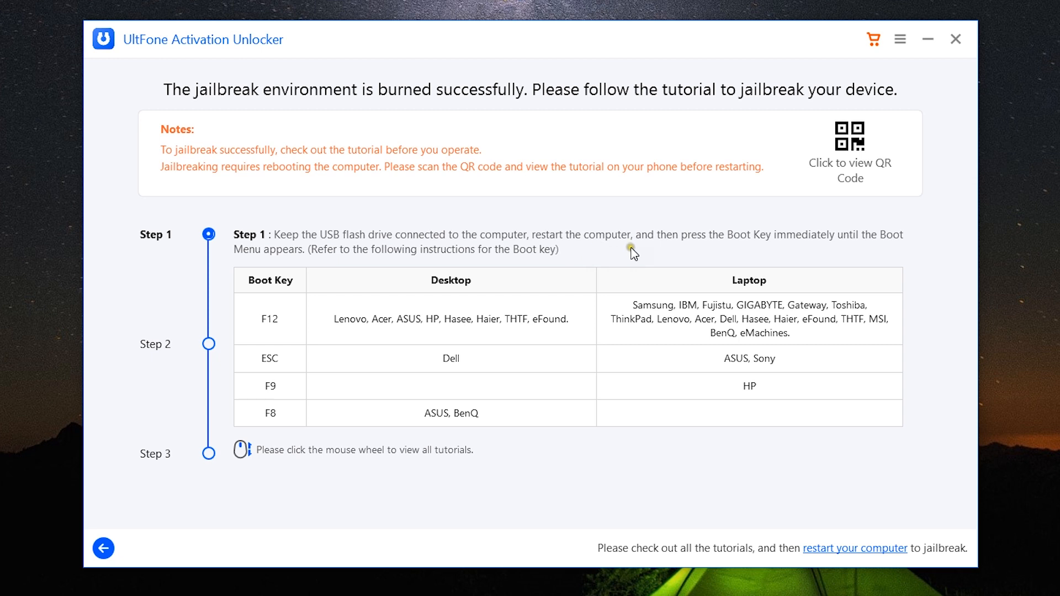
mouse_move(459, 390)
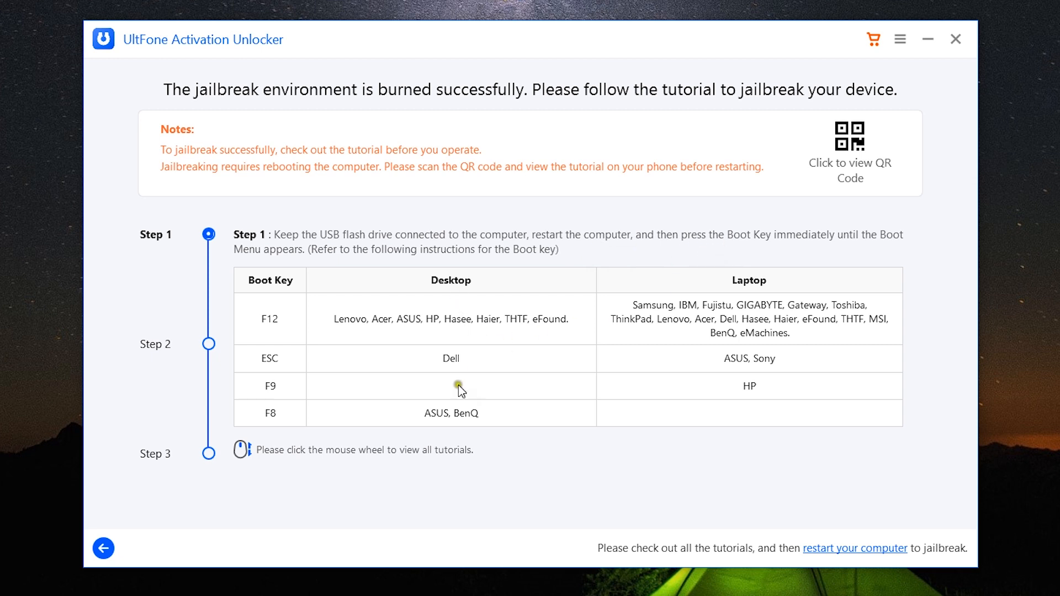
mouse_move(474, 387)
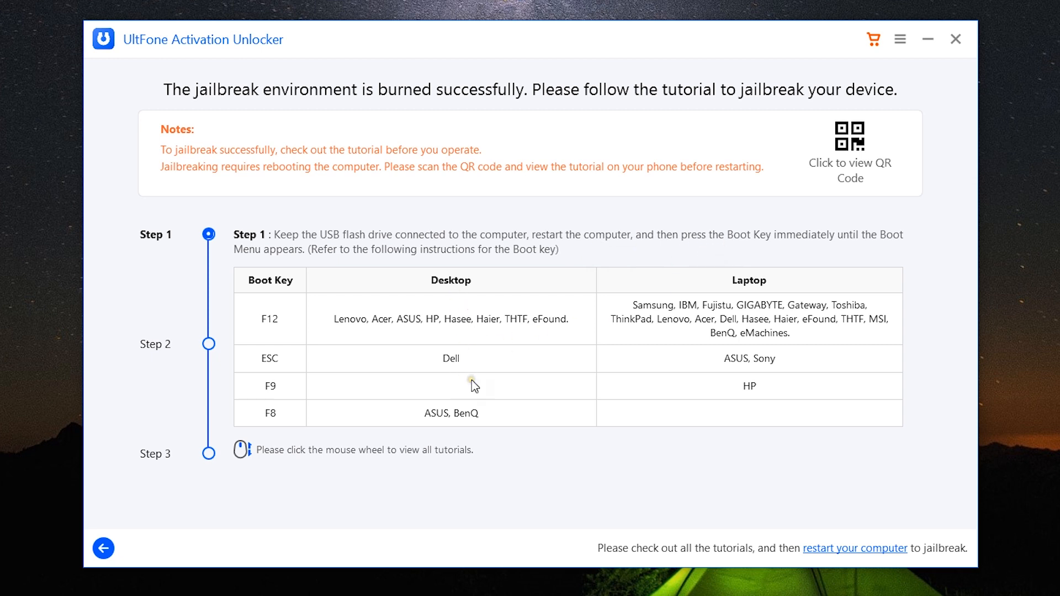
mouse_move(507, 313)
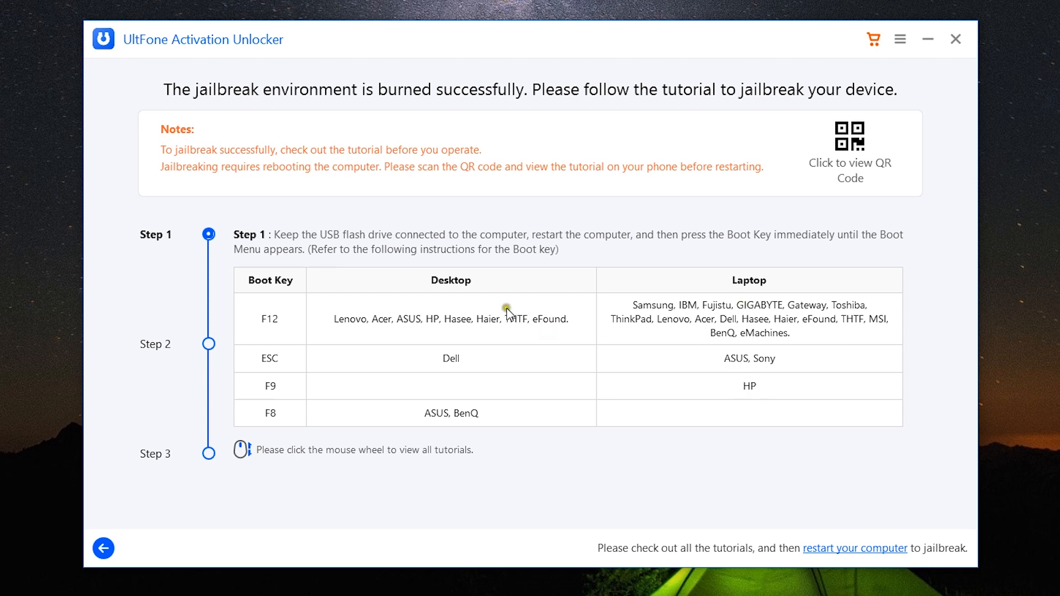
mouse_move(723, 328)
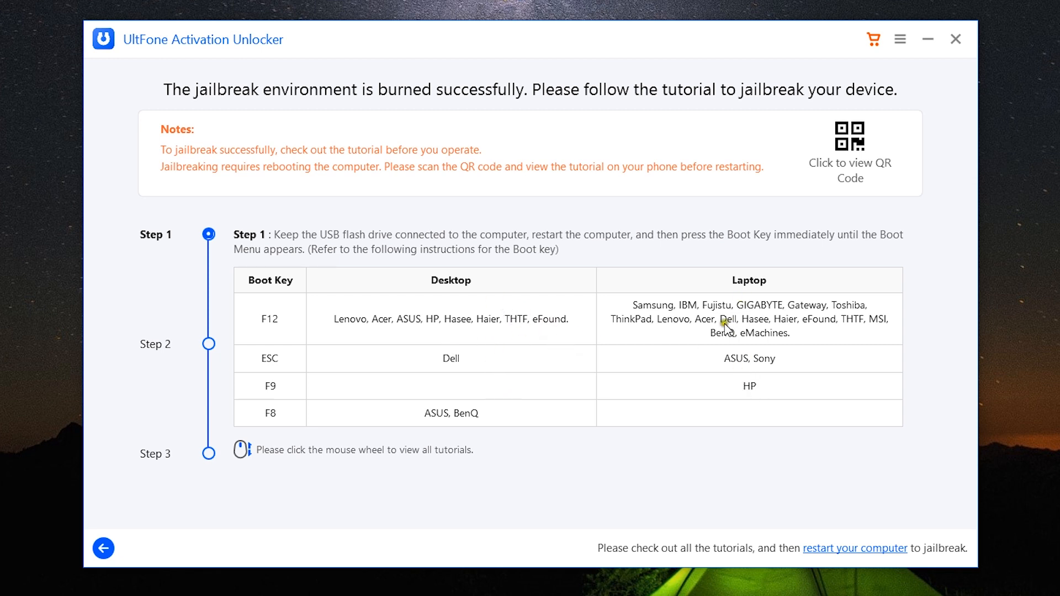
mouse_move(218, 344)
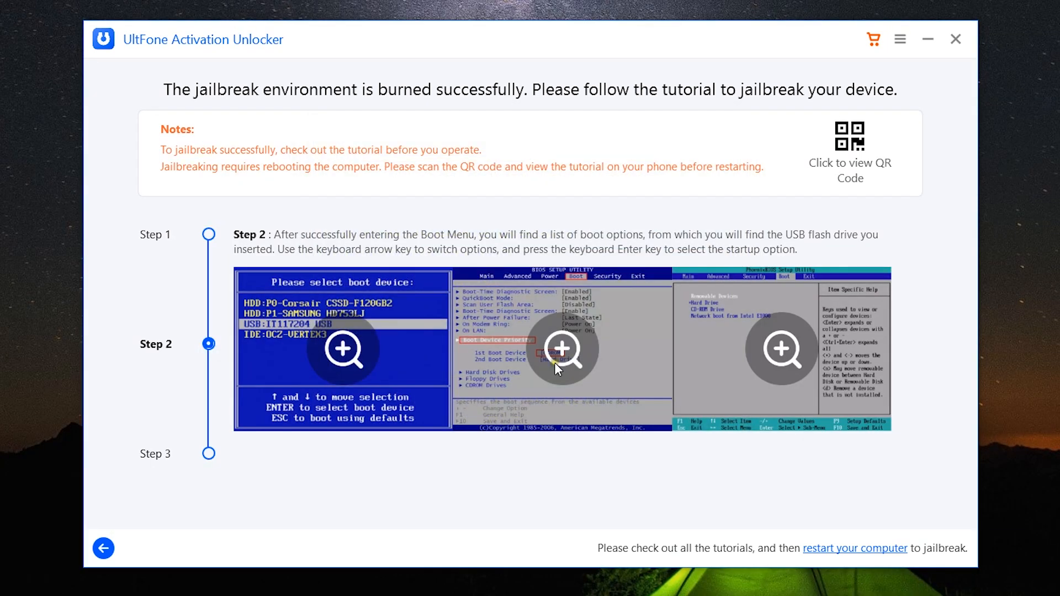
click(564, 348)
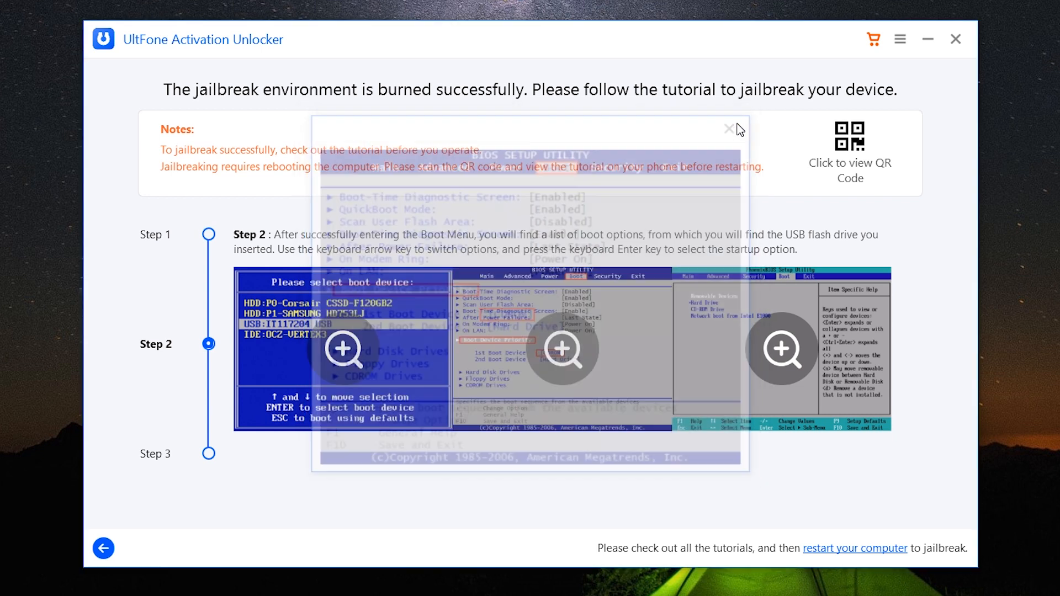
click(781, 350)
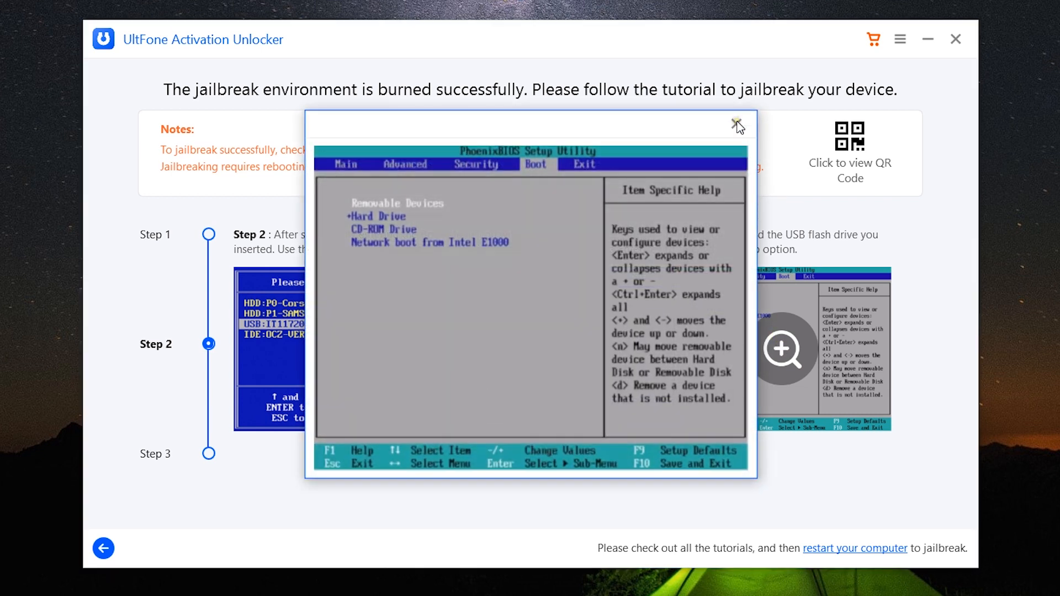
click(738, 126)
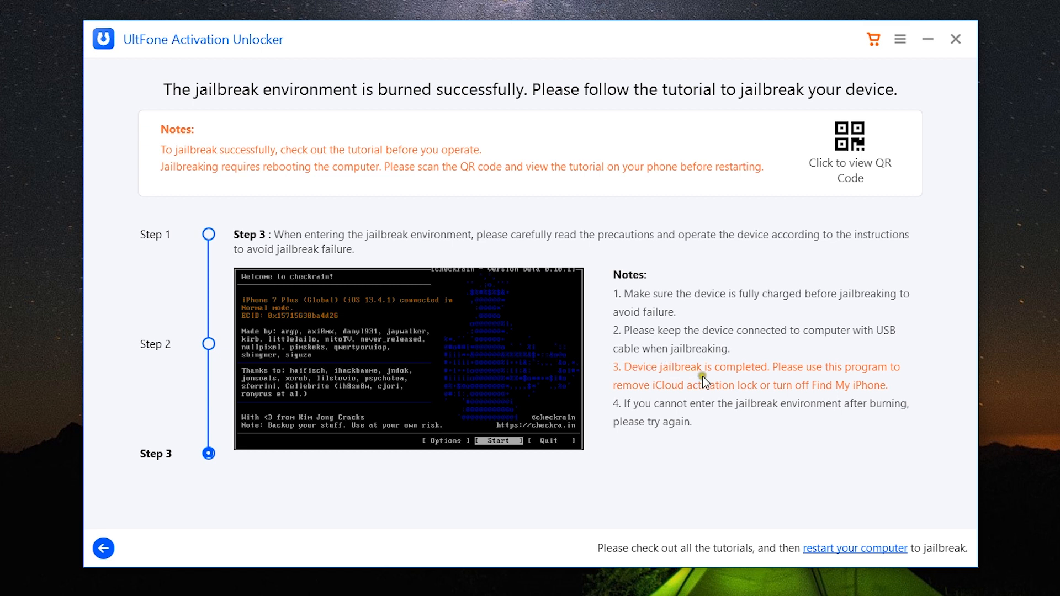
mouse_move(710, 406)
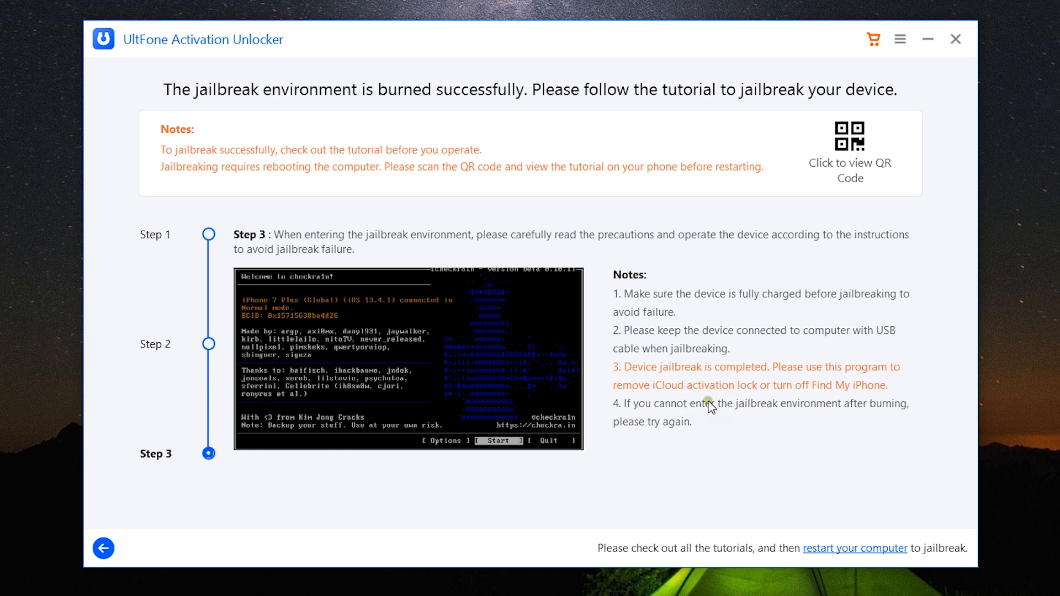
mouse_move(681, 357)
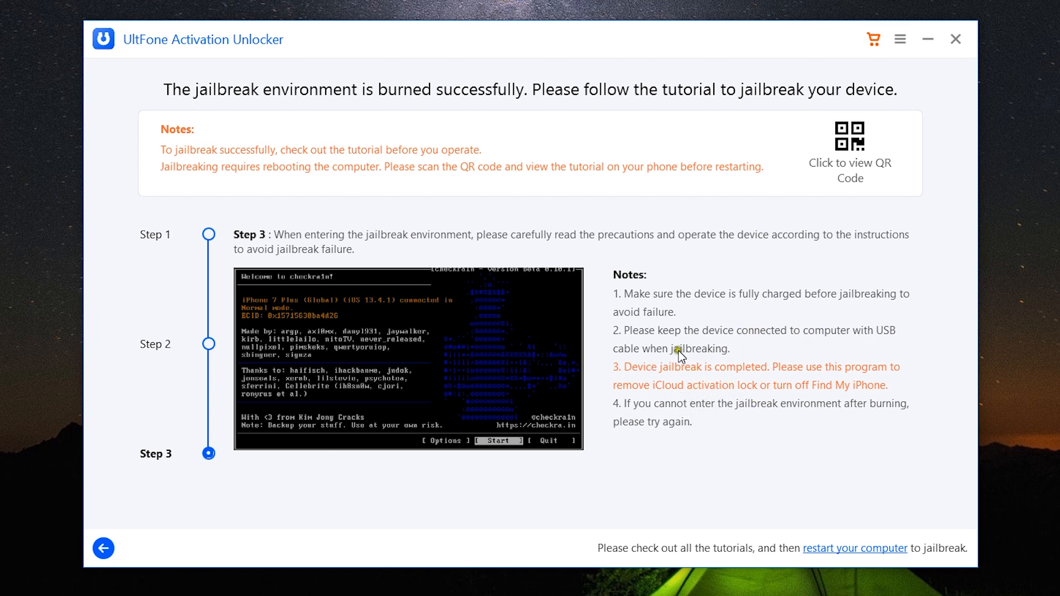
mouse_move(771, 348)
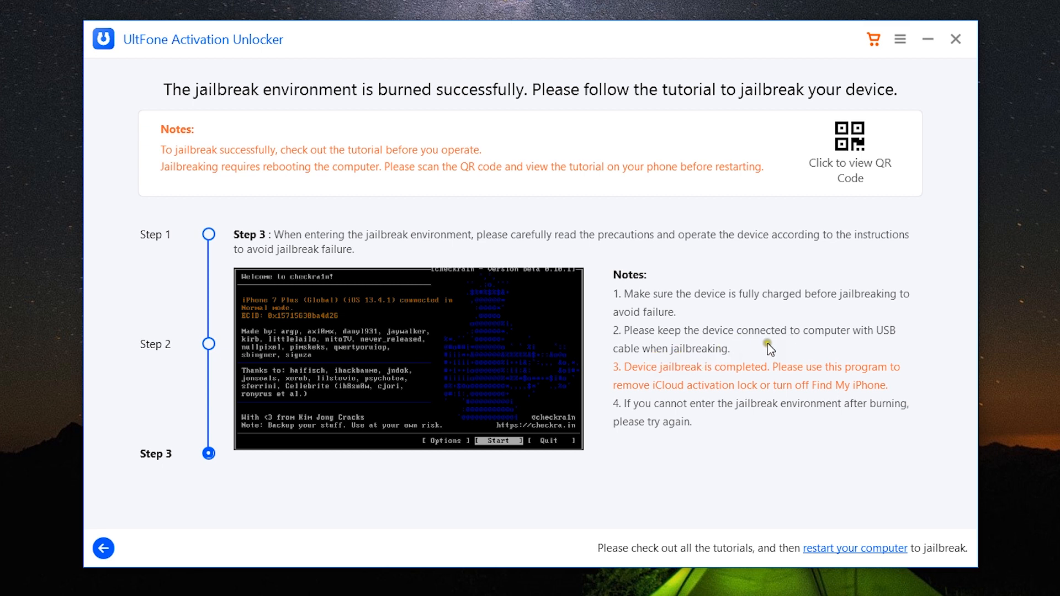
mouse_move(786, 375)
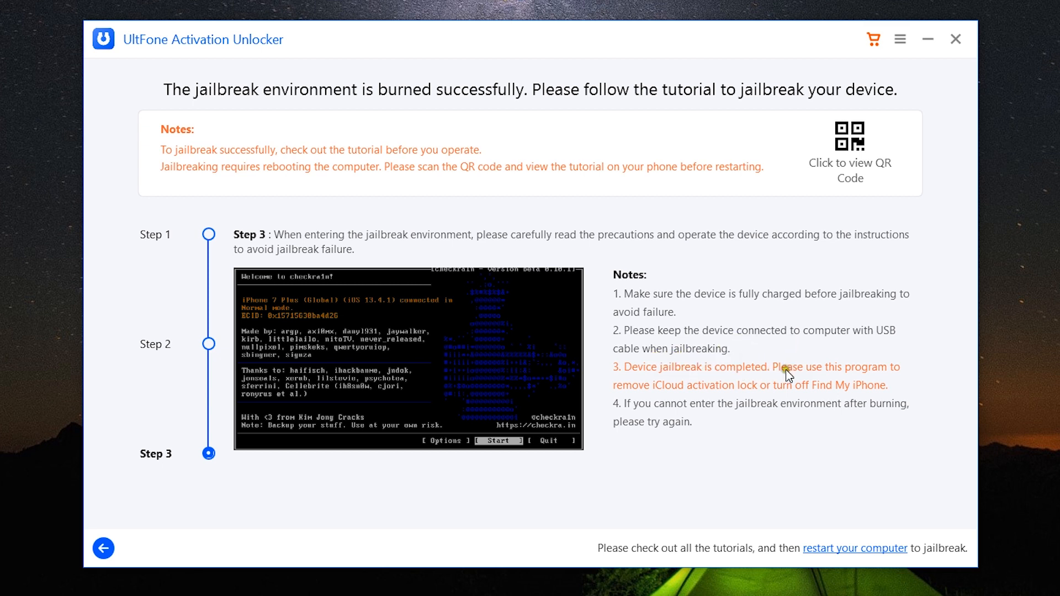
mouse_move(781, 372)
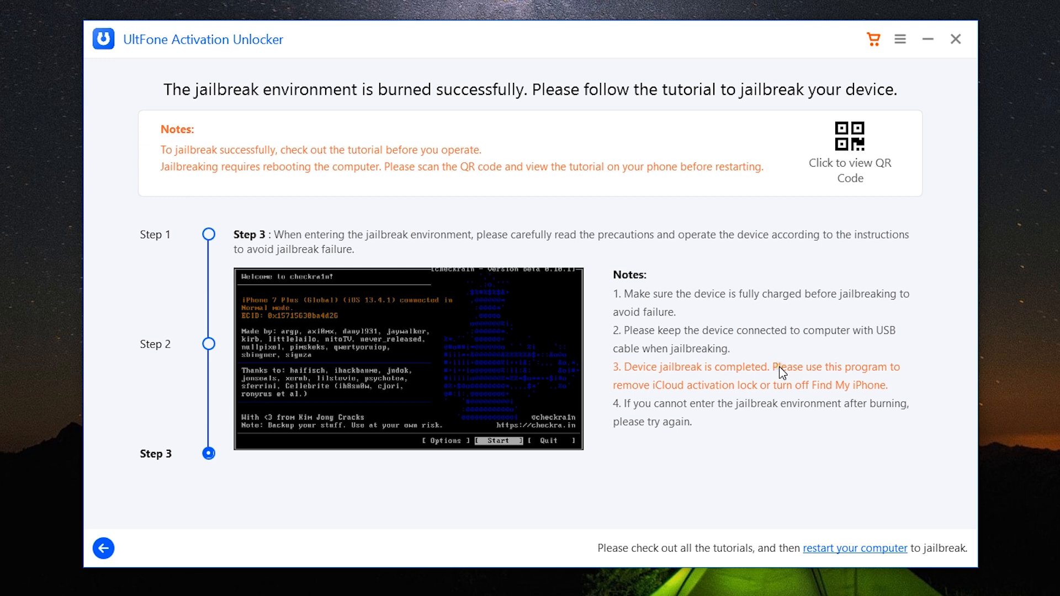
mouse_move(863, 561)
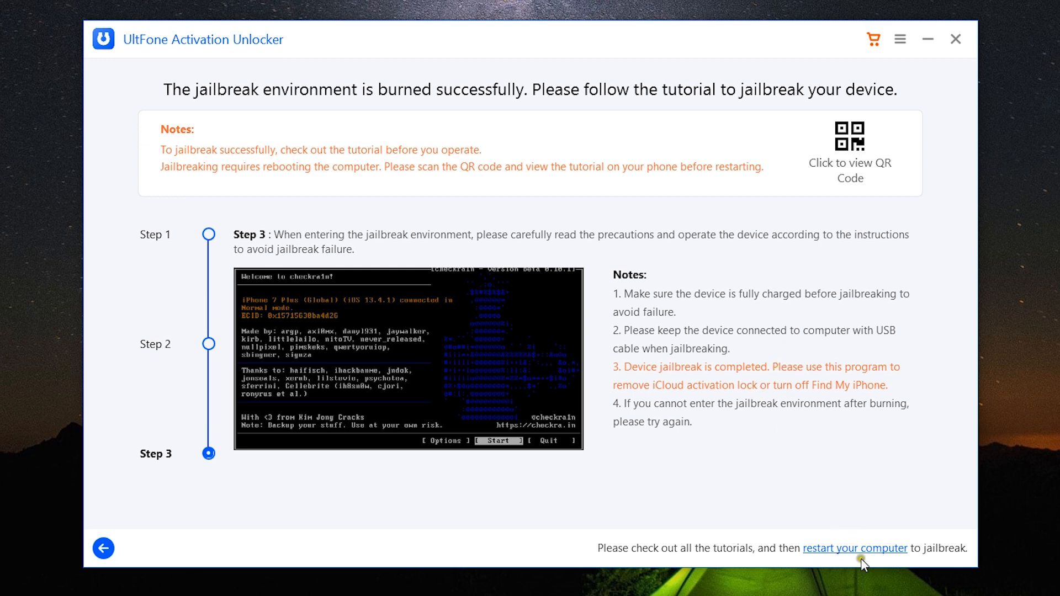
mouse_move(844, 555)
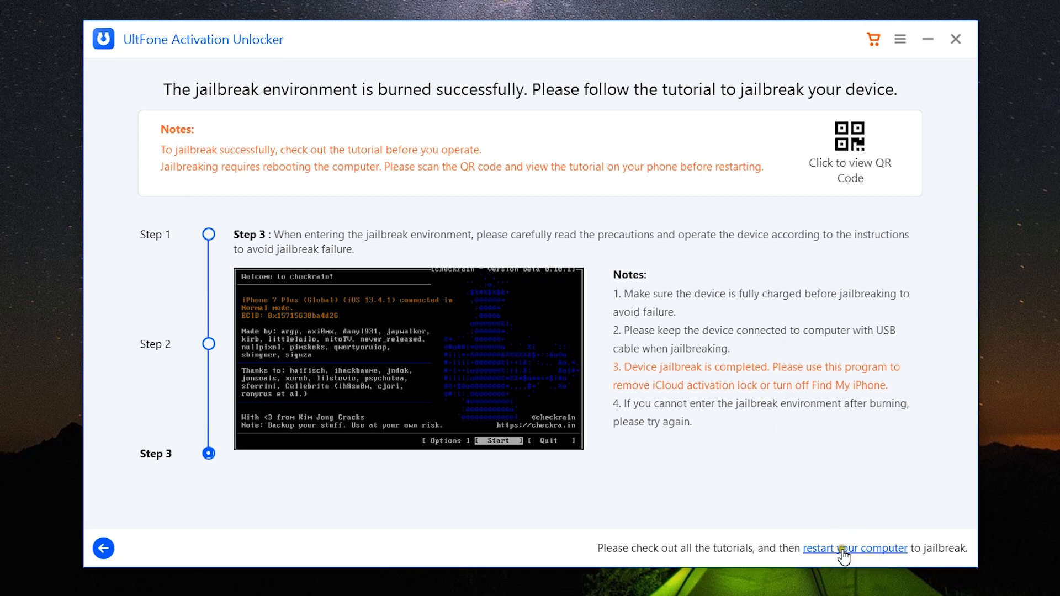
mouse_move(857, 554)
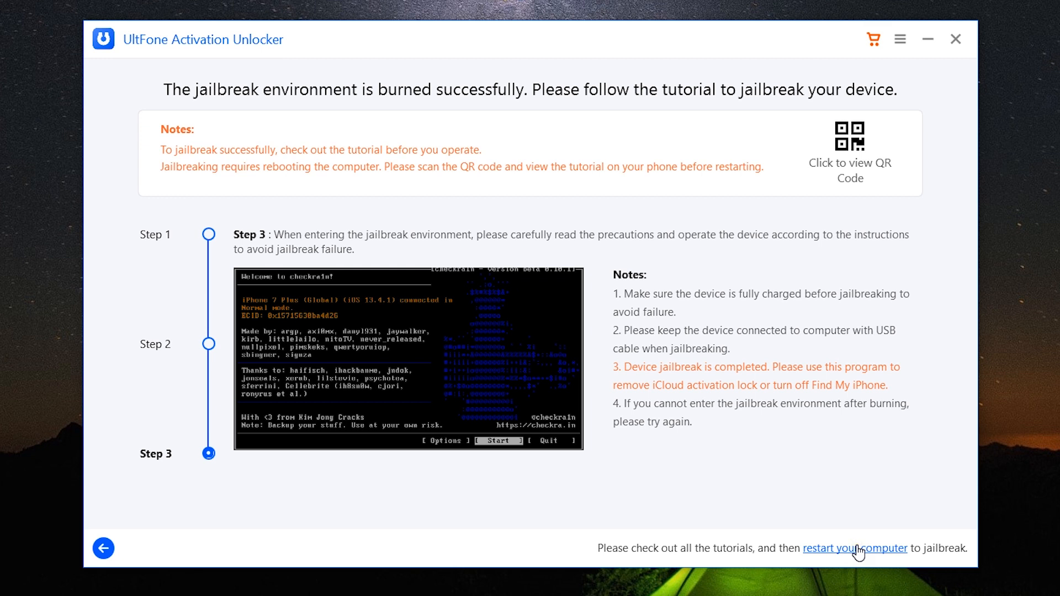
mouse_move(855, 559)
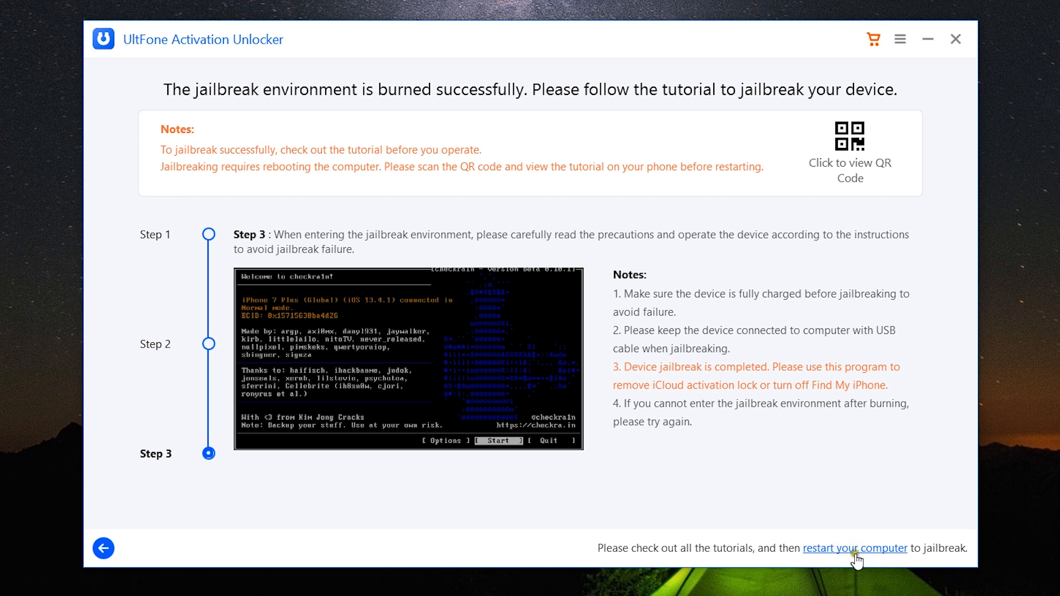
mouse_move(861, 500)
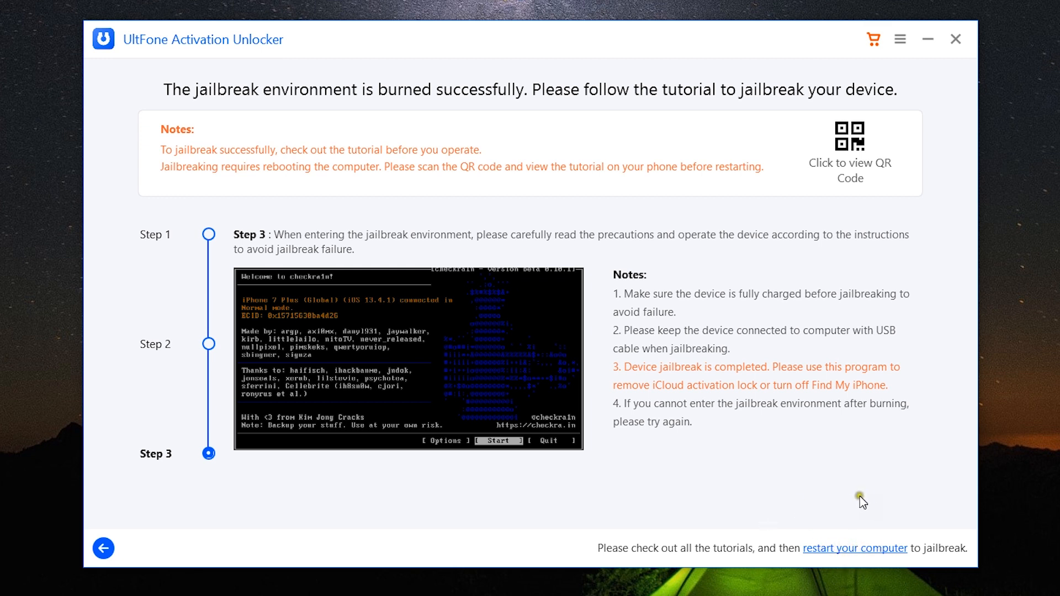
mouse_move(850, 418)
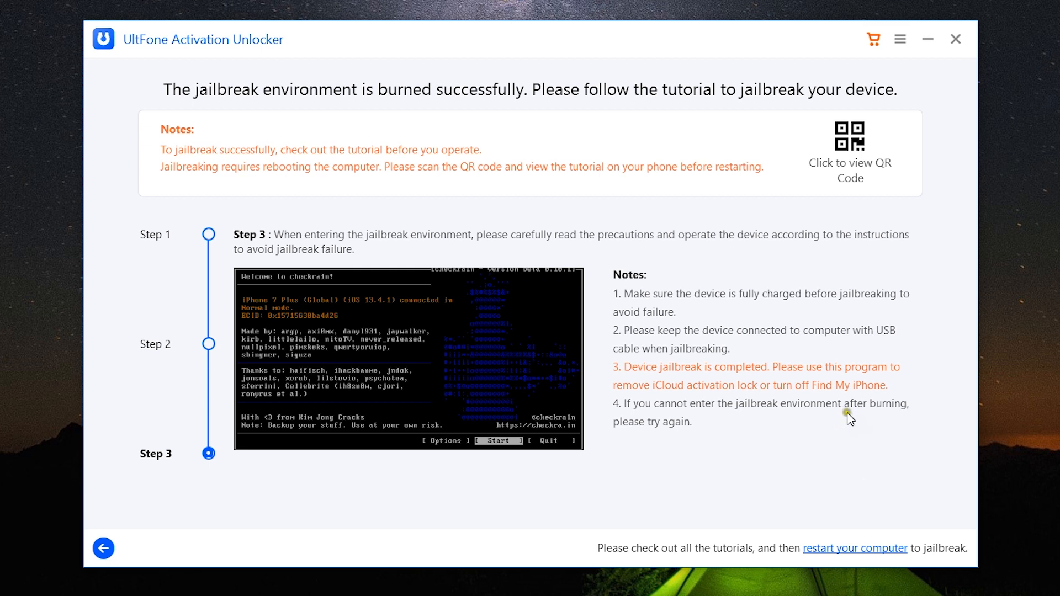
mouse_move(557, 450)
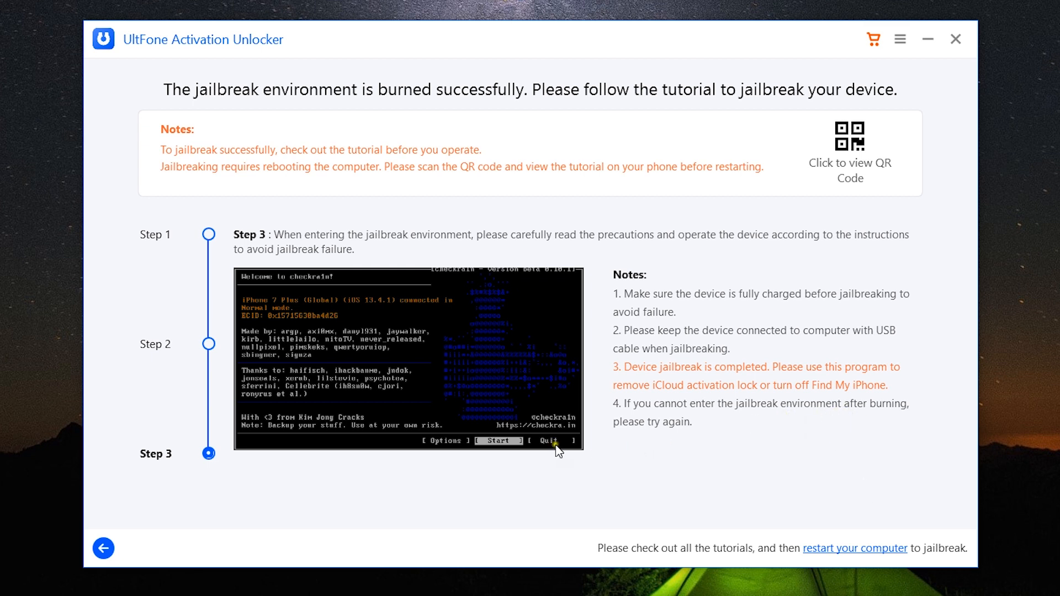
Return from the jailbreak tutorial to the feature selection screen.
click(102, 549)
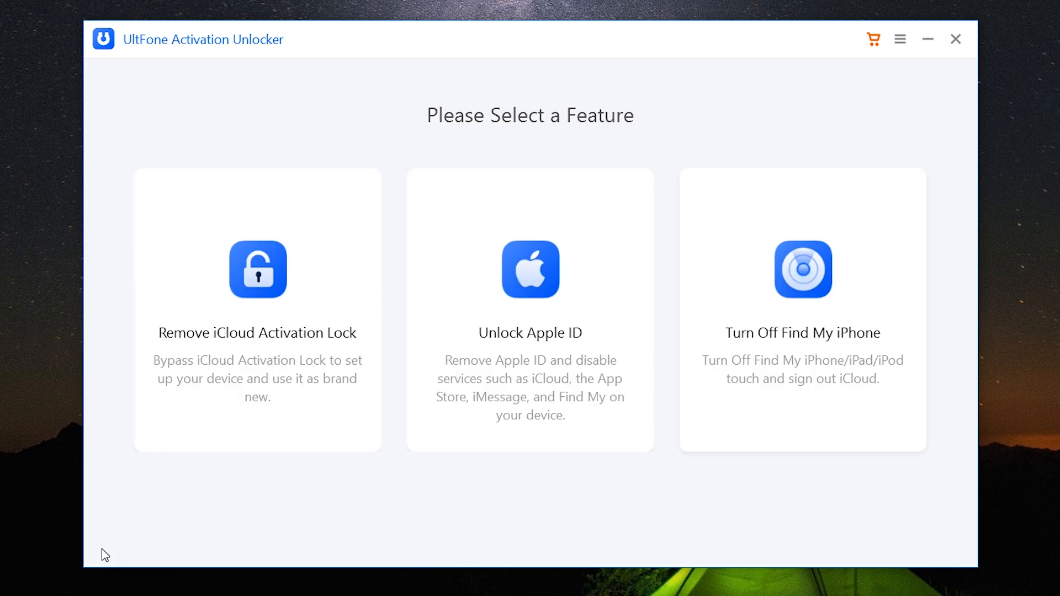
mouse_move(528, 432)
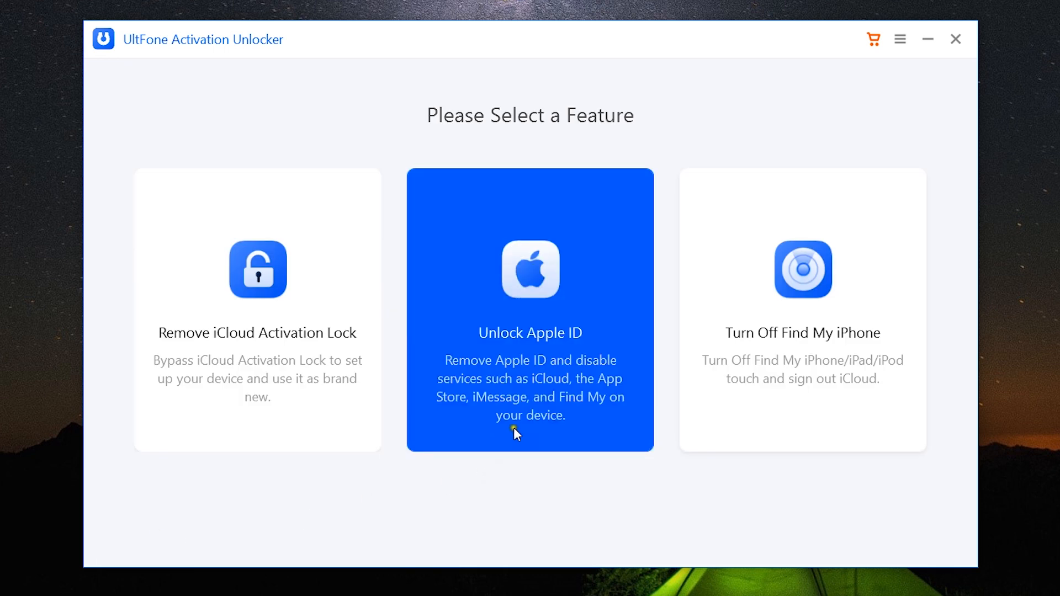
mouse_move(531, 338)
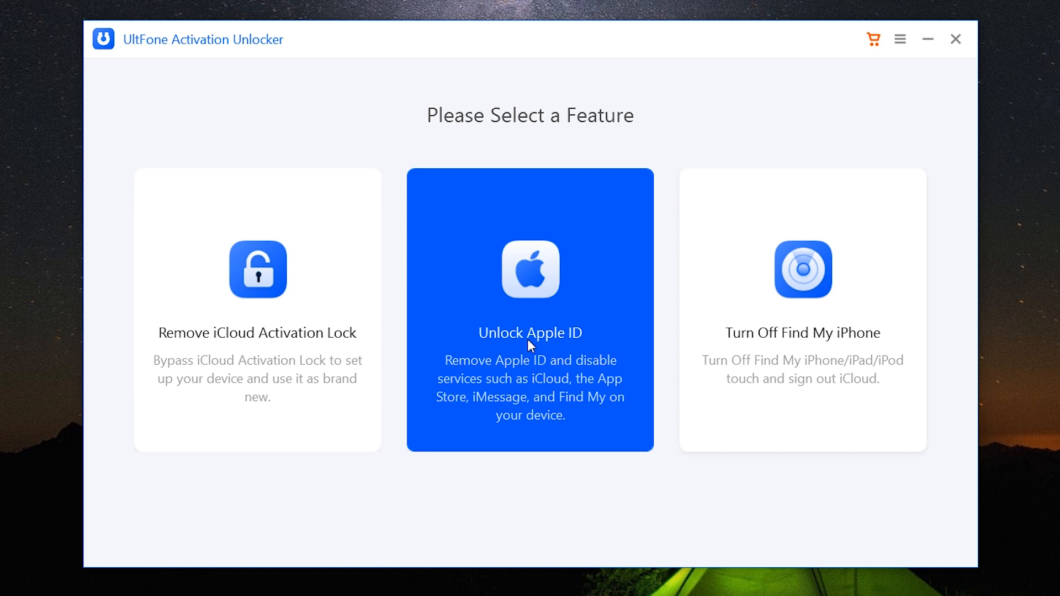
mouse_move(574, 391)
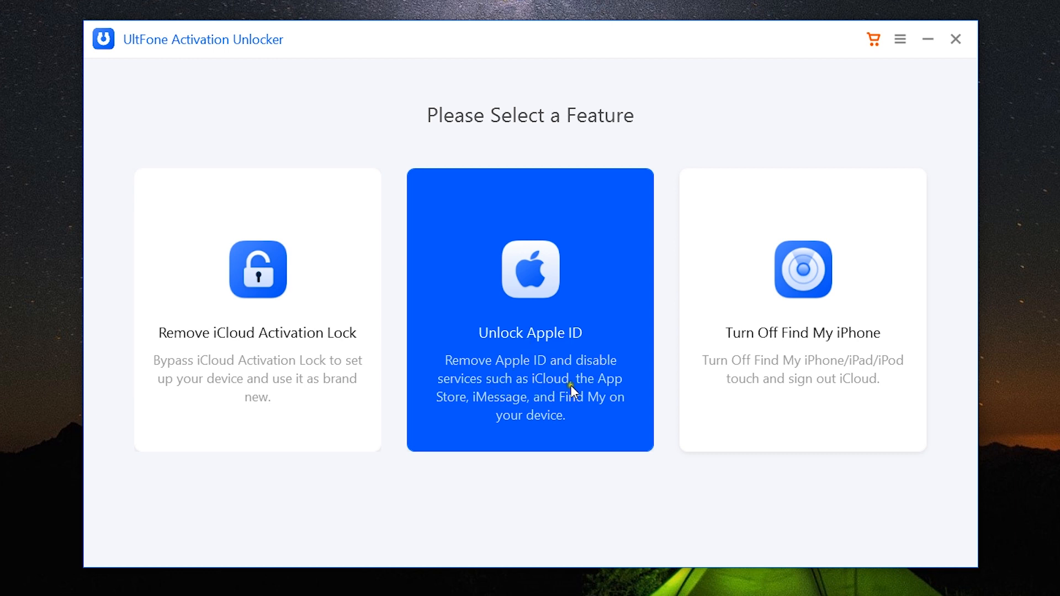
mouse_move(566, 405)
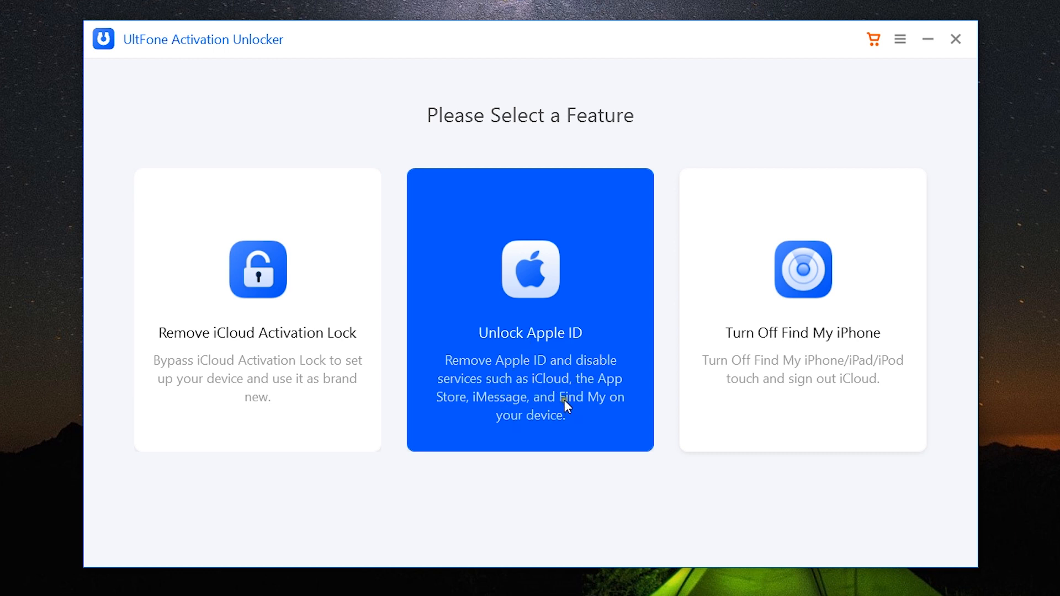
Choose the Unlock Apple ID feature to reach the Remove Apple ID screen for the iPhone 7.
click(530, 312)
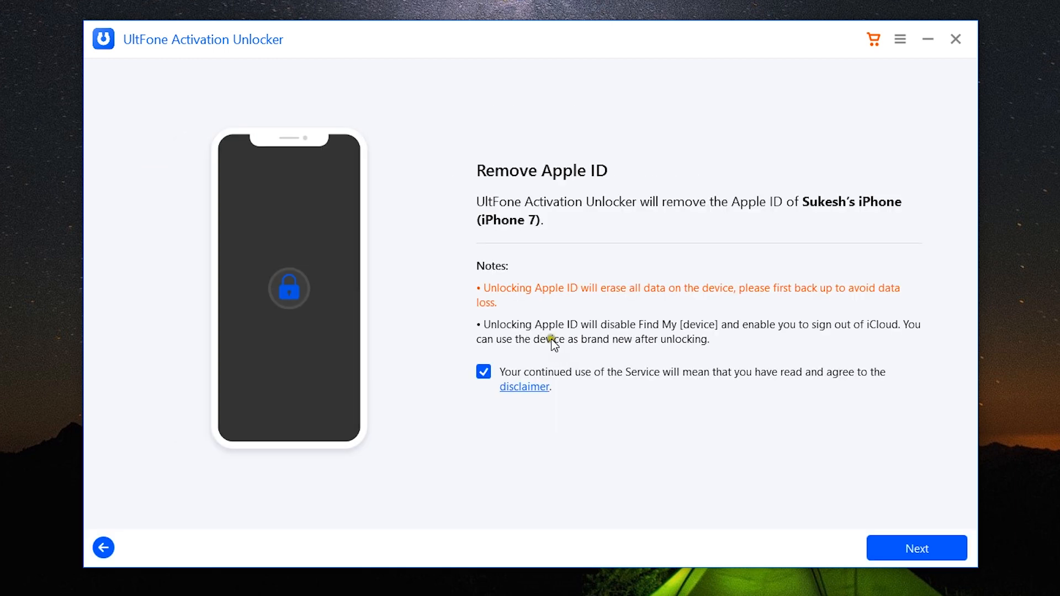
mouse_move(580, 316)
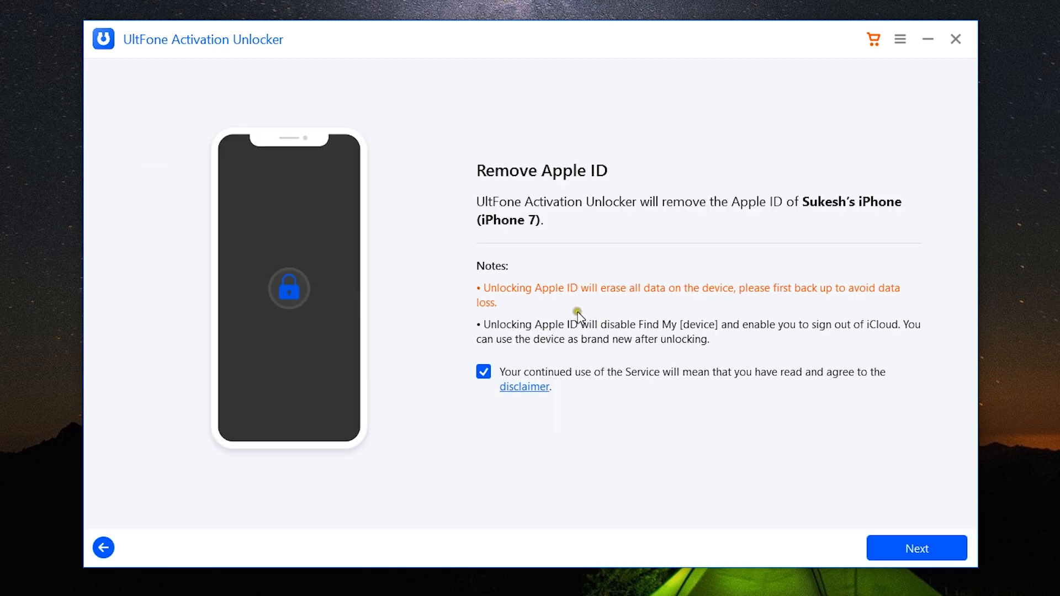
mouse_move(543, 242)
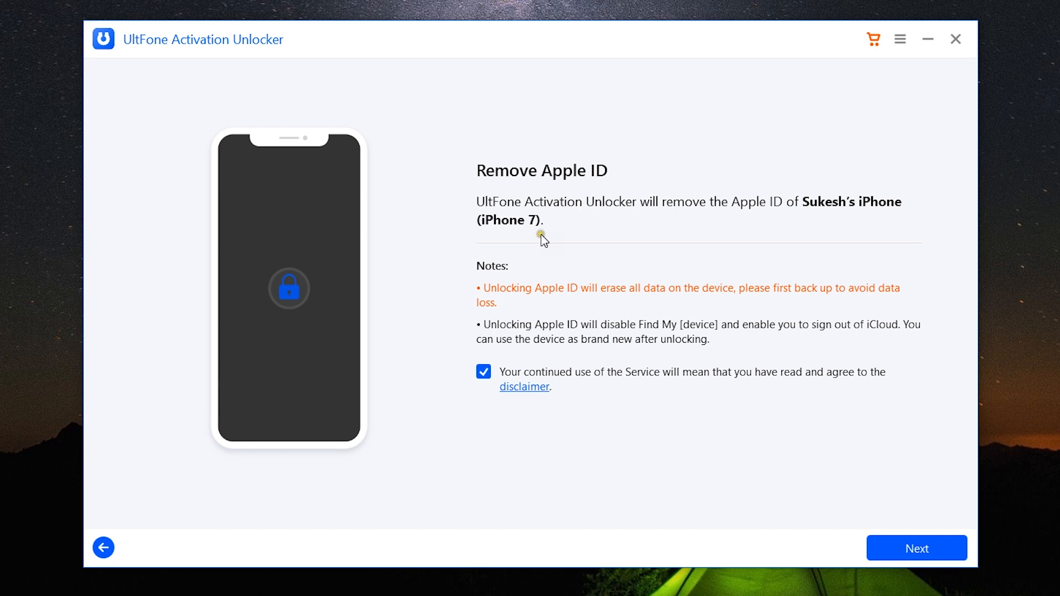
mouse_move(549, 330)
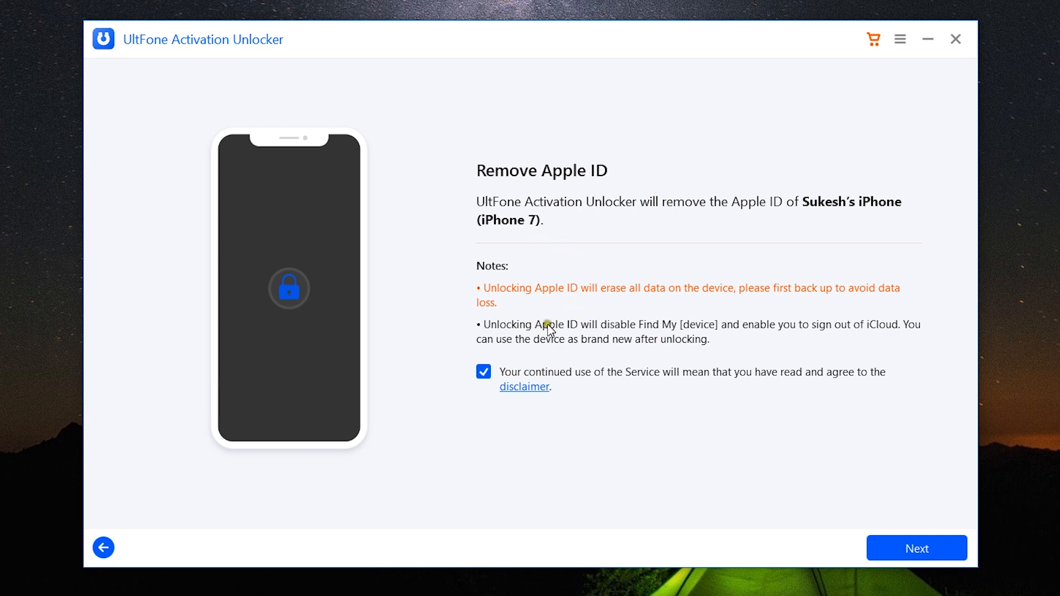
mouse_move(847, 302)
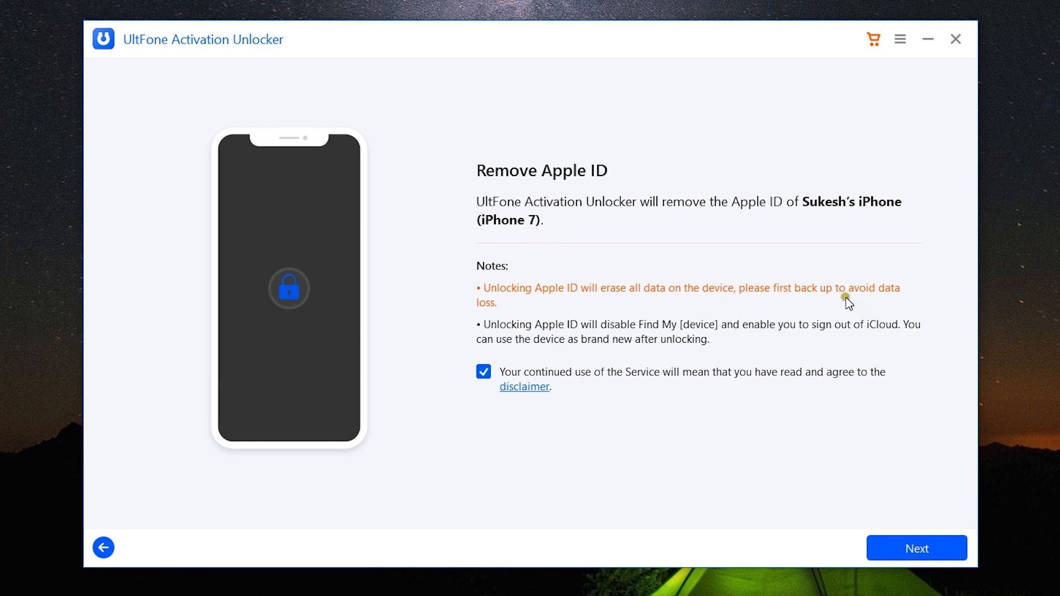
mouse_move(503, 319)
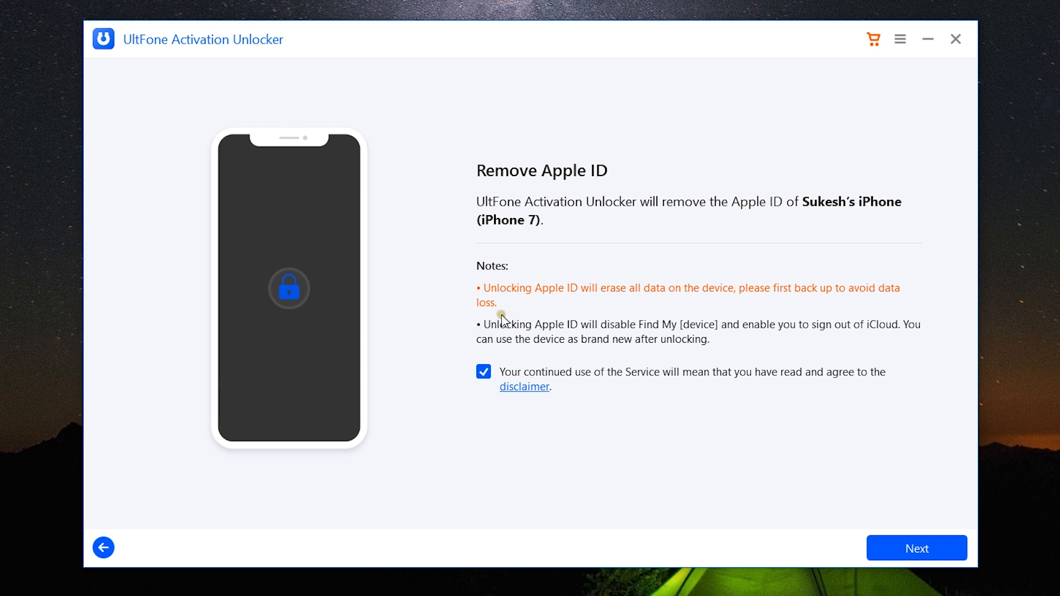
mouse_move(595, 359)
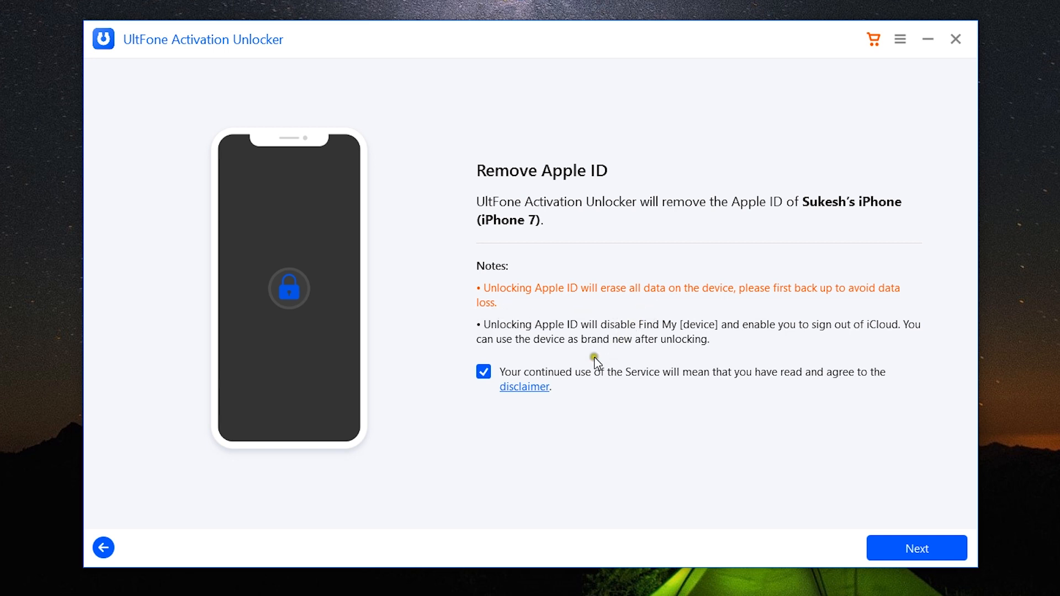
mouse_move(669, 337)
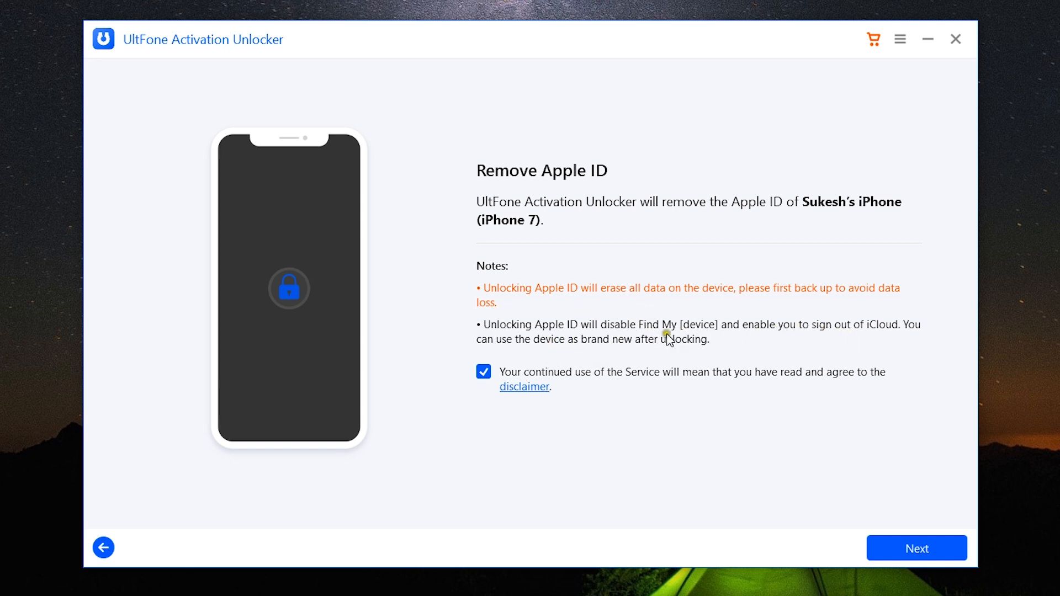
mouse_move(665, 345)
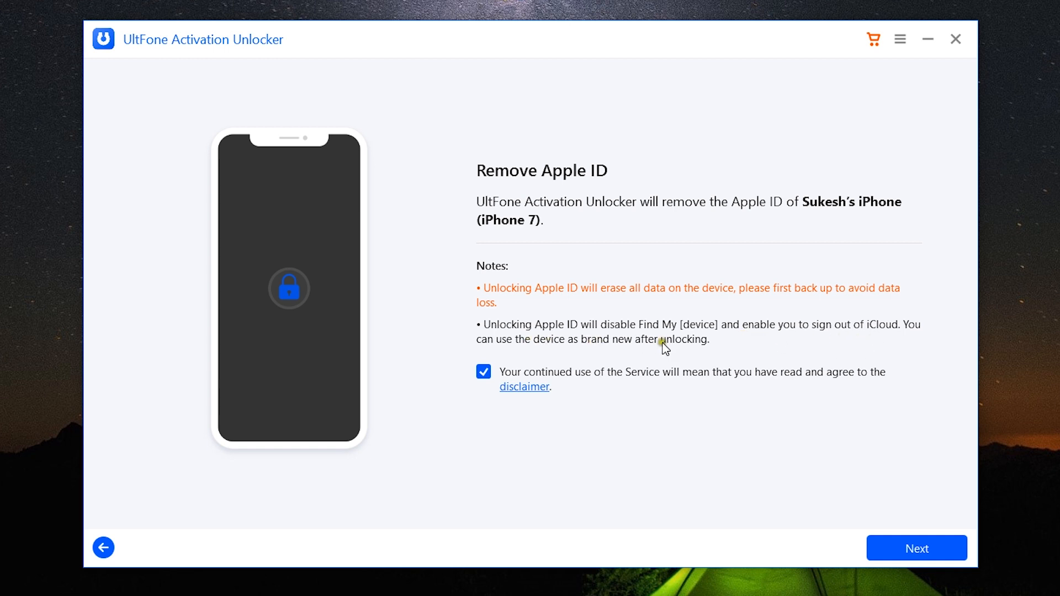
mouse_move(720, 338)
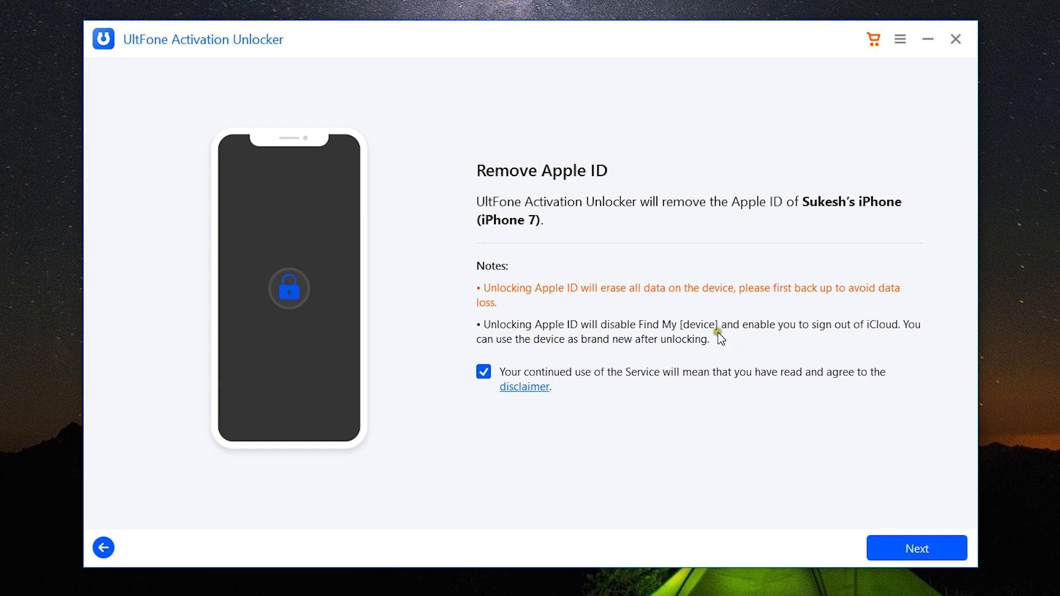
mouse_move(681, 355)
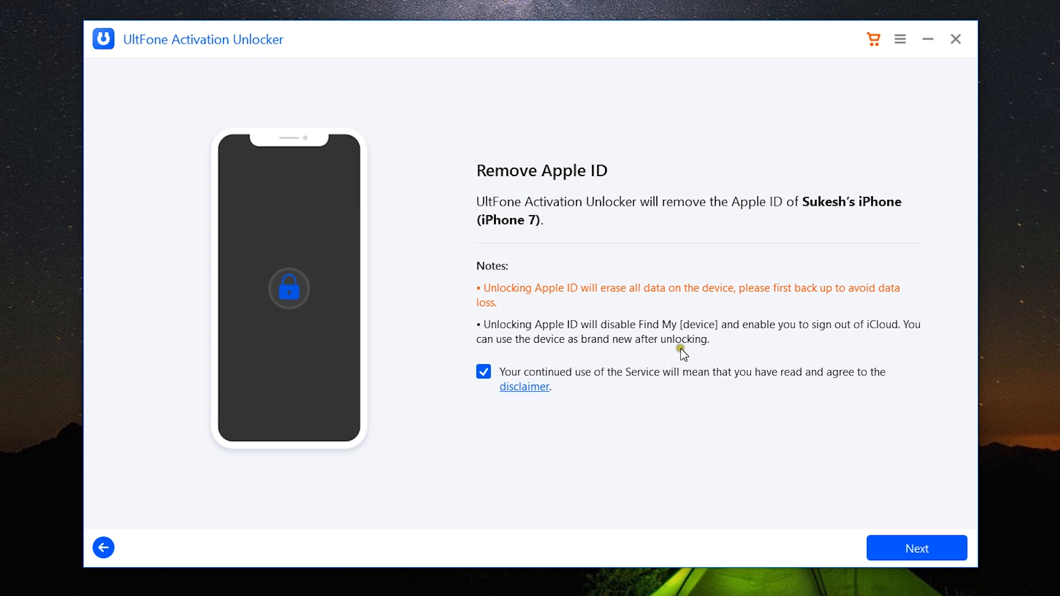
mouse_move(702, 324)
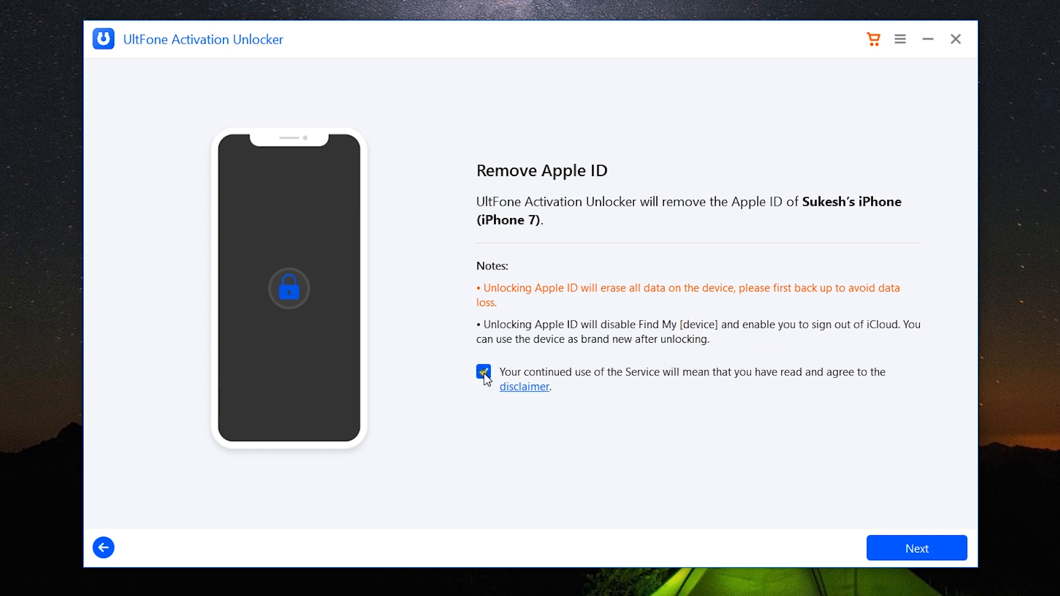
mouse_move(887, 539)
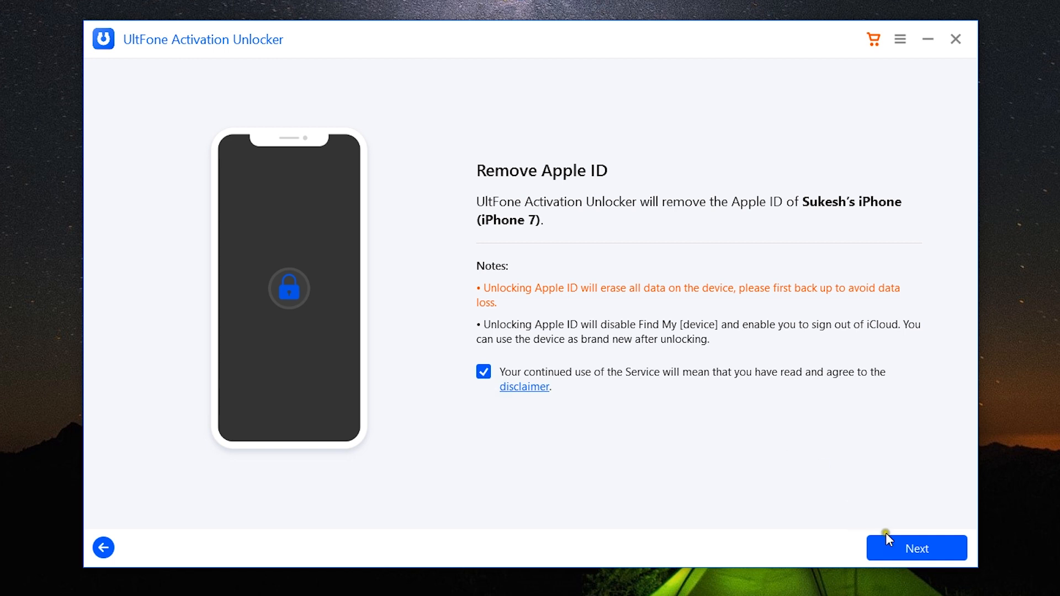
Proceed to Step 1 of 5, the certificate download tutorial for the iPhone.
click(917, 547)
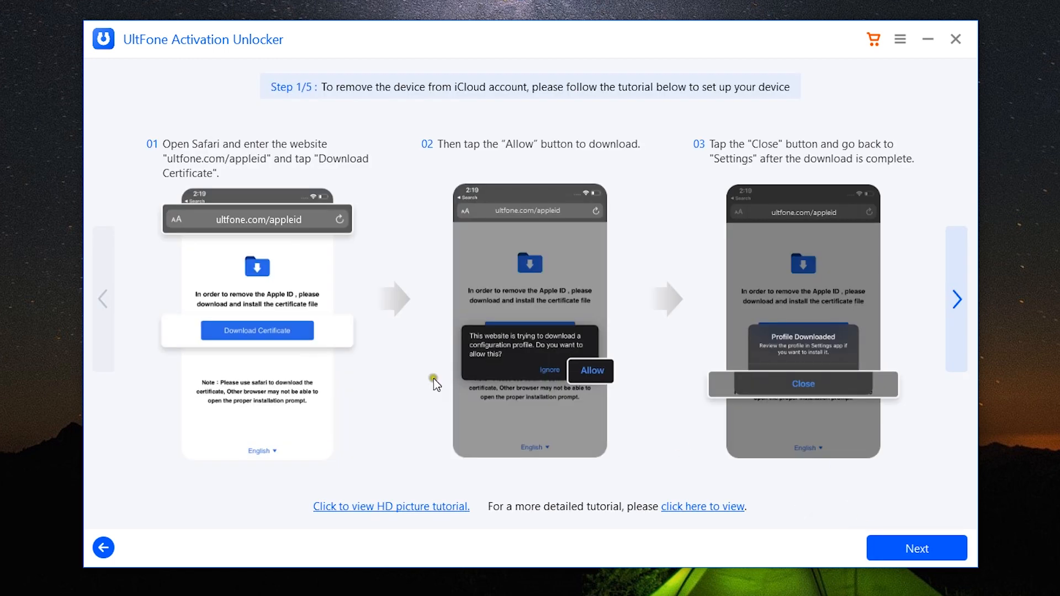
mouse_move(200, 164)
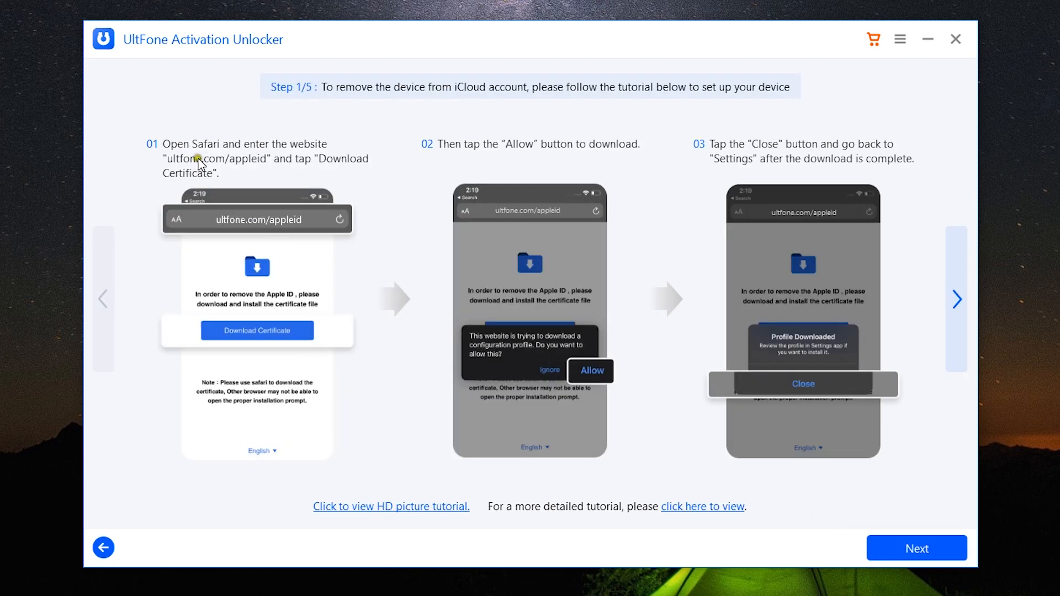
mouse_move(184, 170)
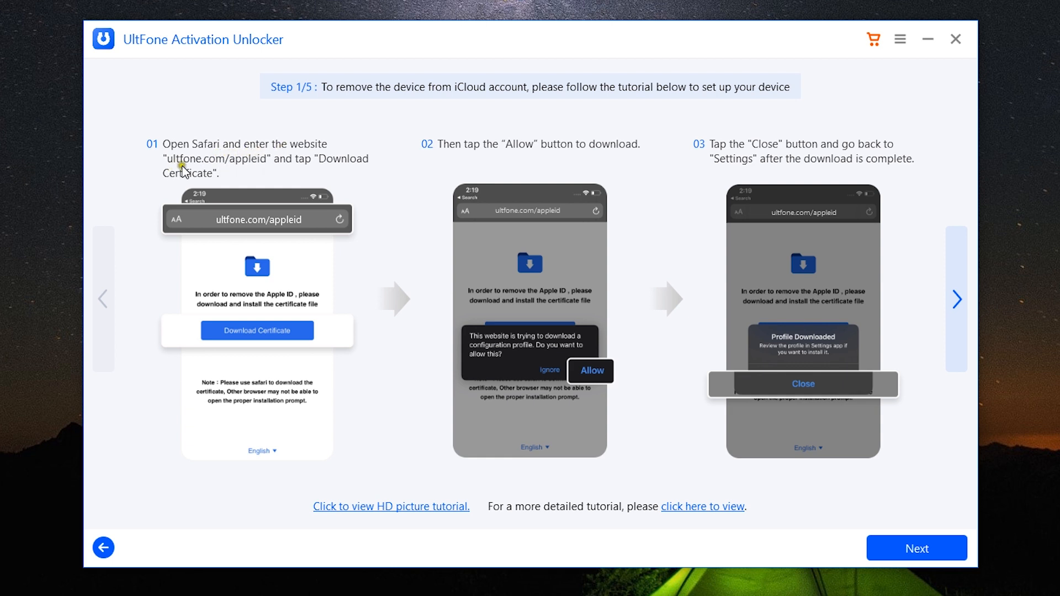
mouse_move(280, 175)
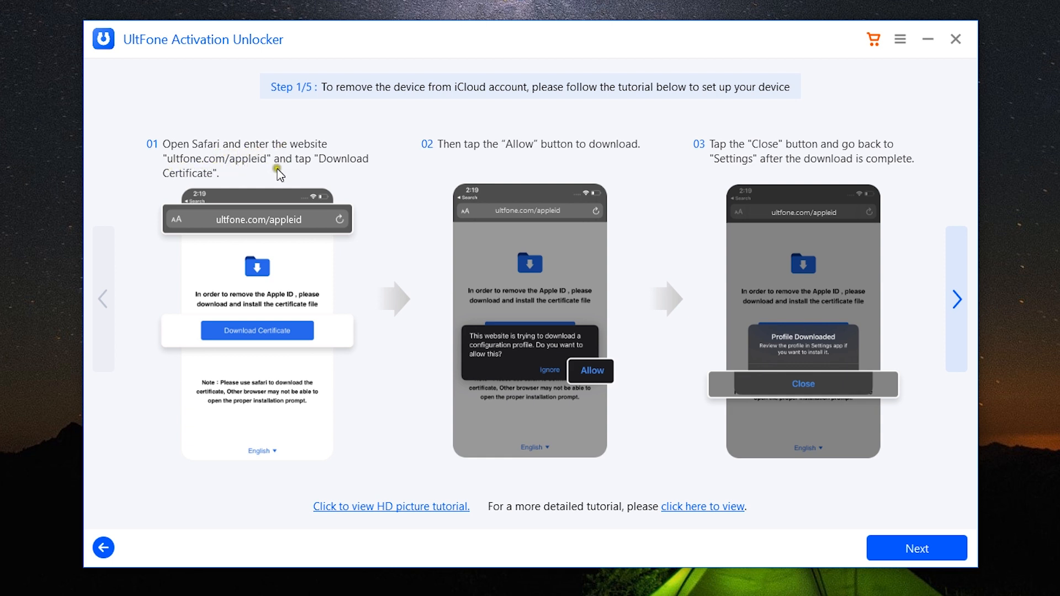
mouse_move(344, 170)
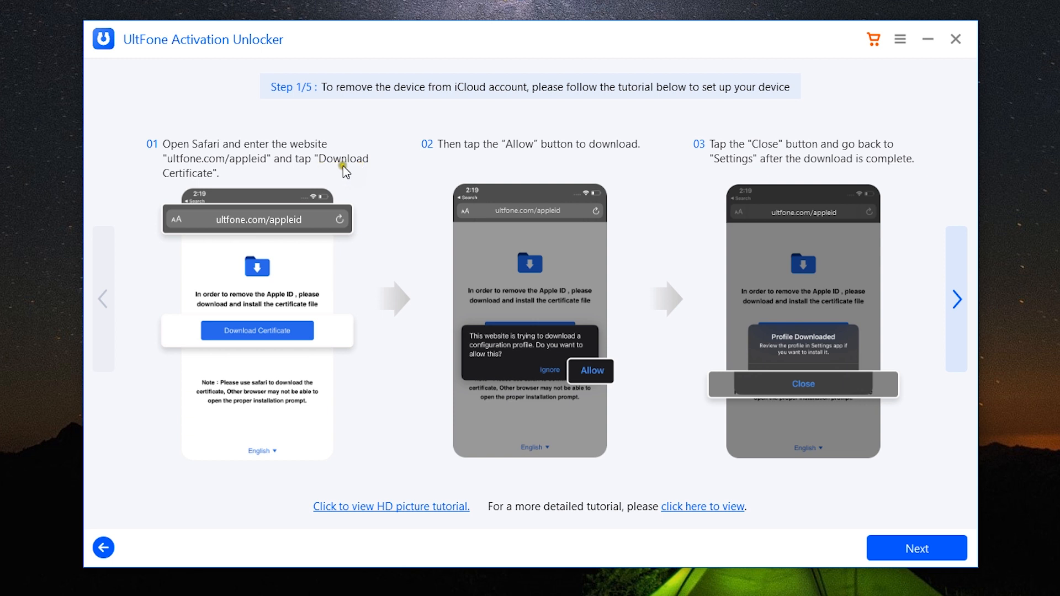
mouse_move(590, 377)
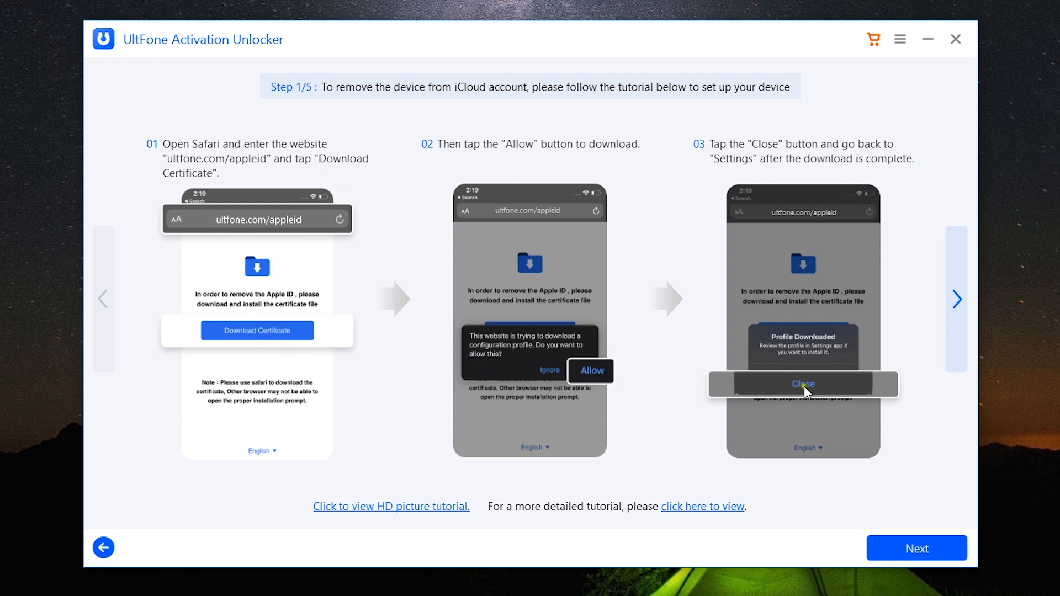
mouse_move(872, 344)
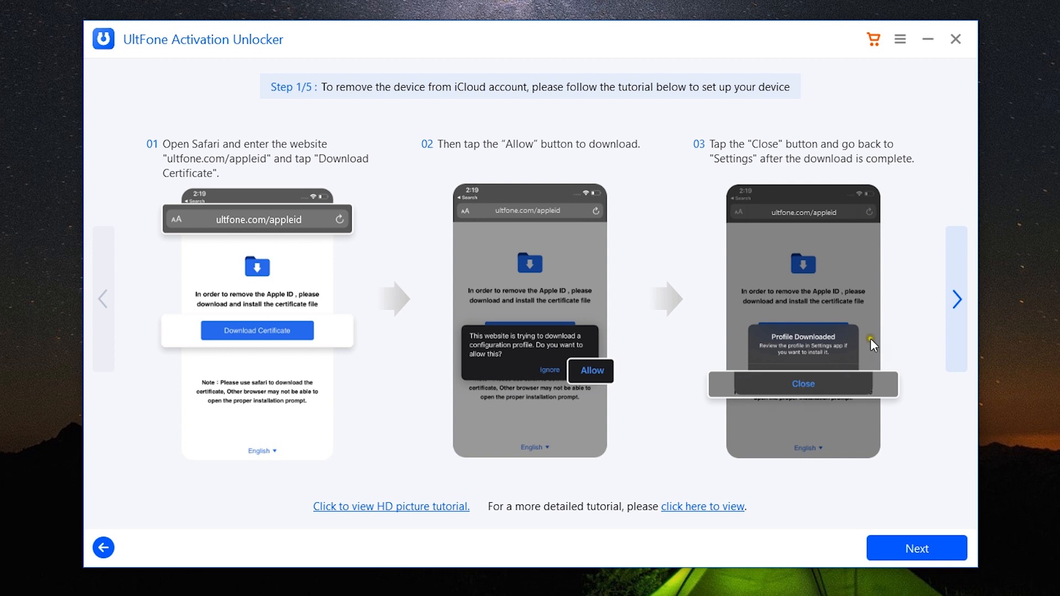
Advance the tutorial through Step 2/5 to Step 3/5 on Wi-Fi and Configure Proxy.
click(957, 300)
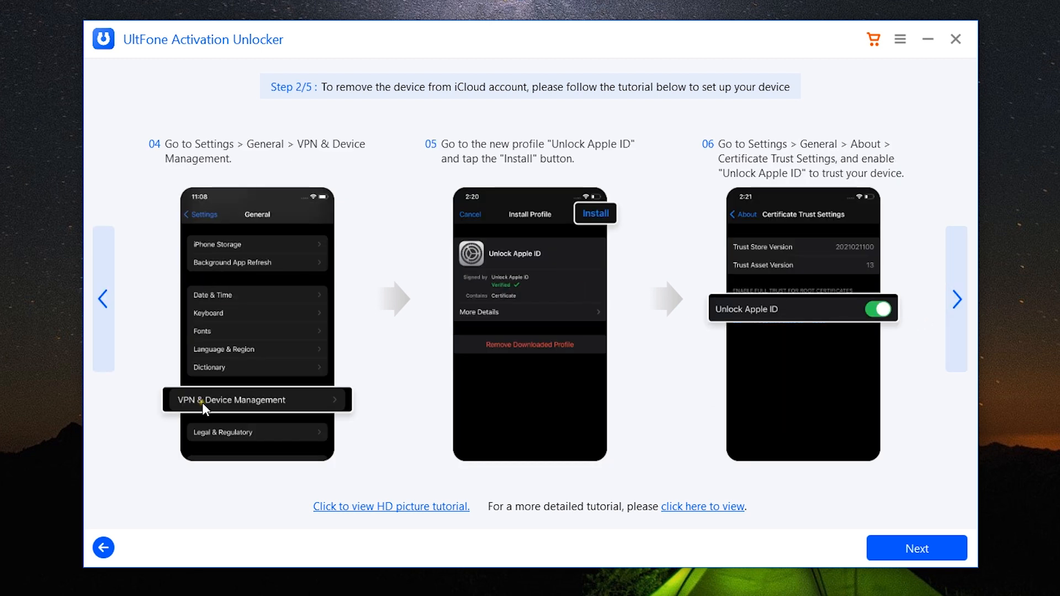
mouse_move(309, 157)
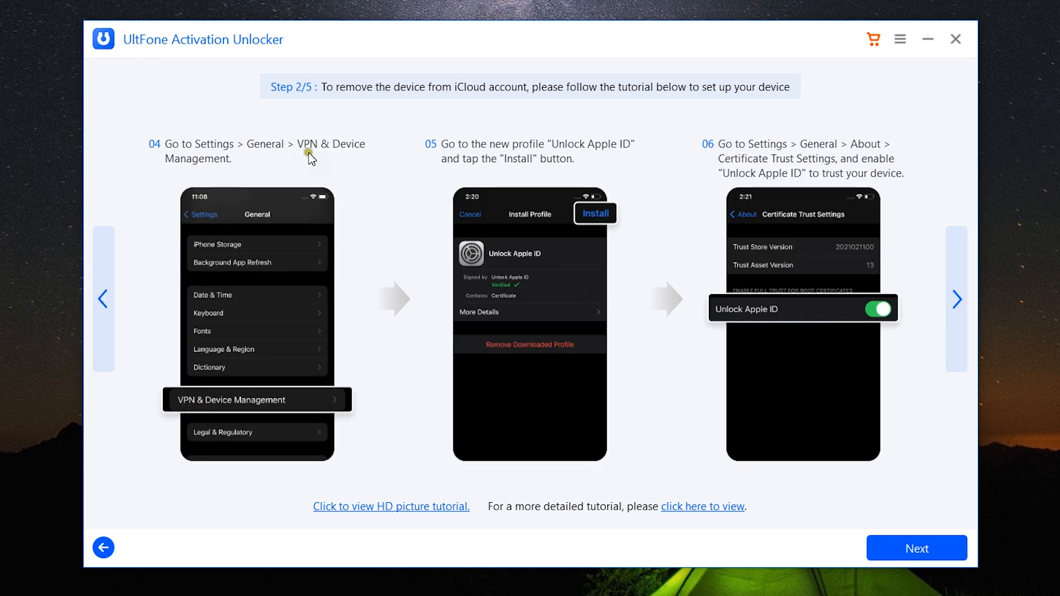
mouse_move(574, 182)
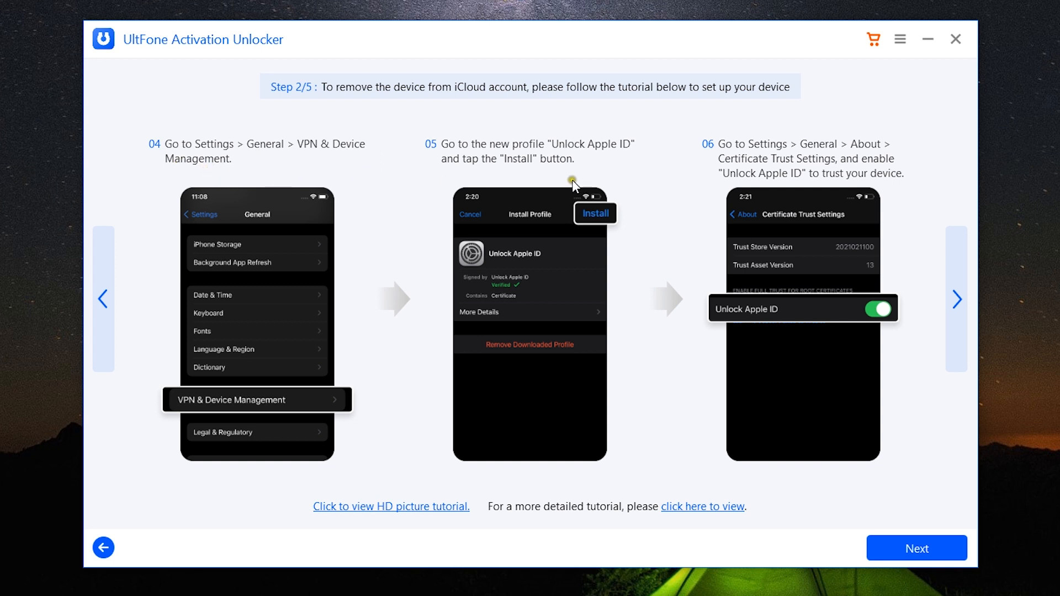
mouse_move(529, 178)
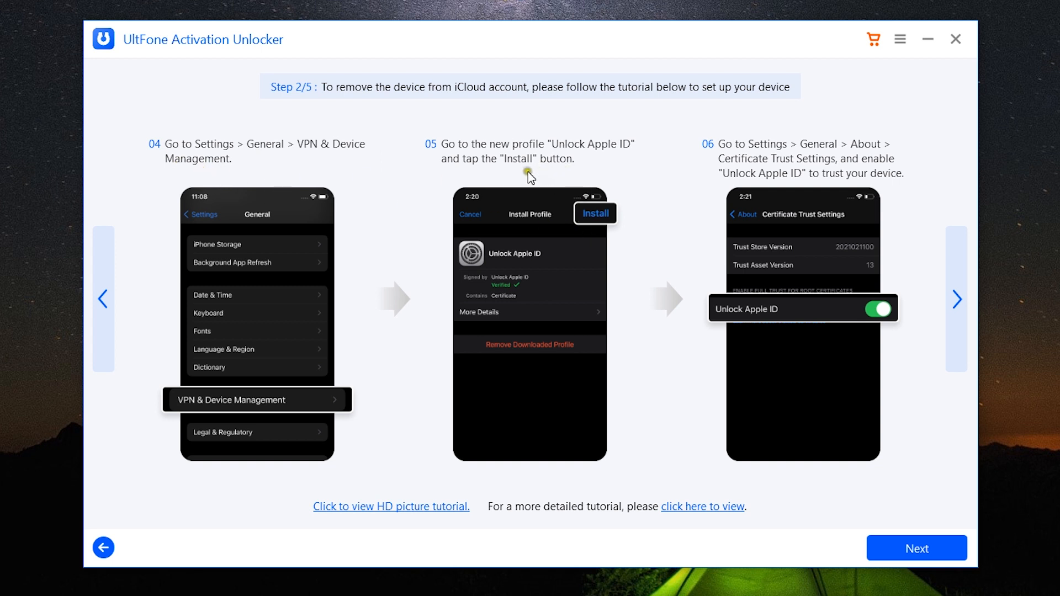
mouse_move(598, 226)
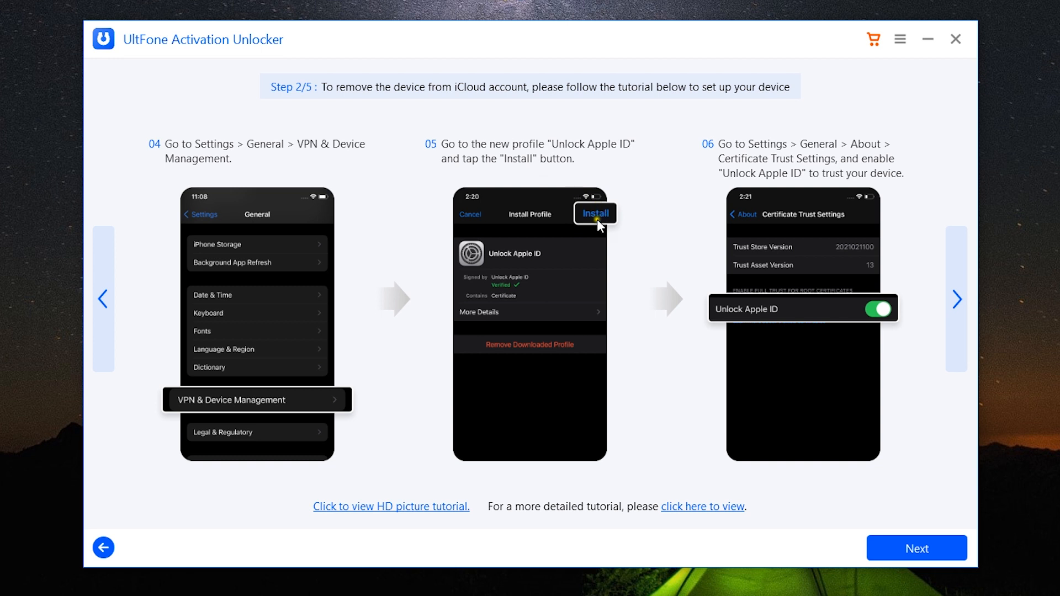
mouse_move(585, 229)
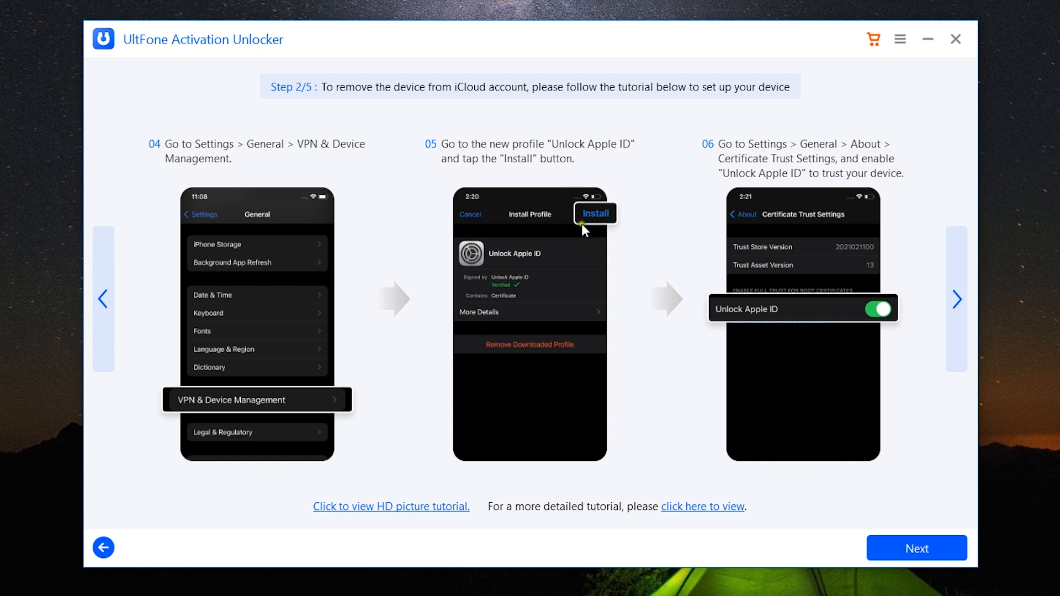
mouse_move(704, 225)
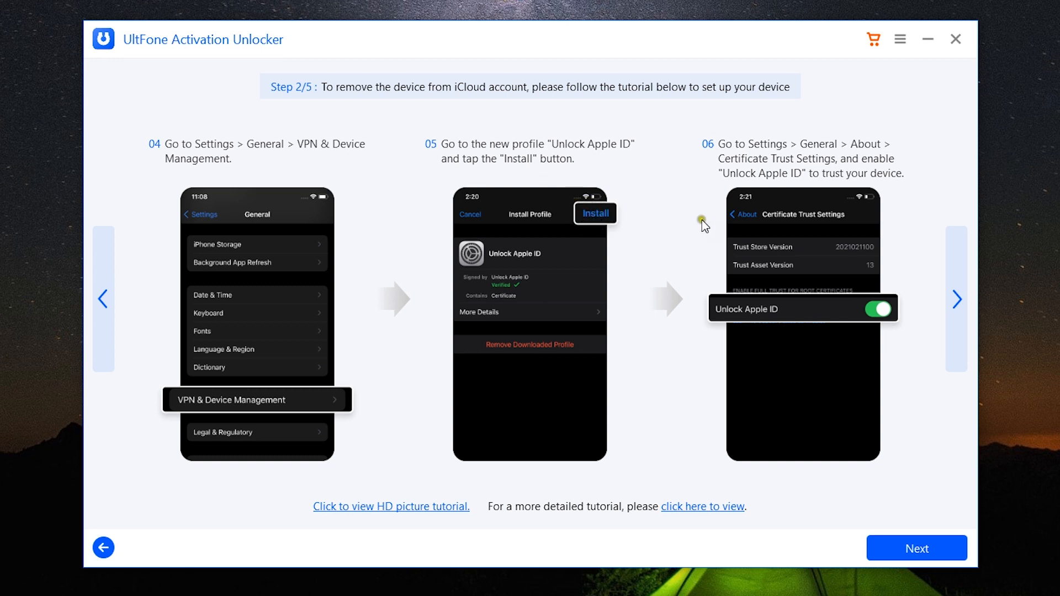
mouse_move(764, 160)
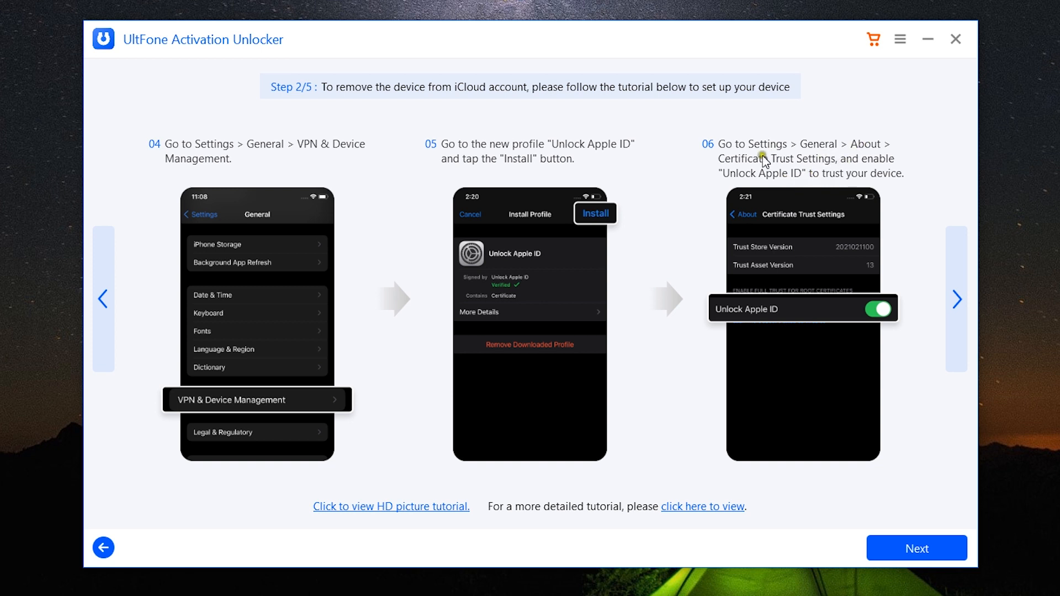
mouse_move(884, 167)
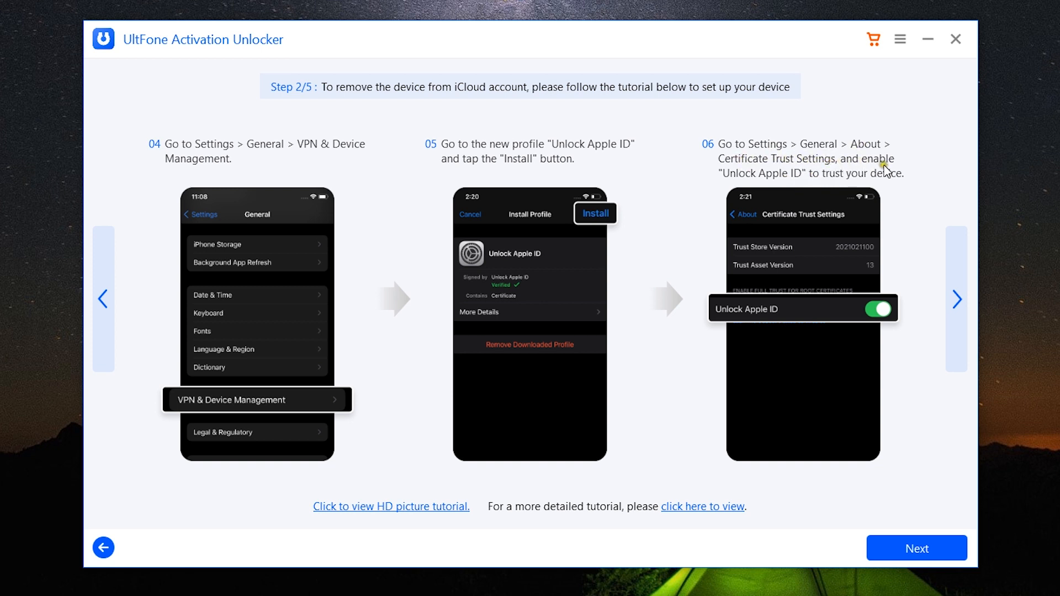
mouse_move(790, 323)
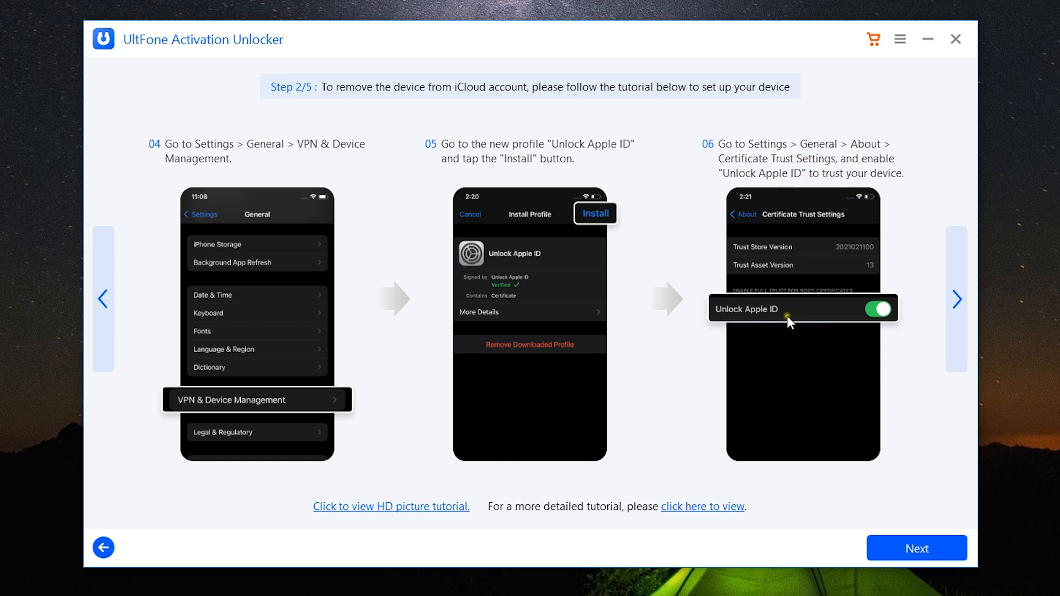
click(956, 299)
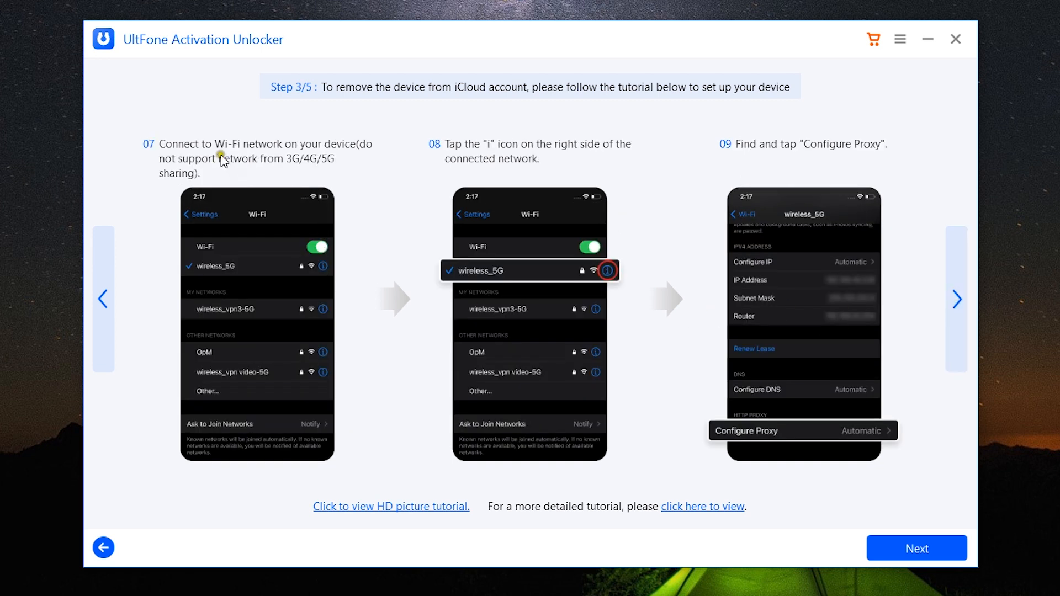
mouse_move(189, 174)
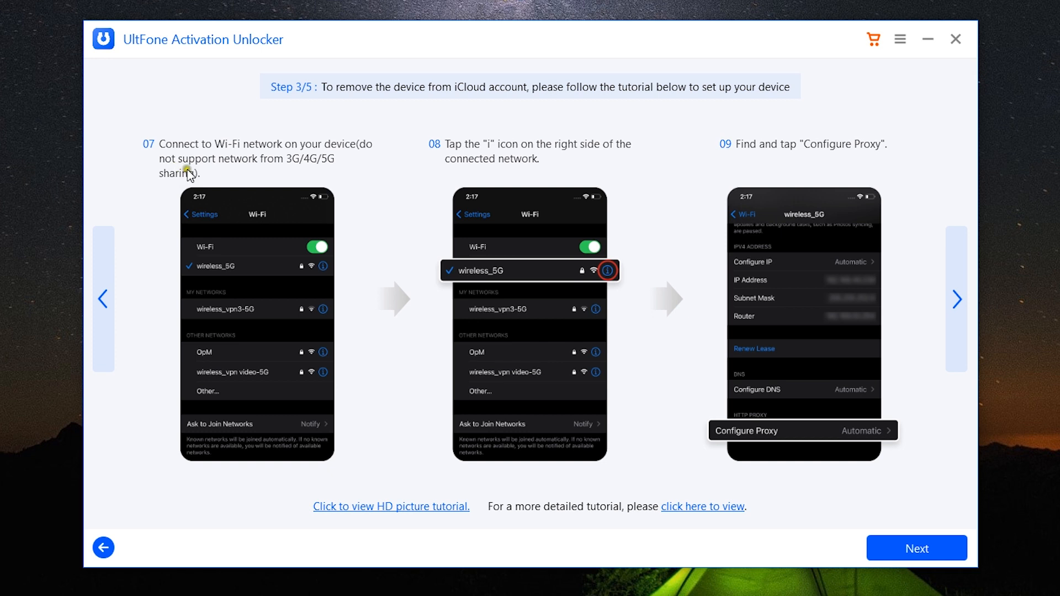
mouse_move(615, 283)
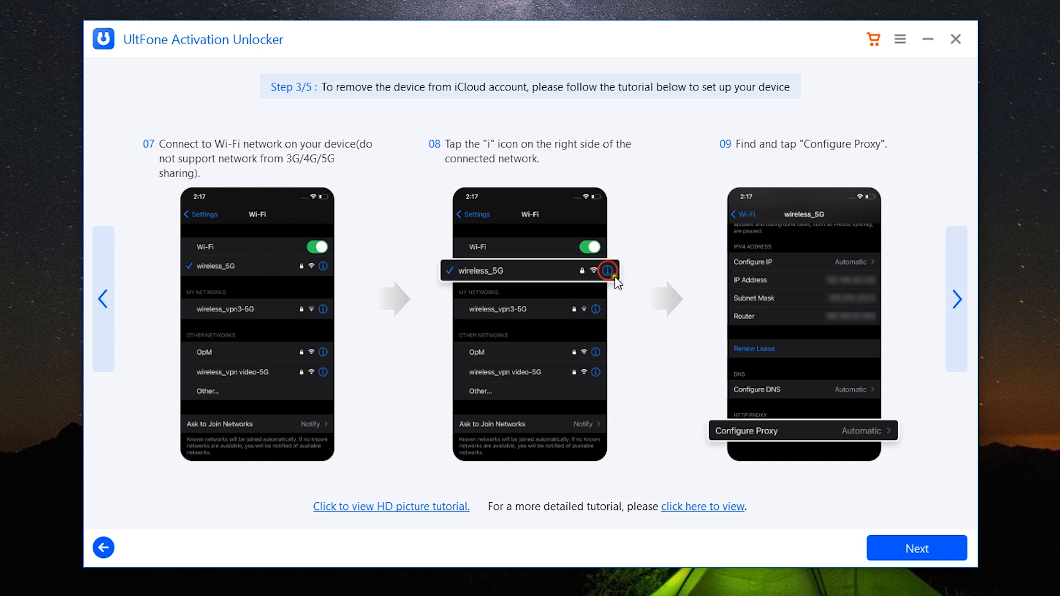
mouse_move(736, 297)
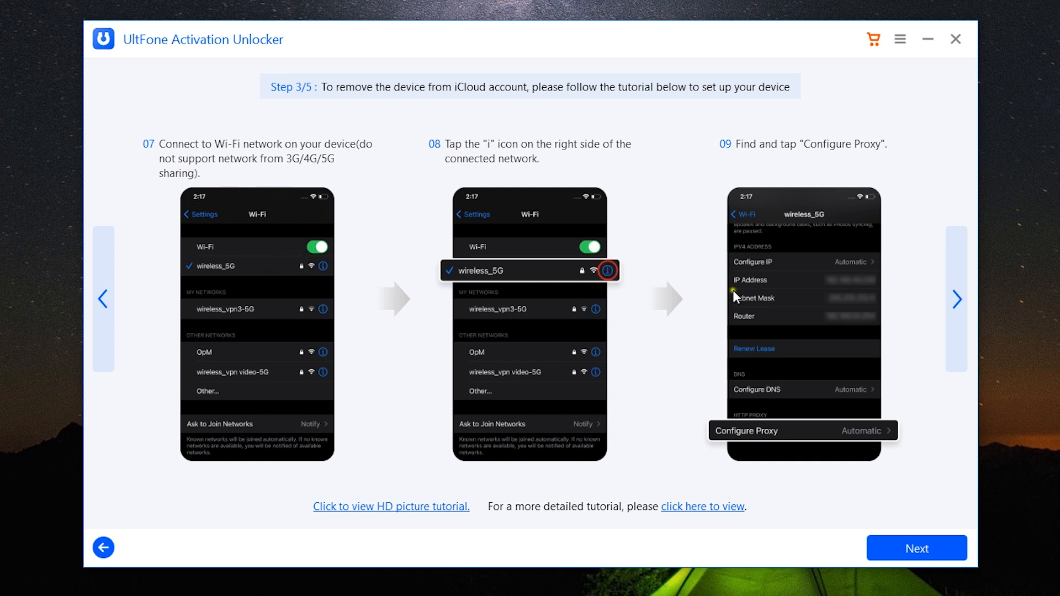
mouse_move(971, 344)
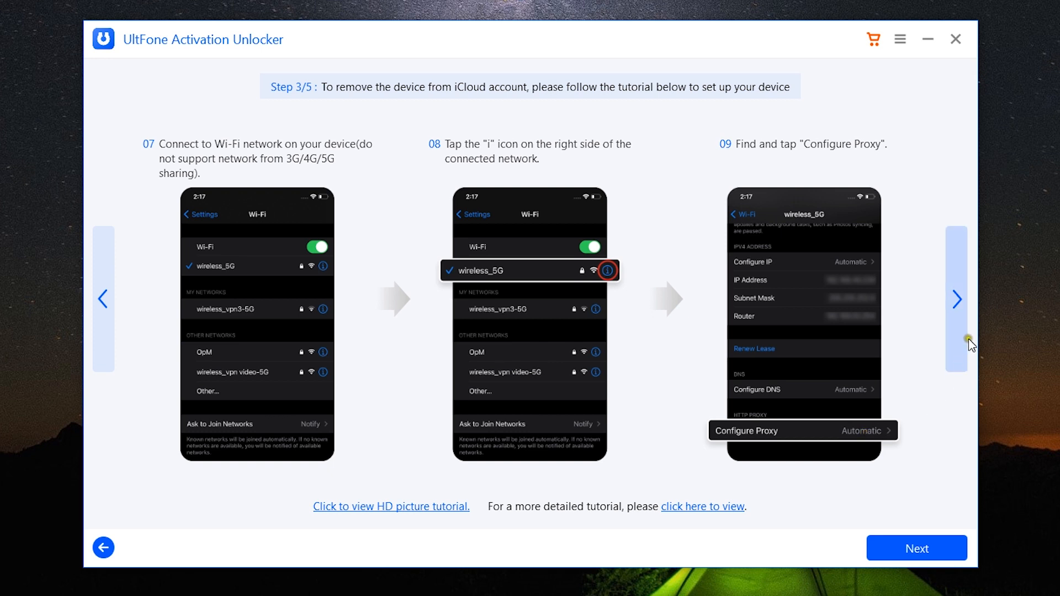
Show tutorial Step 4/5: manual proxy with server appleid.ultfone.com and port 8015.
click(956, 299)
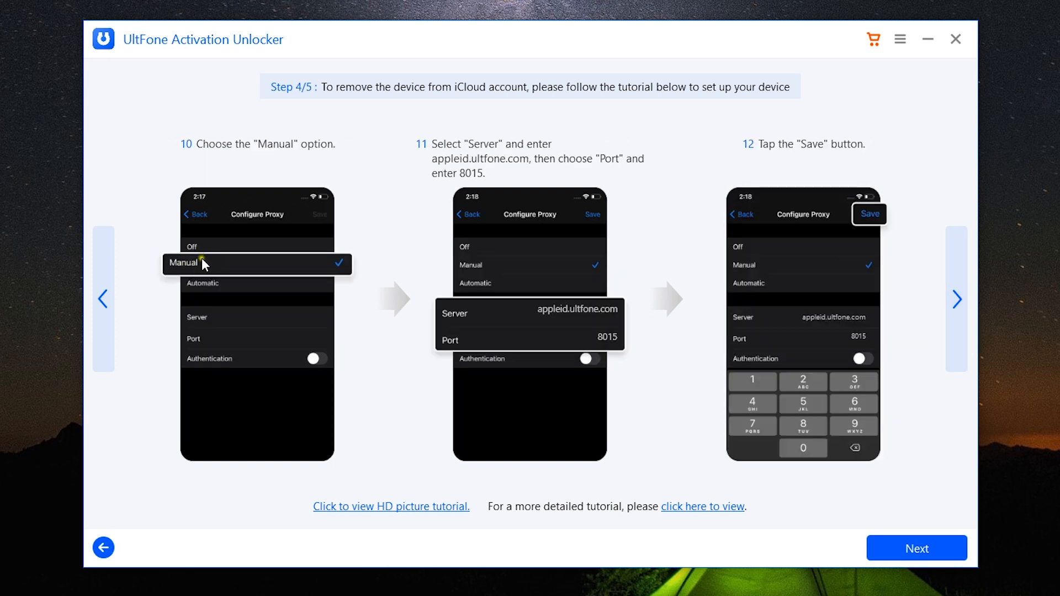
mouse_move(577, 318)
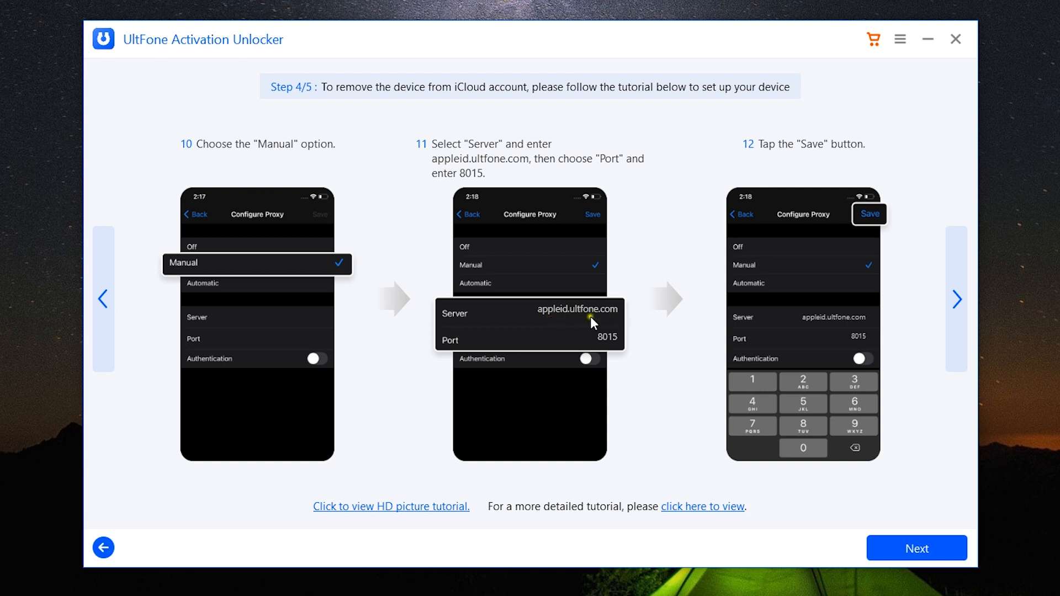
mouse_move(617, 349)
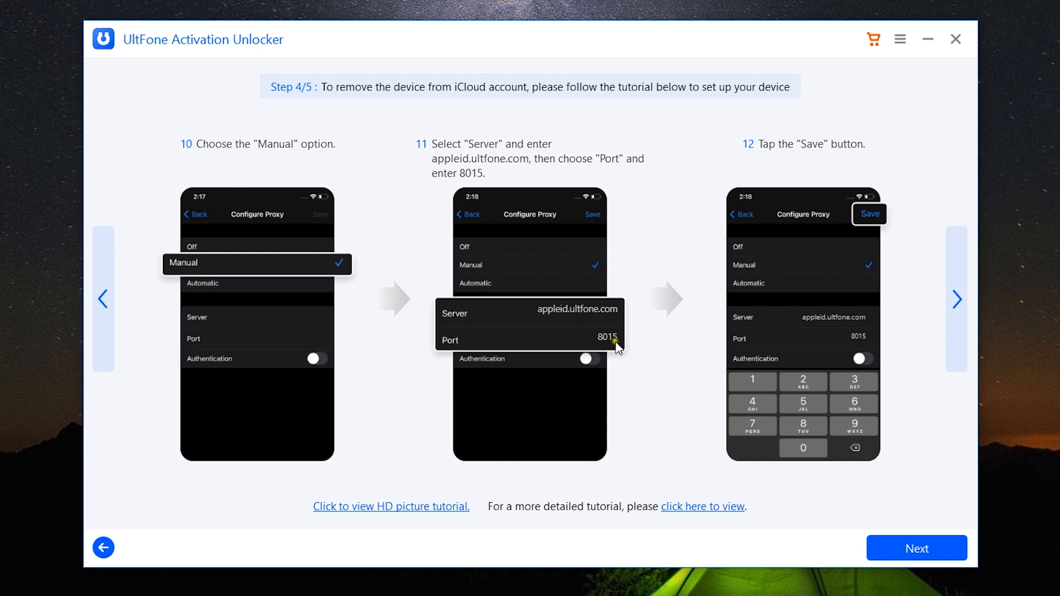
mouse_move(607, 332)
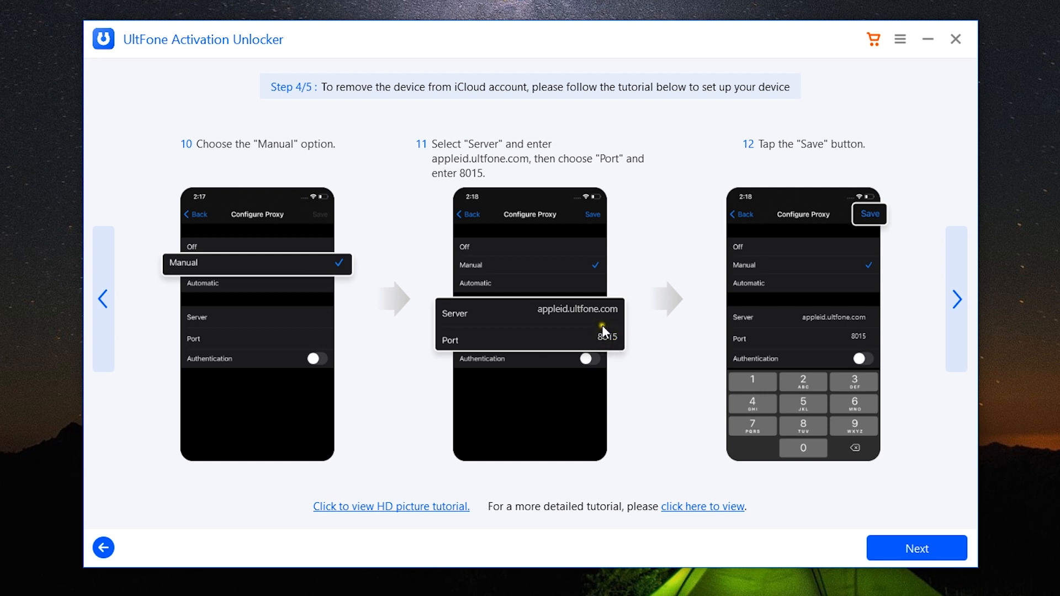
mouse_move(608, 337)
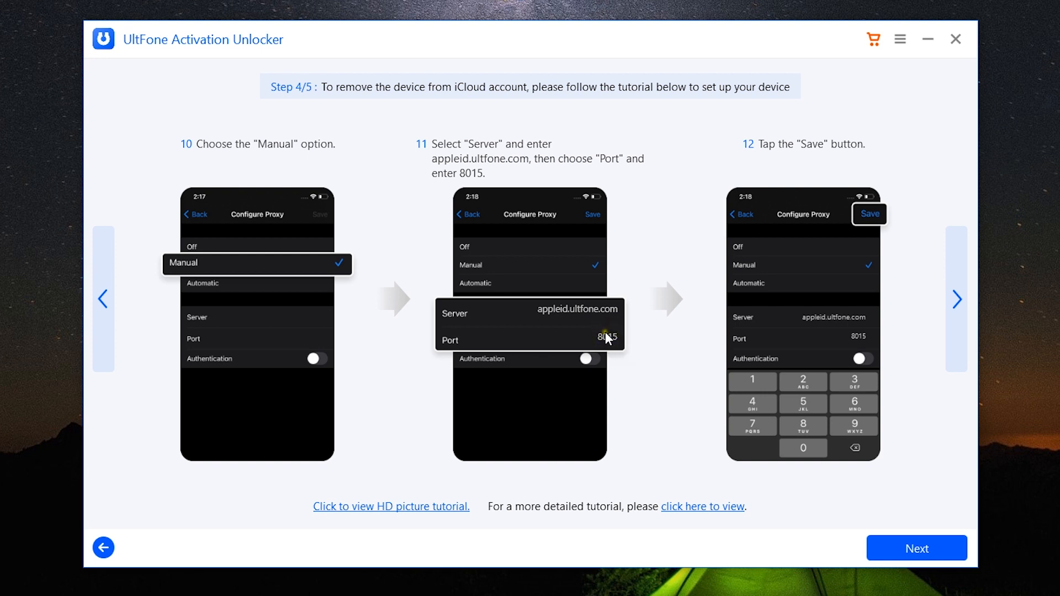
mouse_move(799, 372)
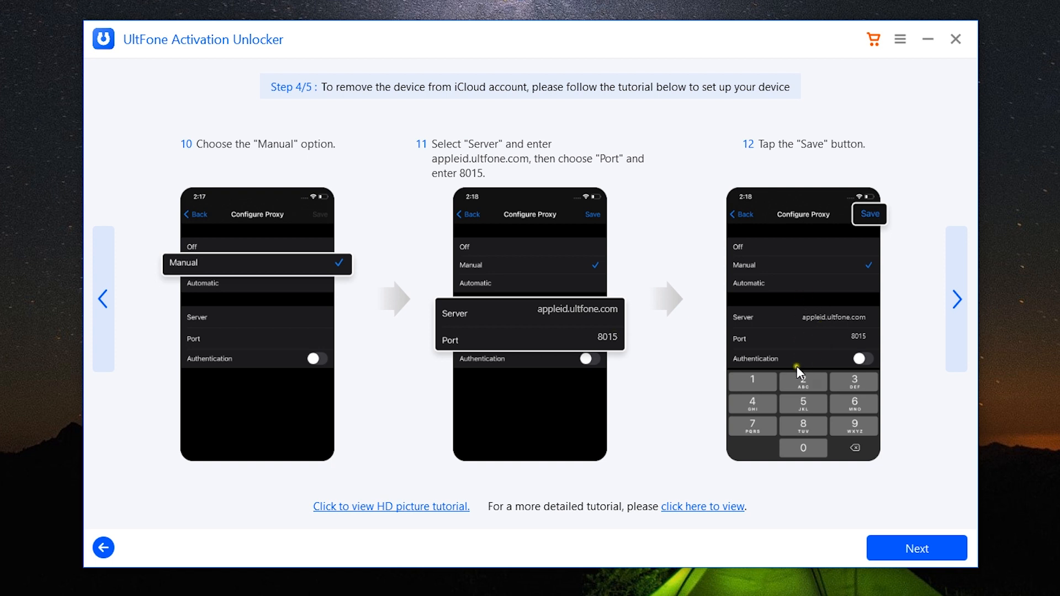
mouse_move(809, 361)
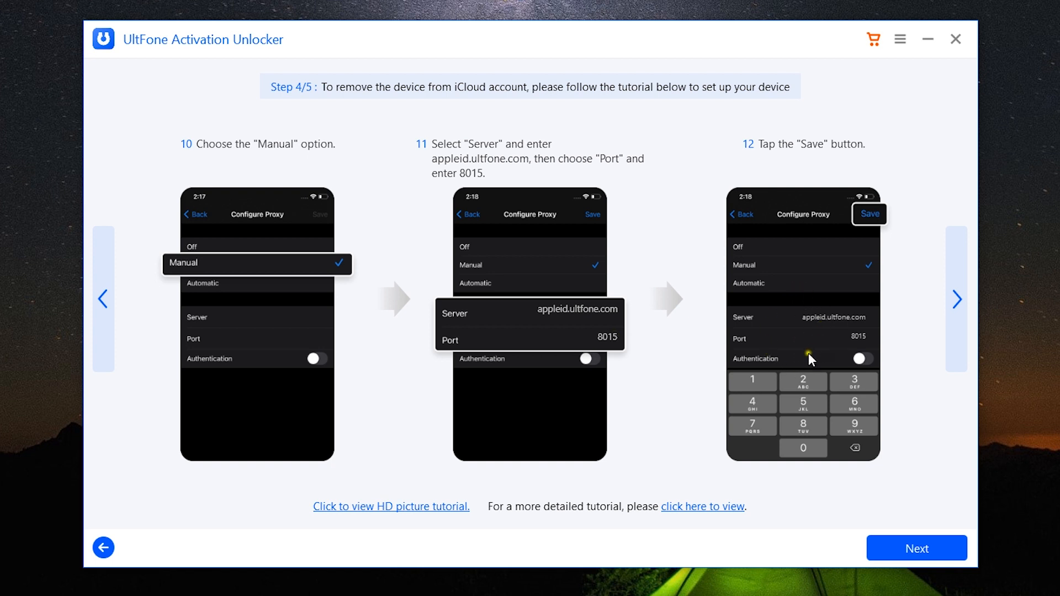
mouse_move(882, 224)
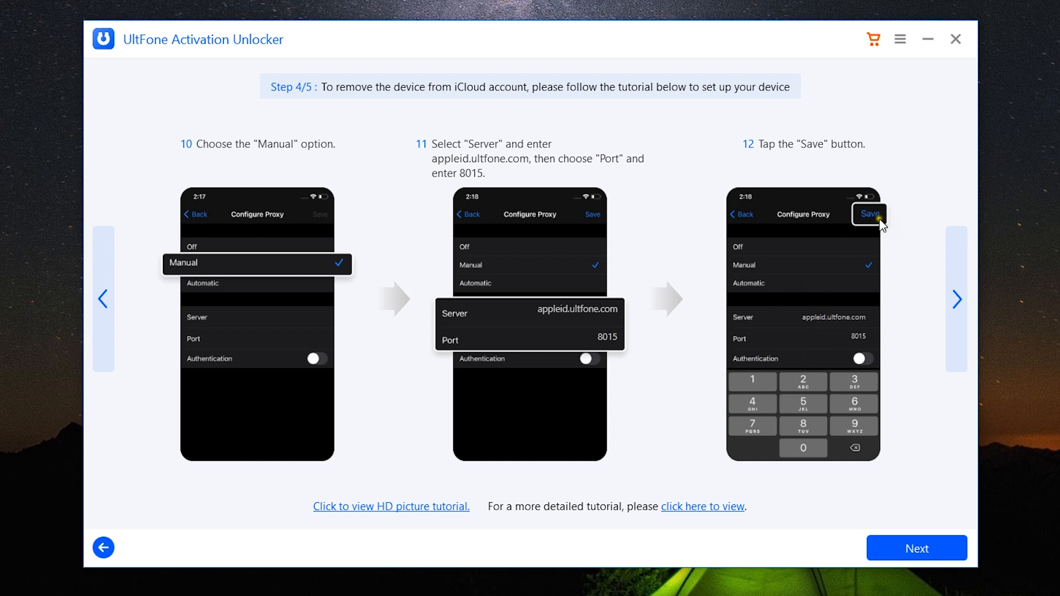
mouse_move(856, 355)
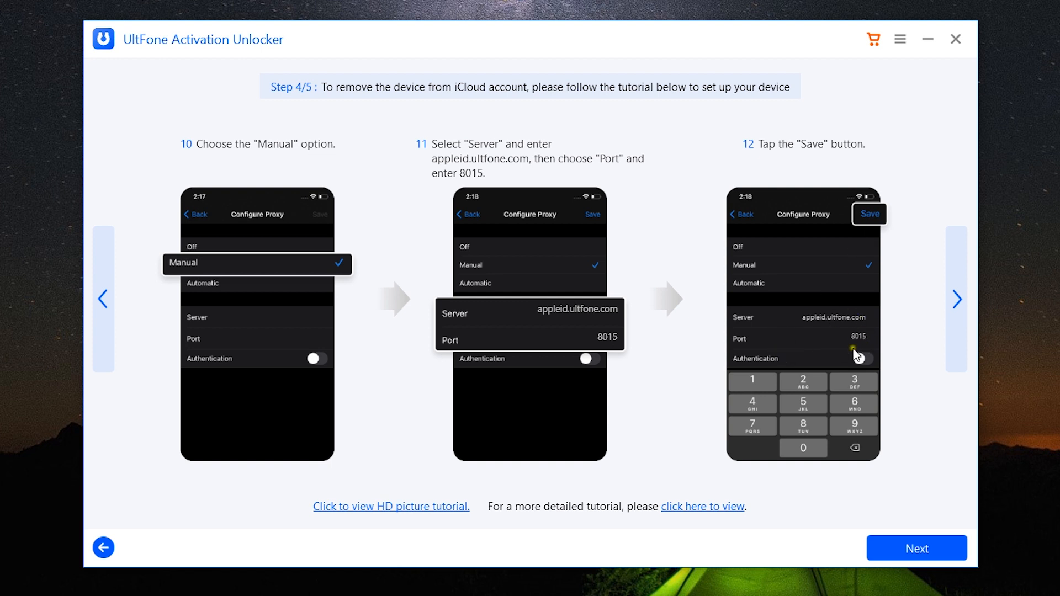
mouse_move(815, 324)
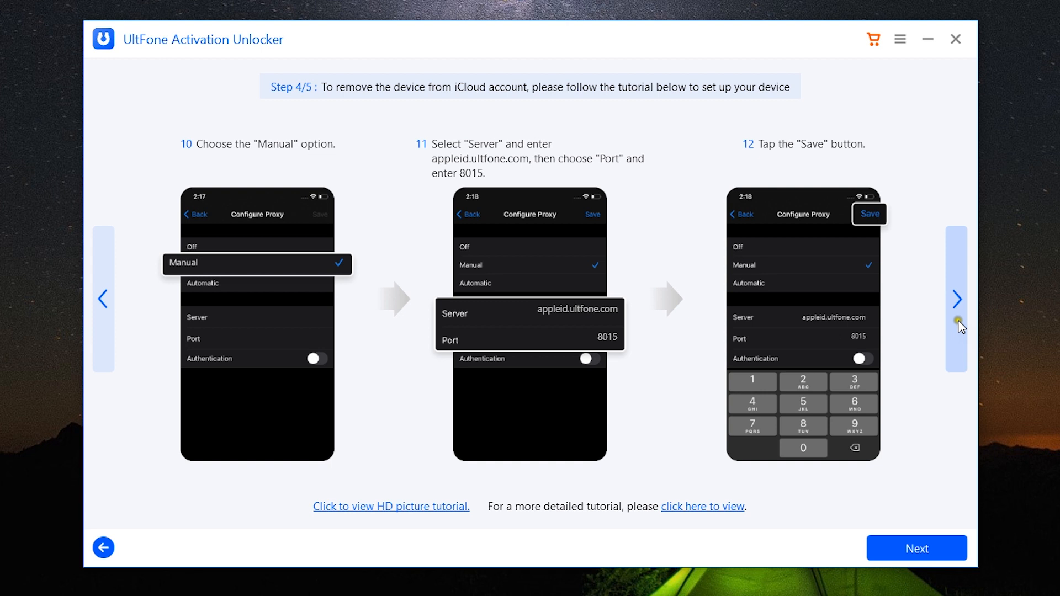
Show tutorial Step 5/5 on the Apple ID account in Settings, then continue to the Remove Apple ID screen.
click(956, 299)
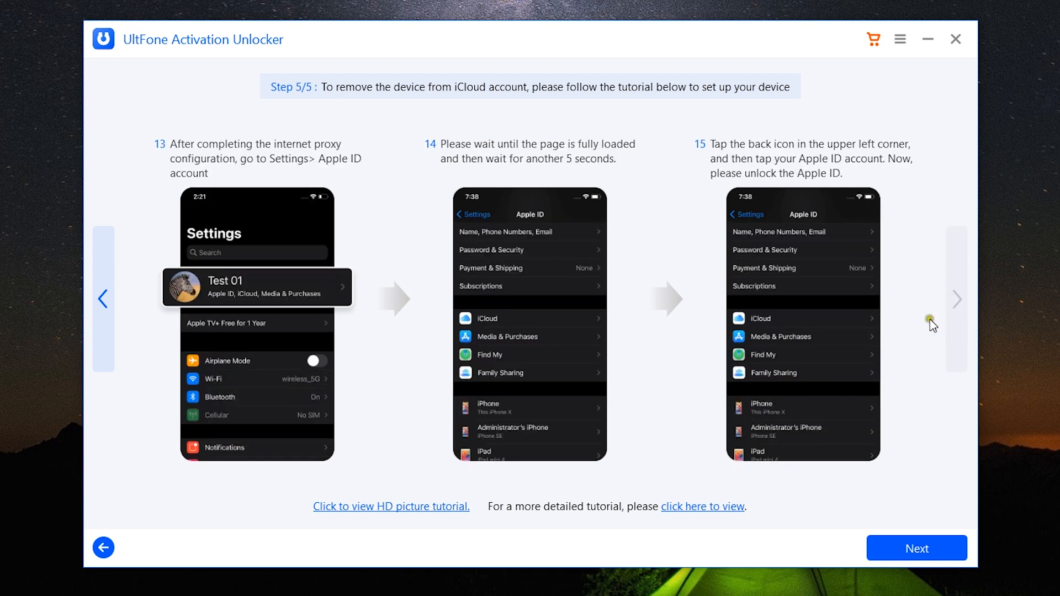
mouse_move(191, 197)
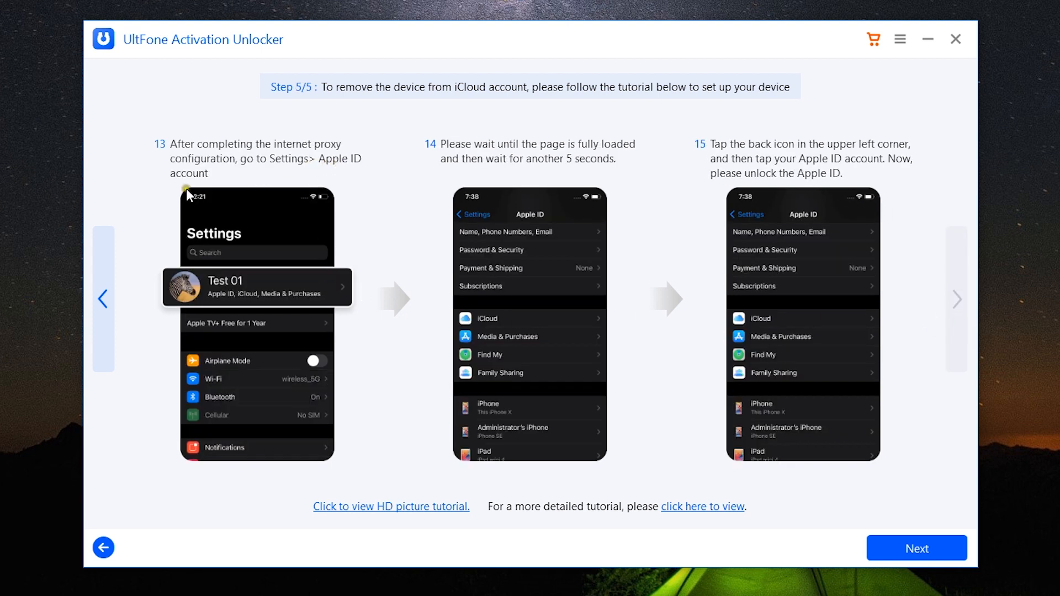
mouse_move(437, 258)
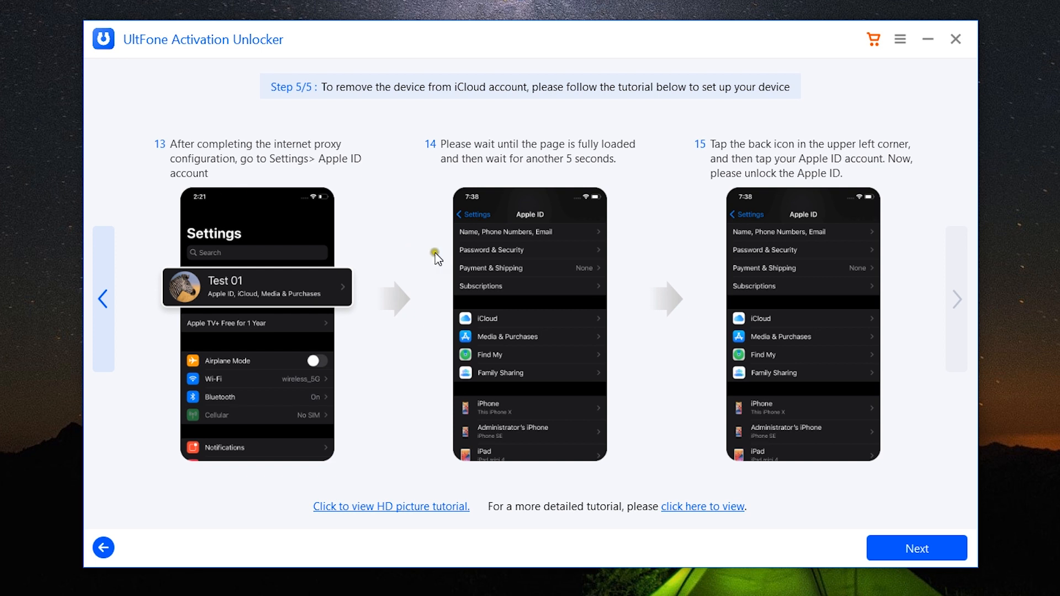
mouse_move(793, 317)
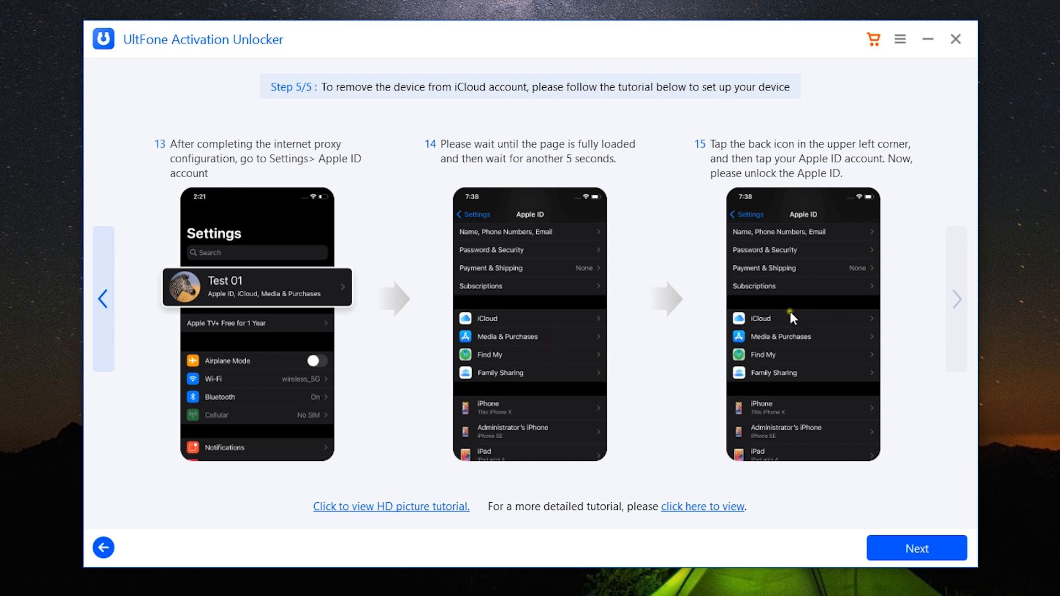
mouse_move(935, 304)
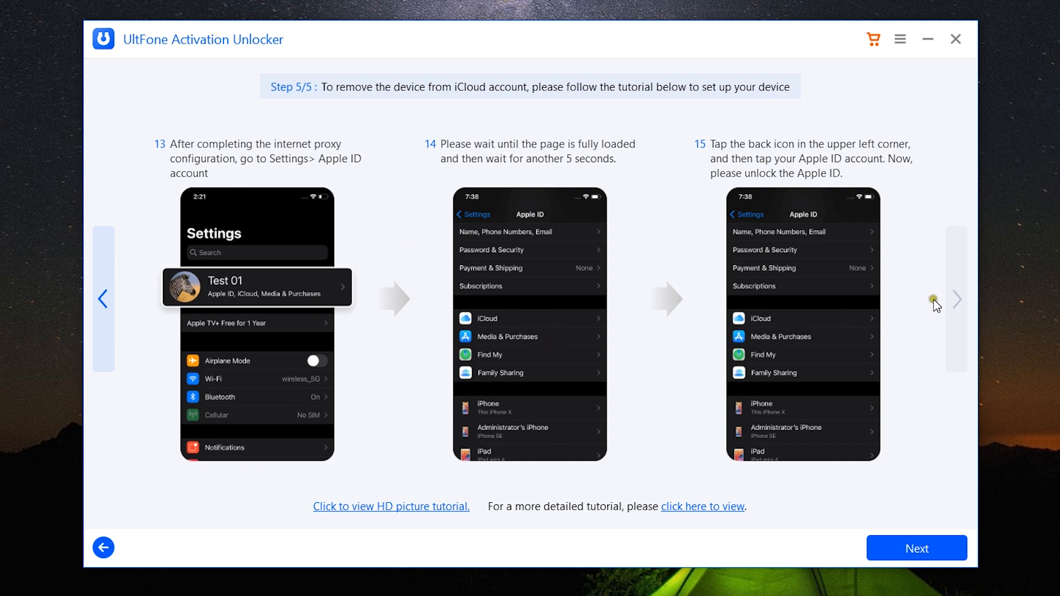
mouse_move(834, 154)
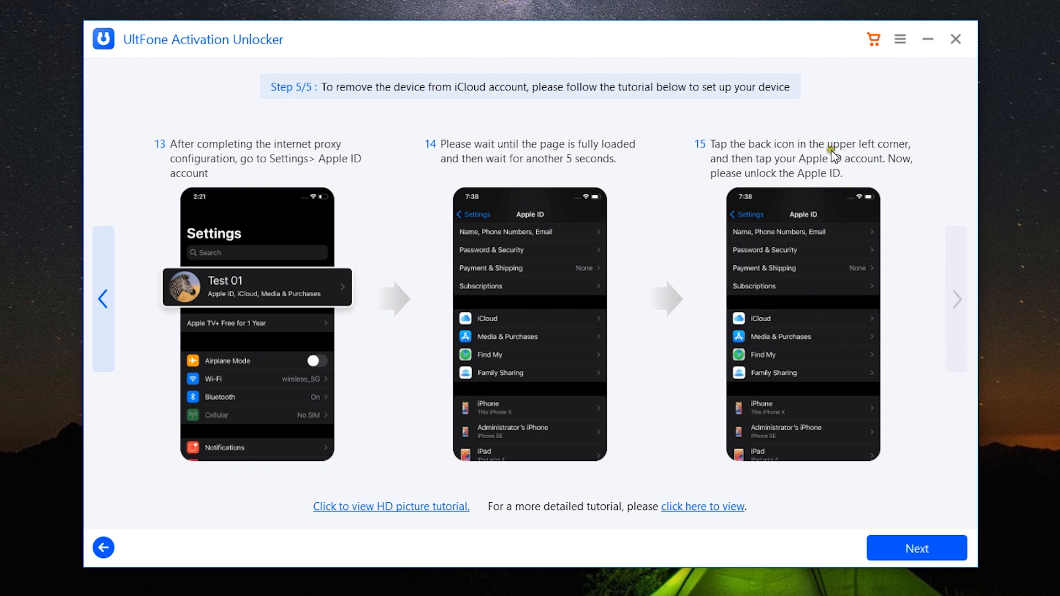
mouse_move(751, 197)
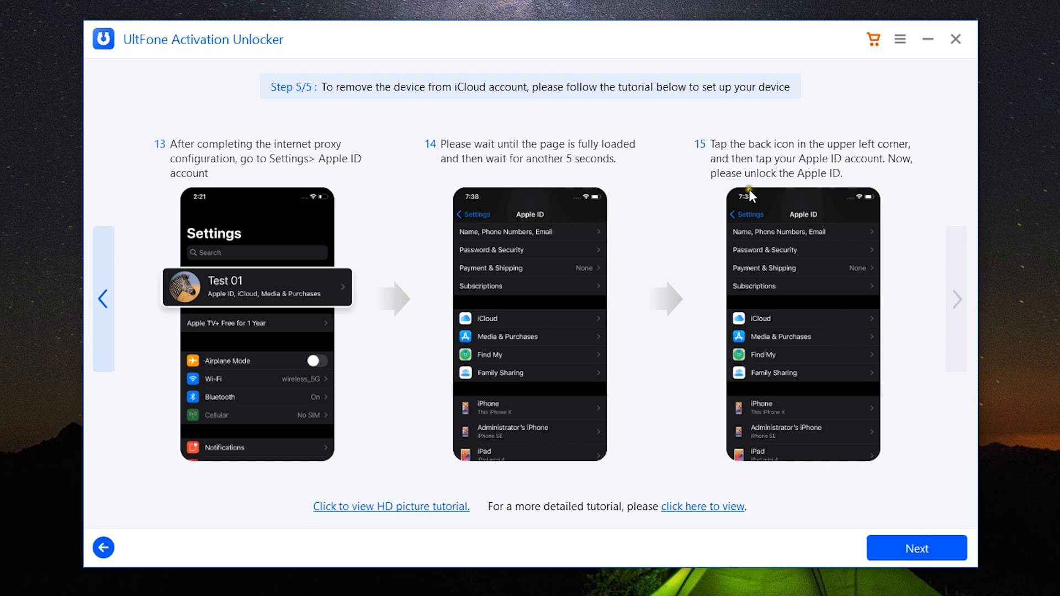
mouse_move(805, 353)
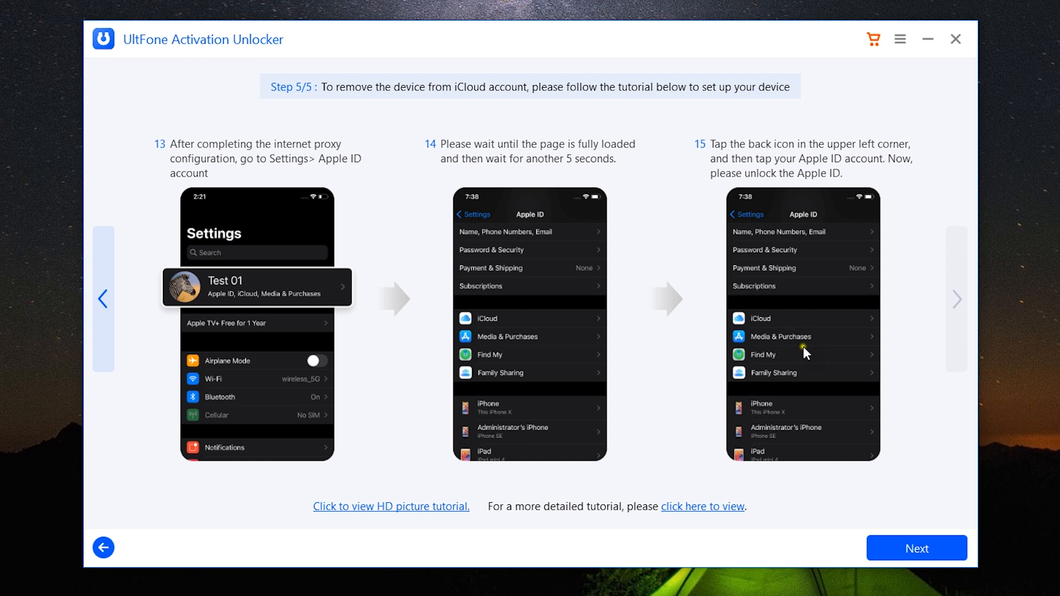
mouse_move(842, 348)
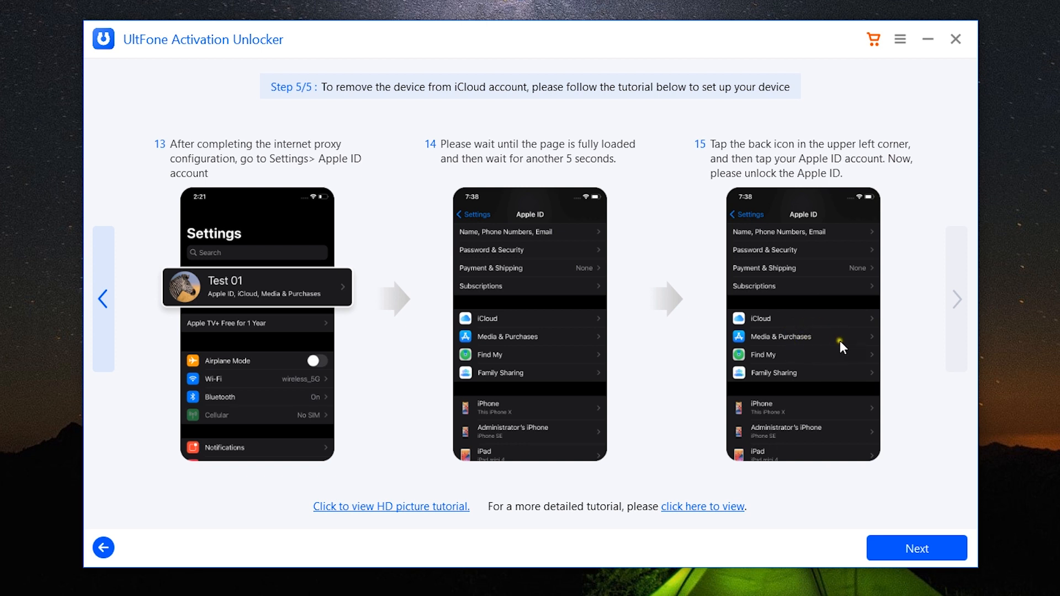
mouse_move(868, 375)
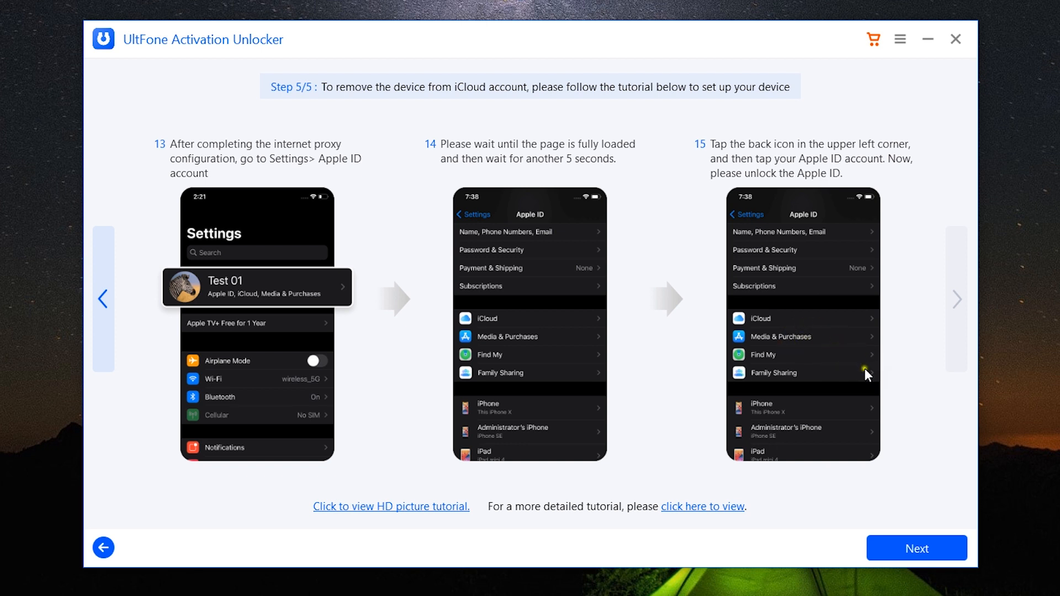
mouse_move(855, 341)
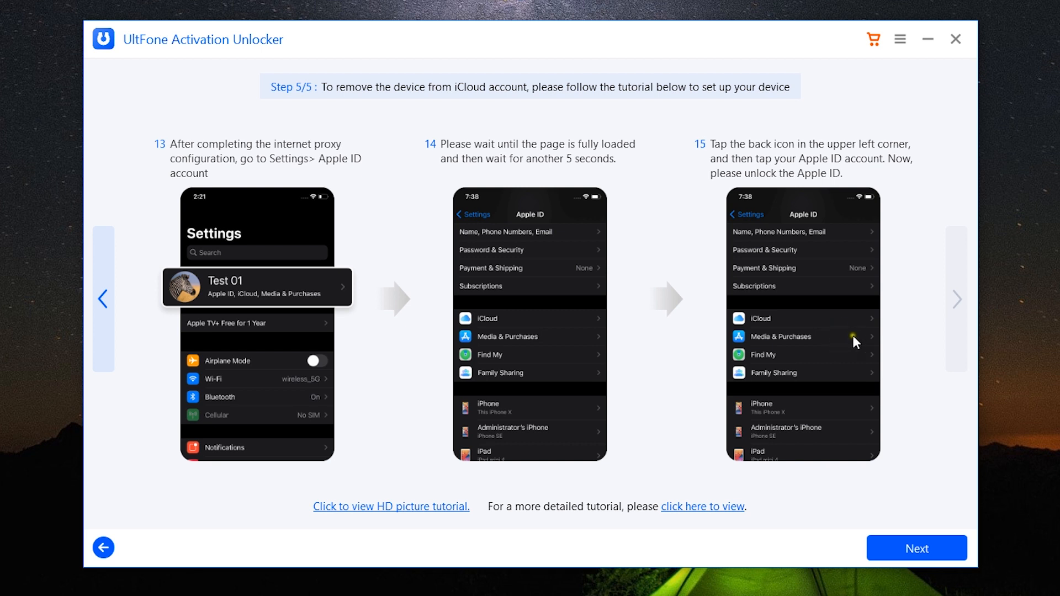
mouse_move(846, 346)
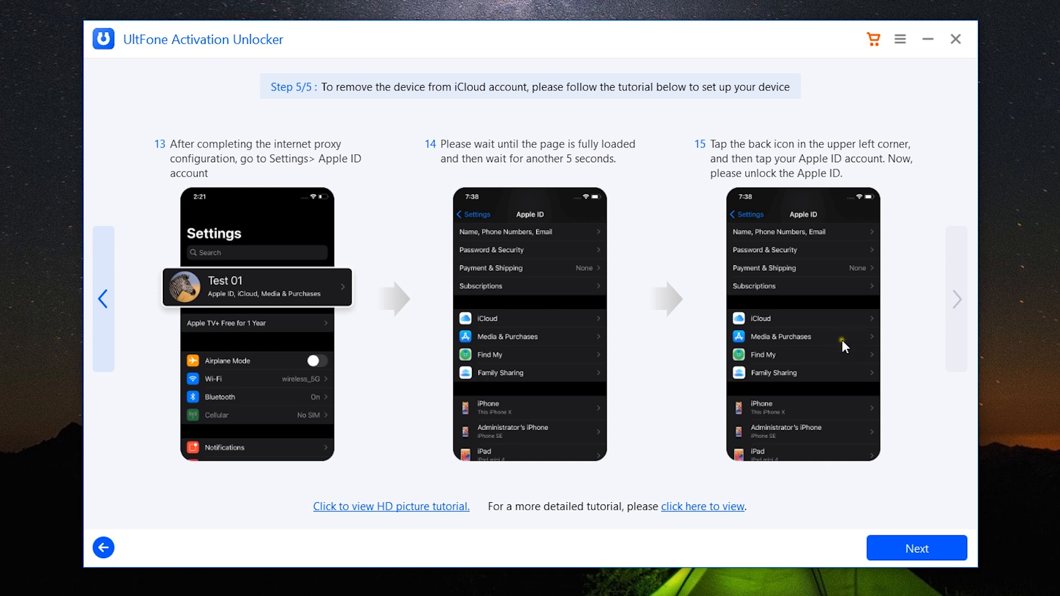
click(916, 548)
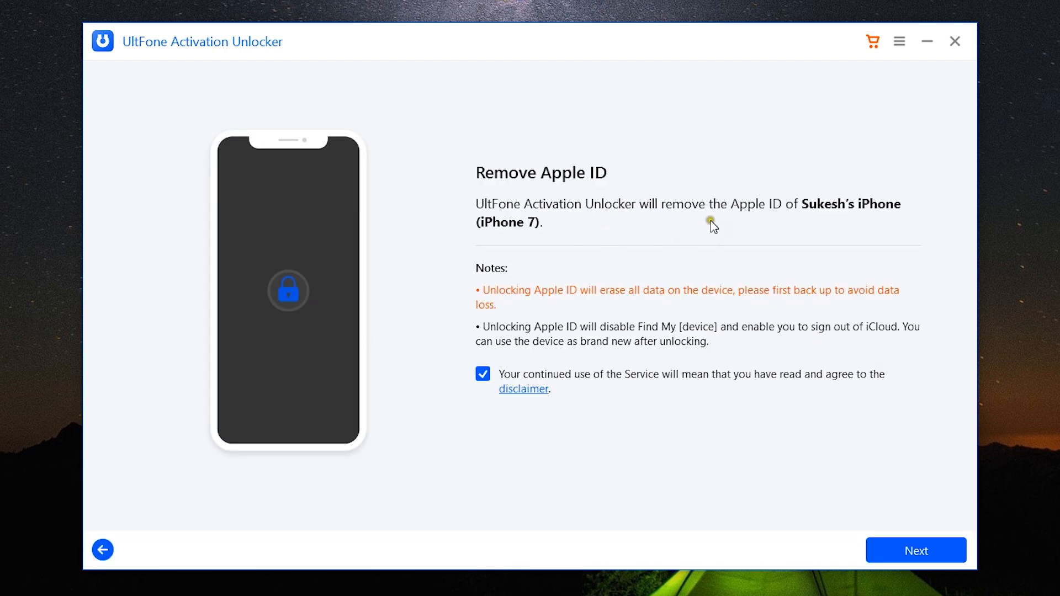
mouse_move(621, 306)
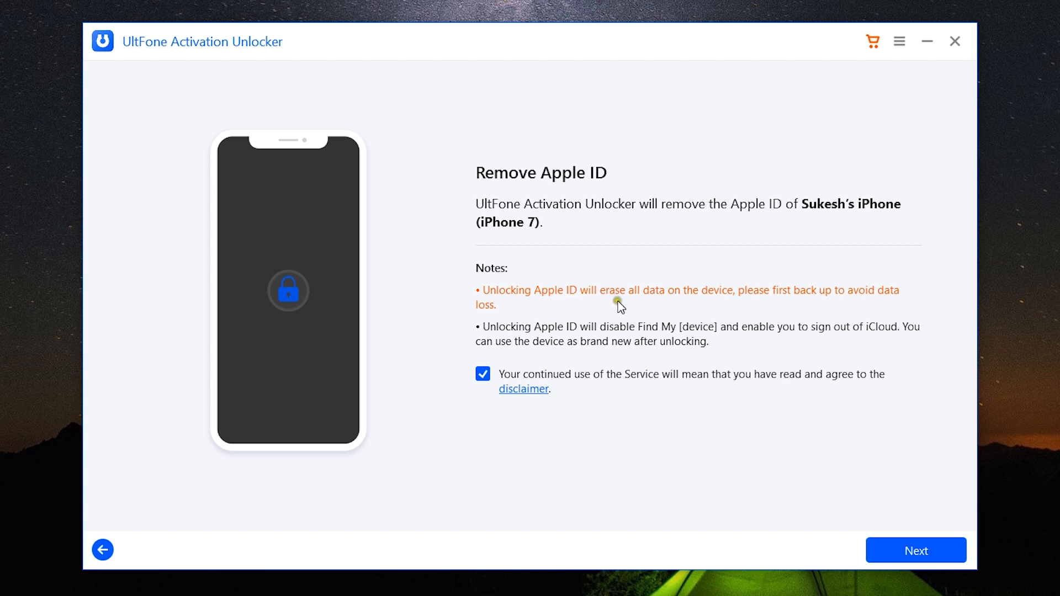
mouse_move(885, 532)
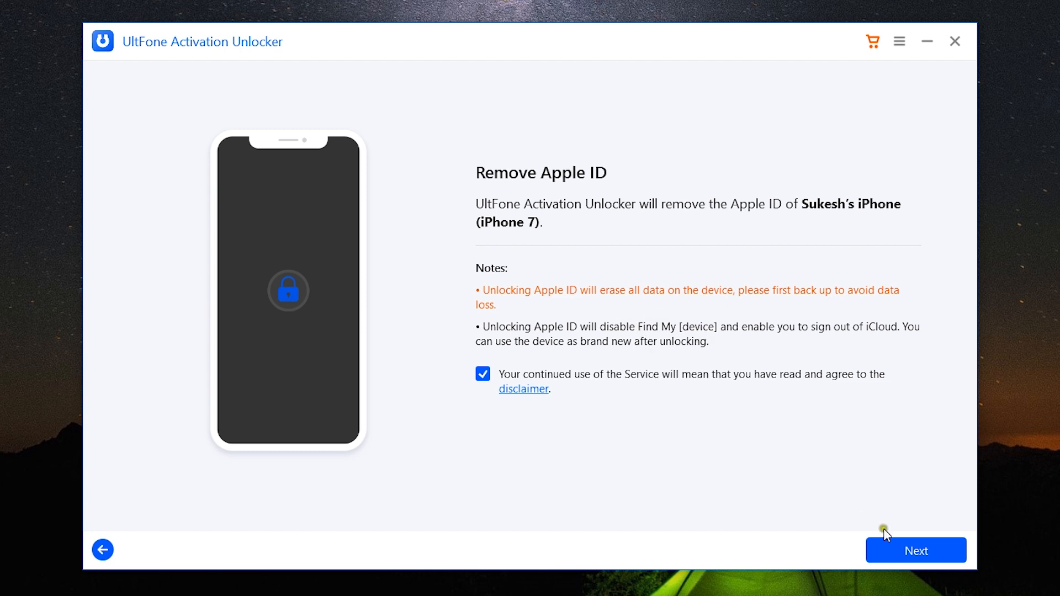
Re-enter the setup tutorial and page through all five steps to the final one.
click(915, 550)
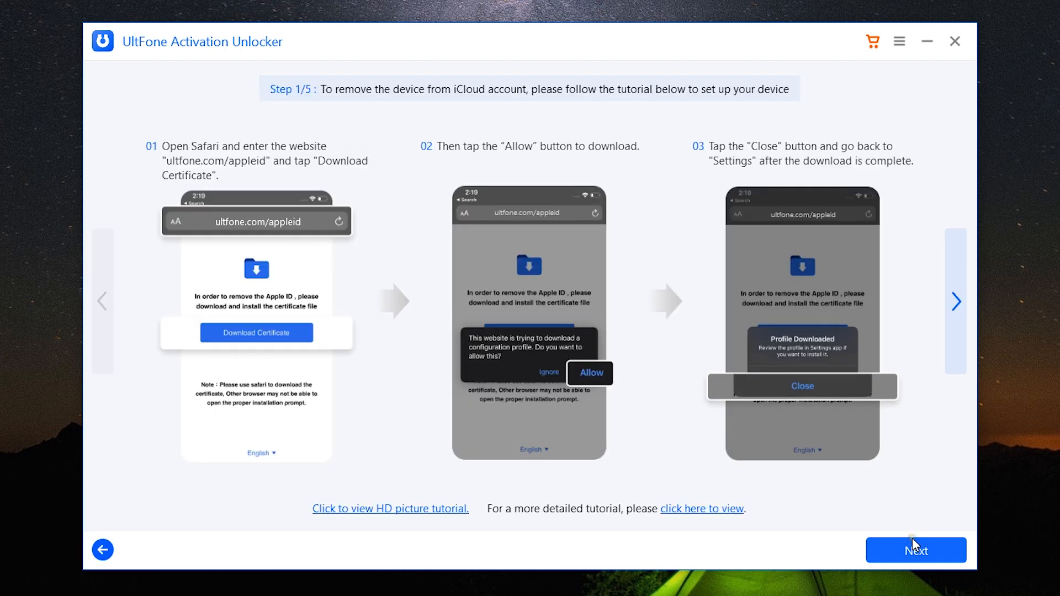
click(914, 550)
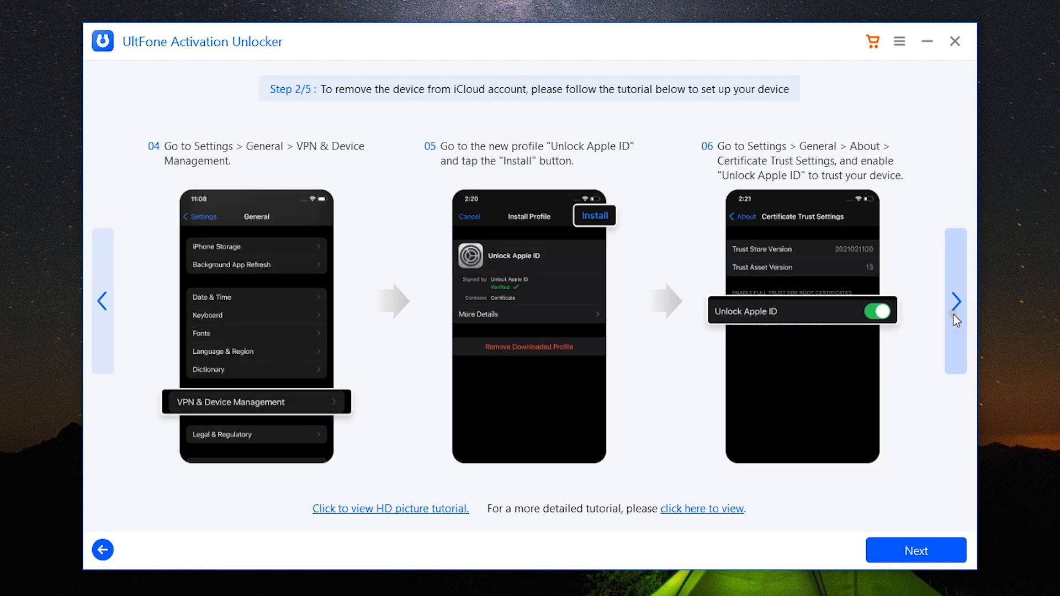
click(956, 301)
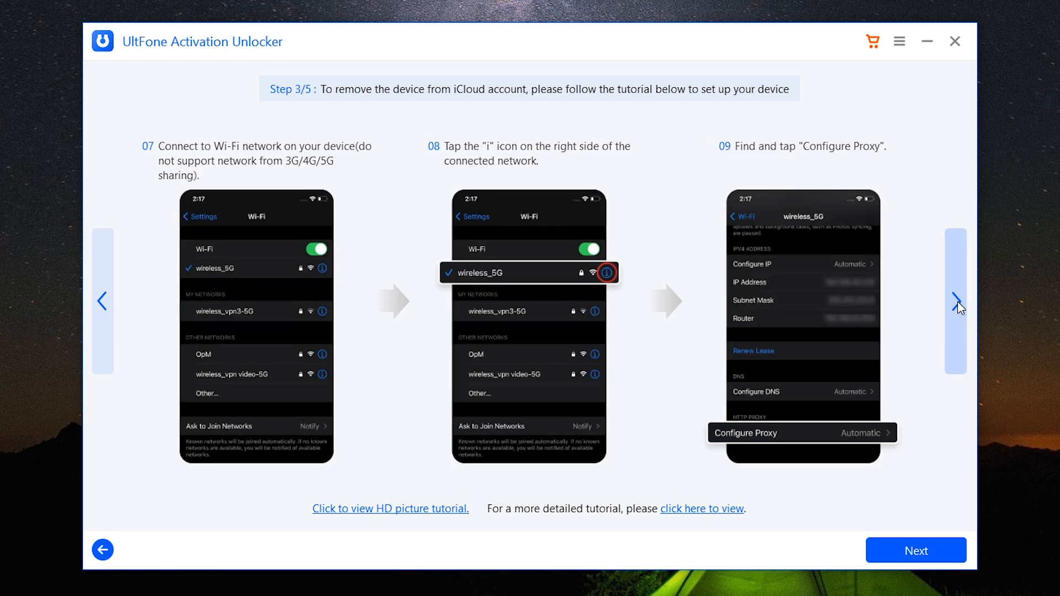
click(955, 302)
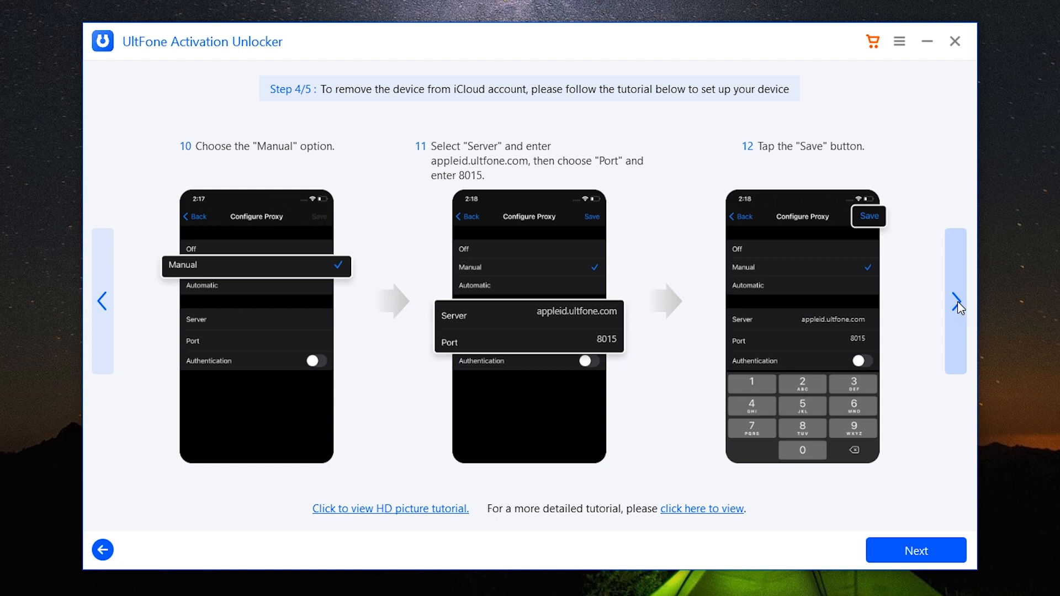
click(956, 302)
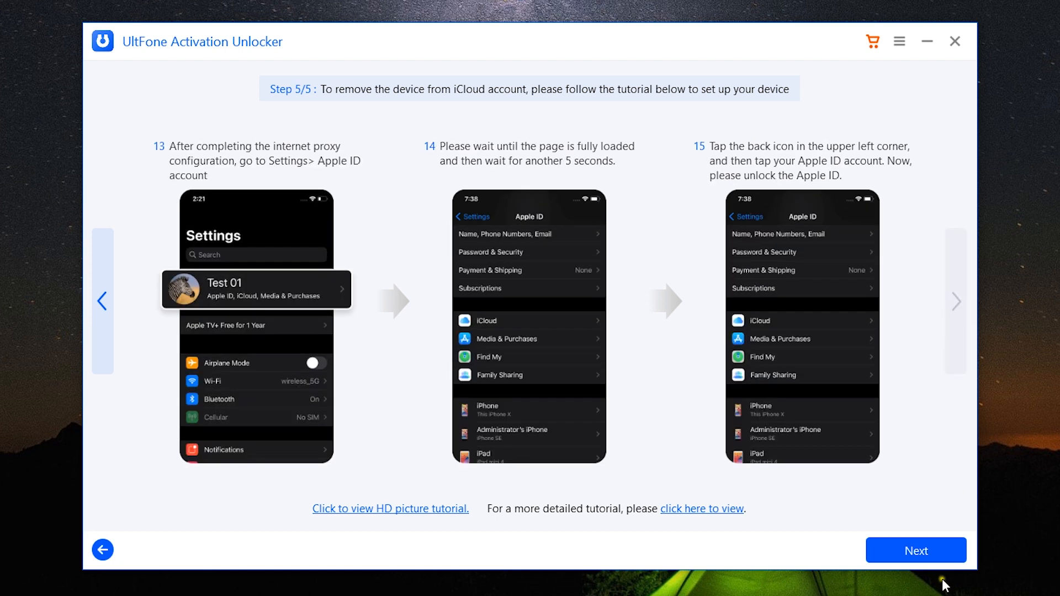
Back out of the tutorial and confirm Leave, returning to the Remove Apple ID screen.
click(102, 550)
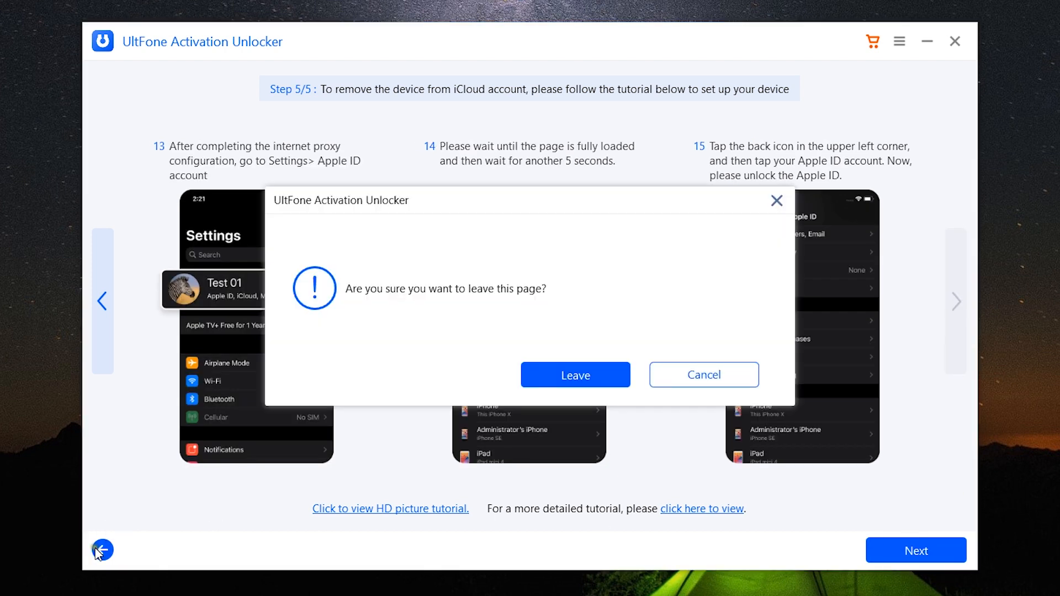
click(574, 374)
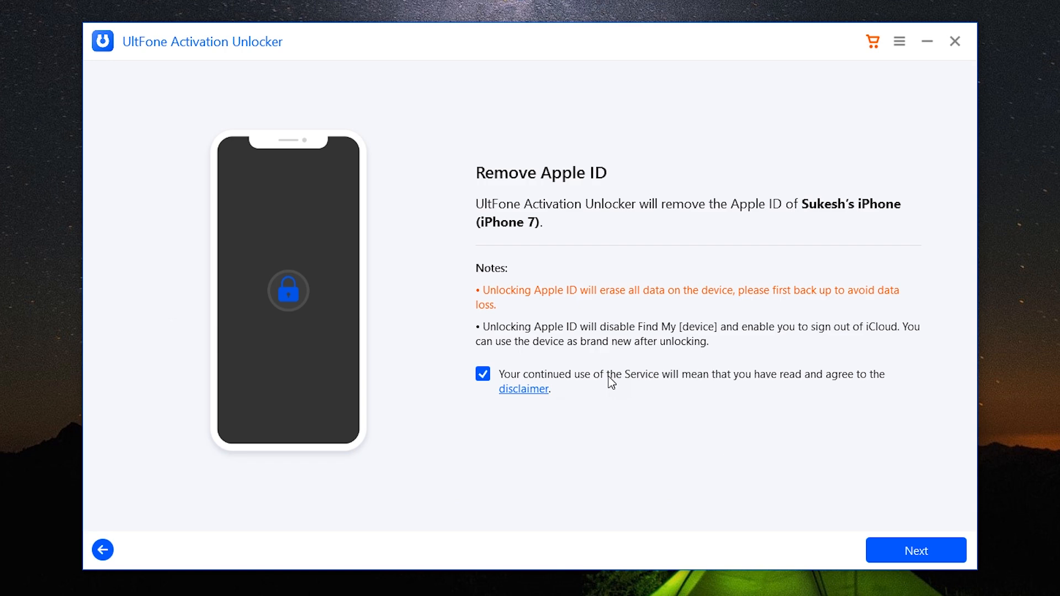
Back out of Remove Apple ID to the Please Select a Feature menu with three features.
click(103, 550)
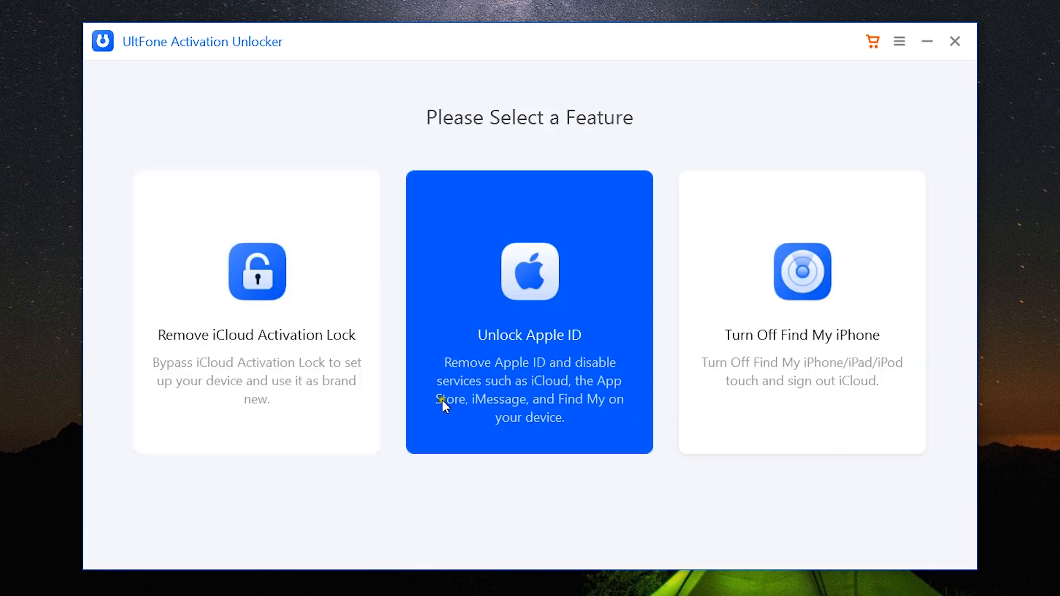
mouse_move(655, 423)
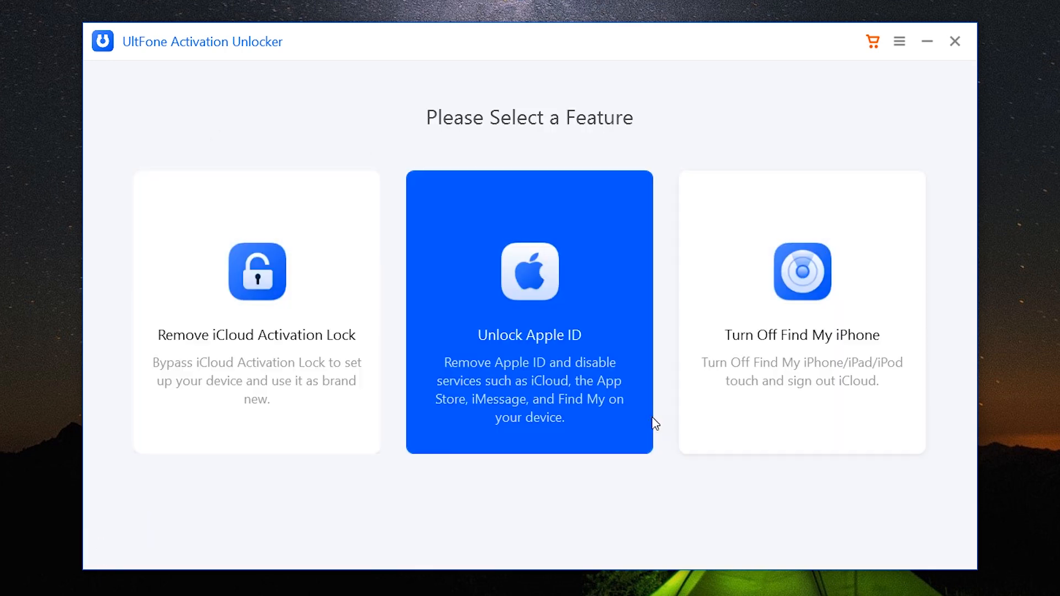
mouse_move(803, 492)
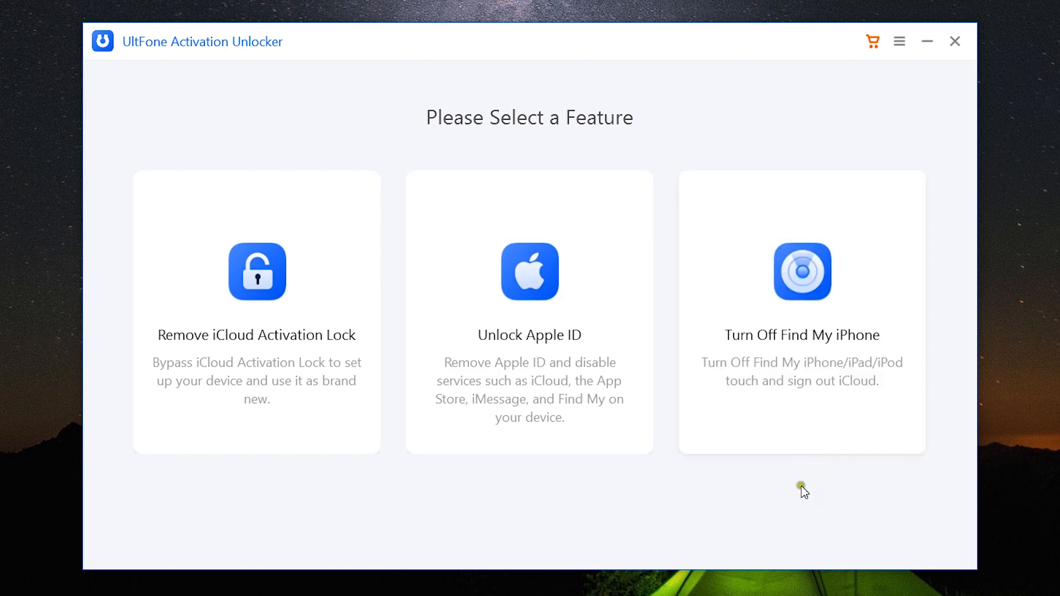
mouse_move(711, 489)
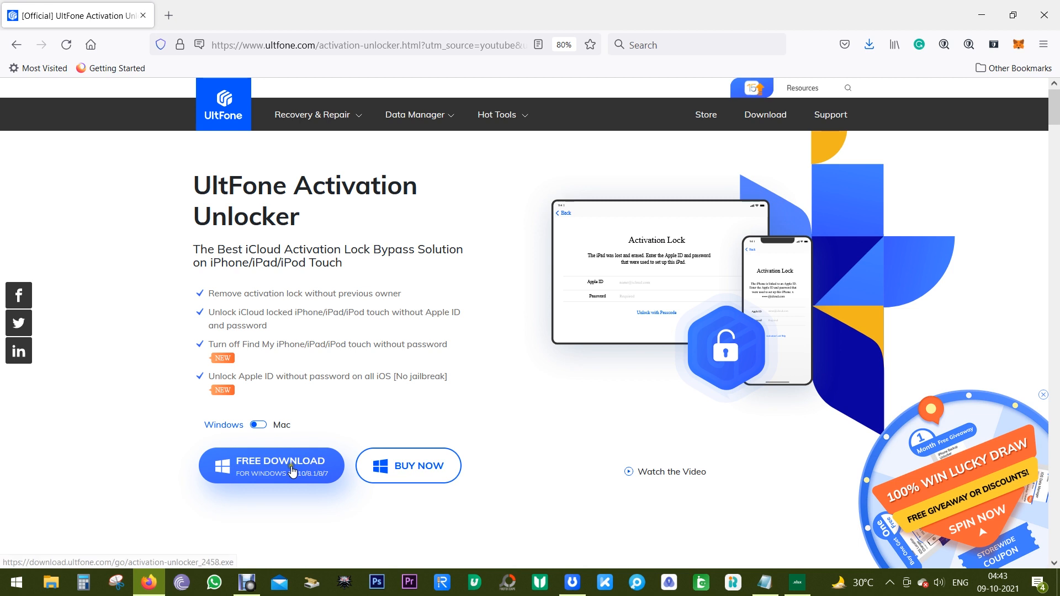
Open the Buy Activation Unlocker page via BUY NOW and review the 1 Month, 1 Year and Lifetime prices.
click(407, 465)
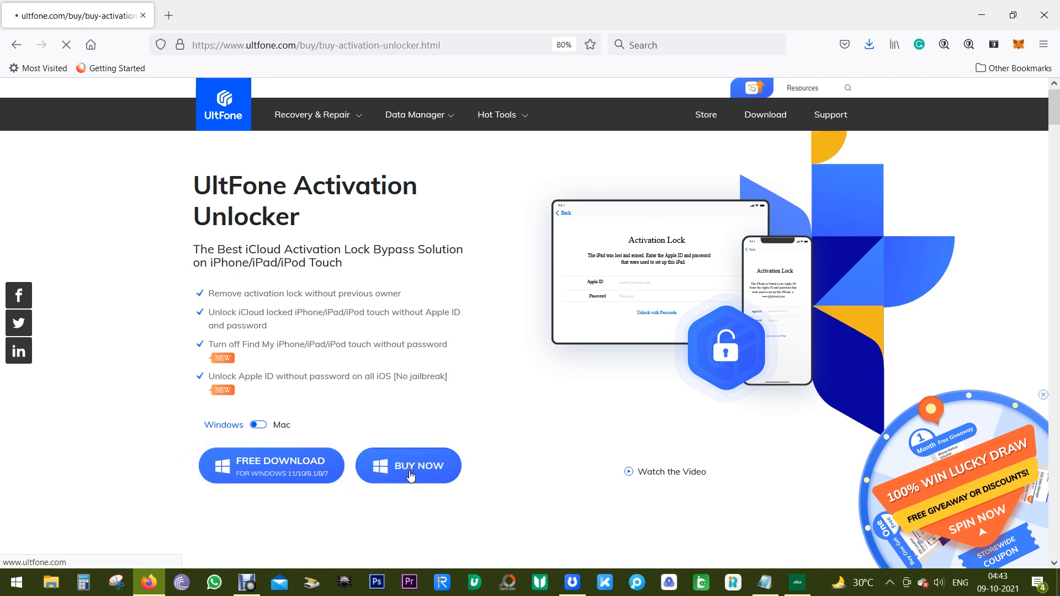
click(408, 465)
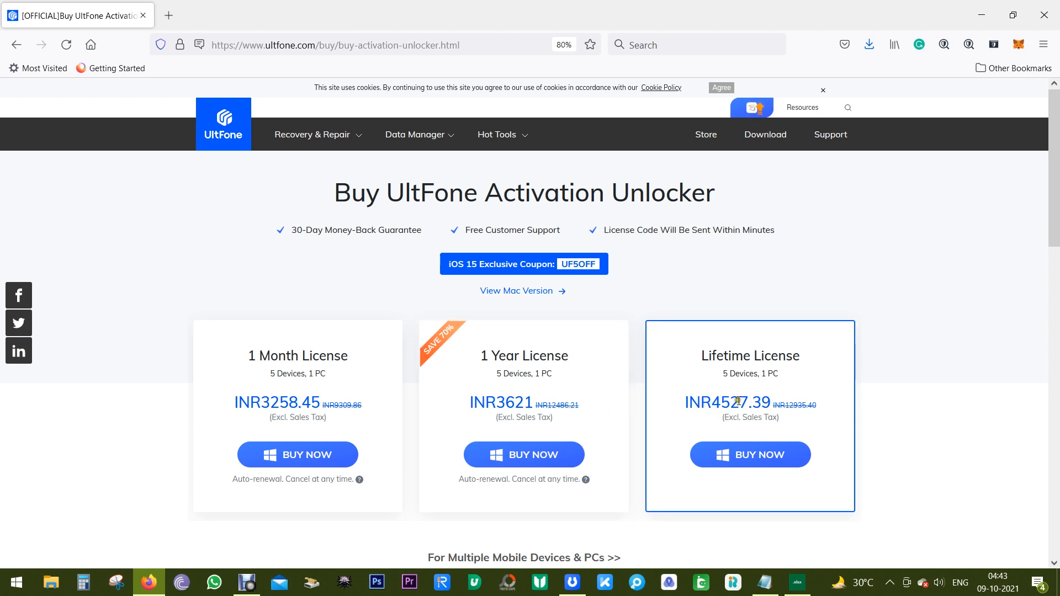
mouse_move(747, 411)
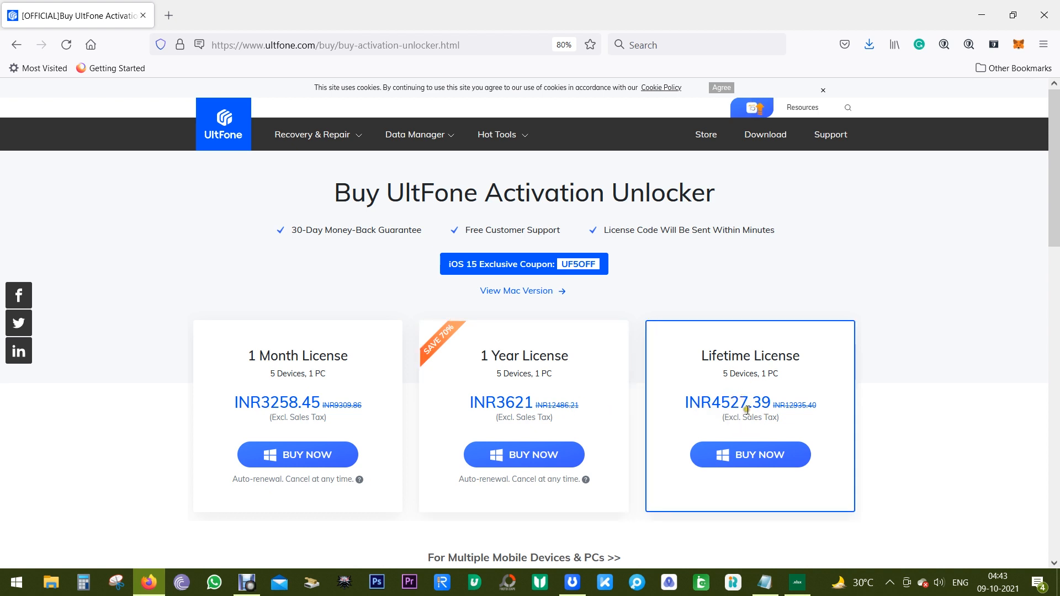
scroll(down, 3)
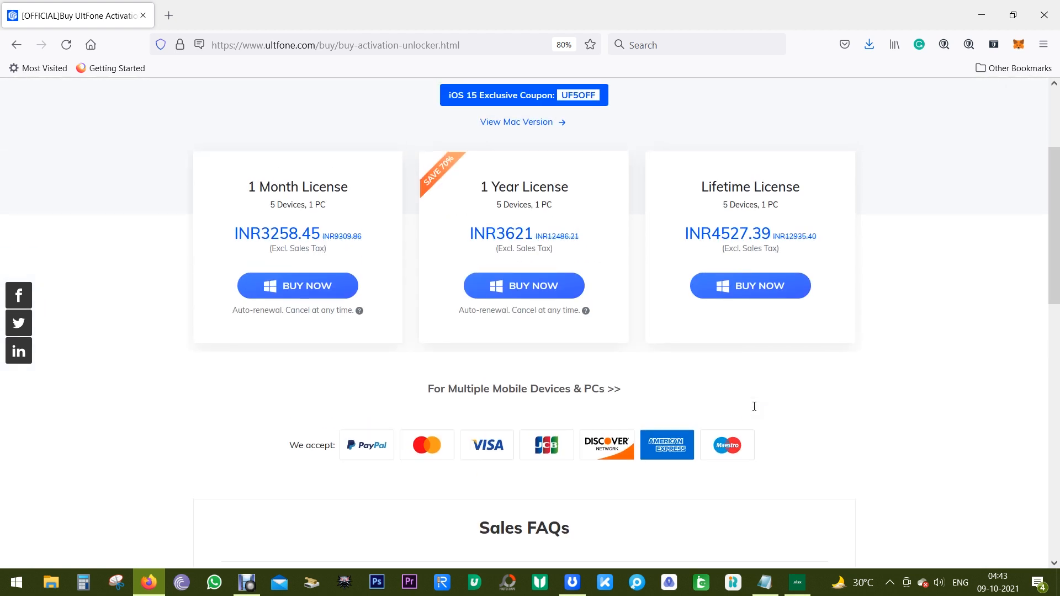
scroll(up, 3)
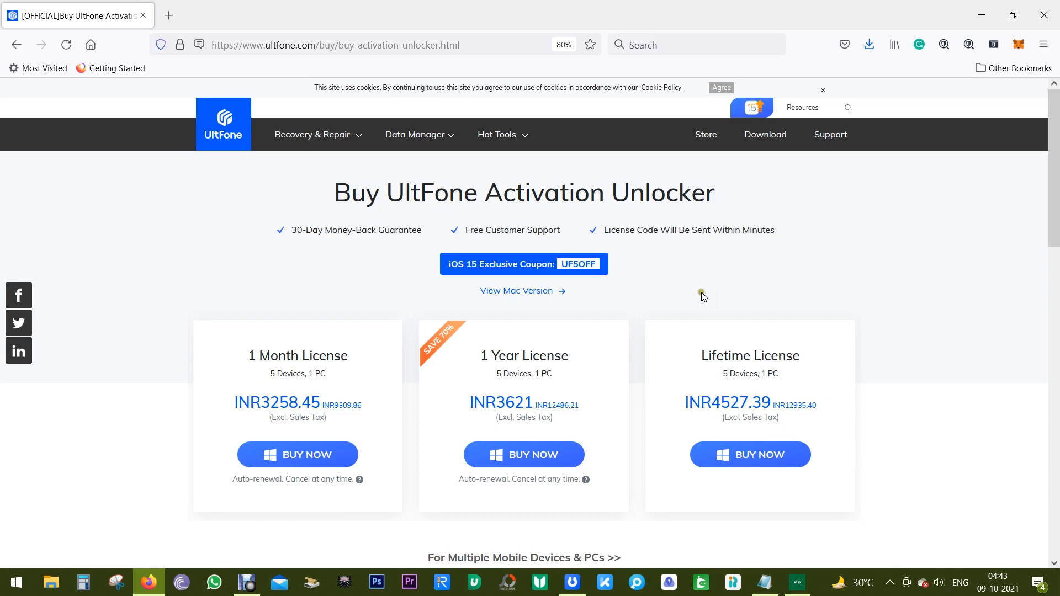